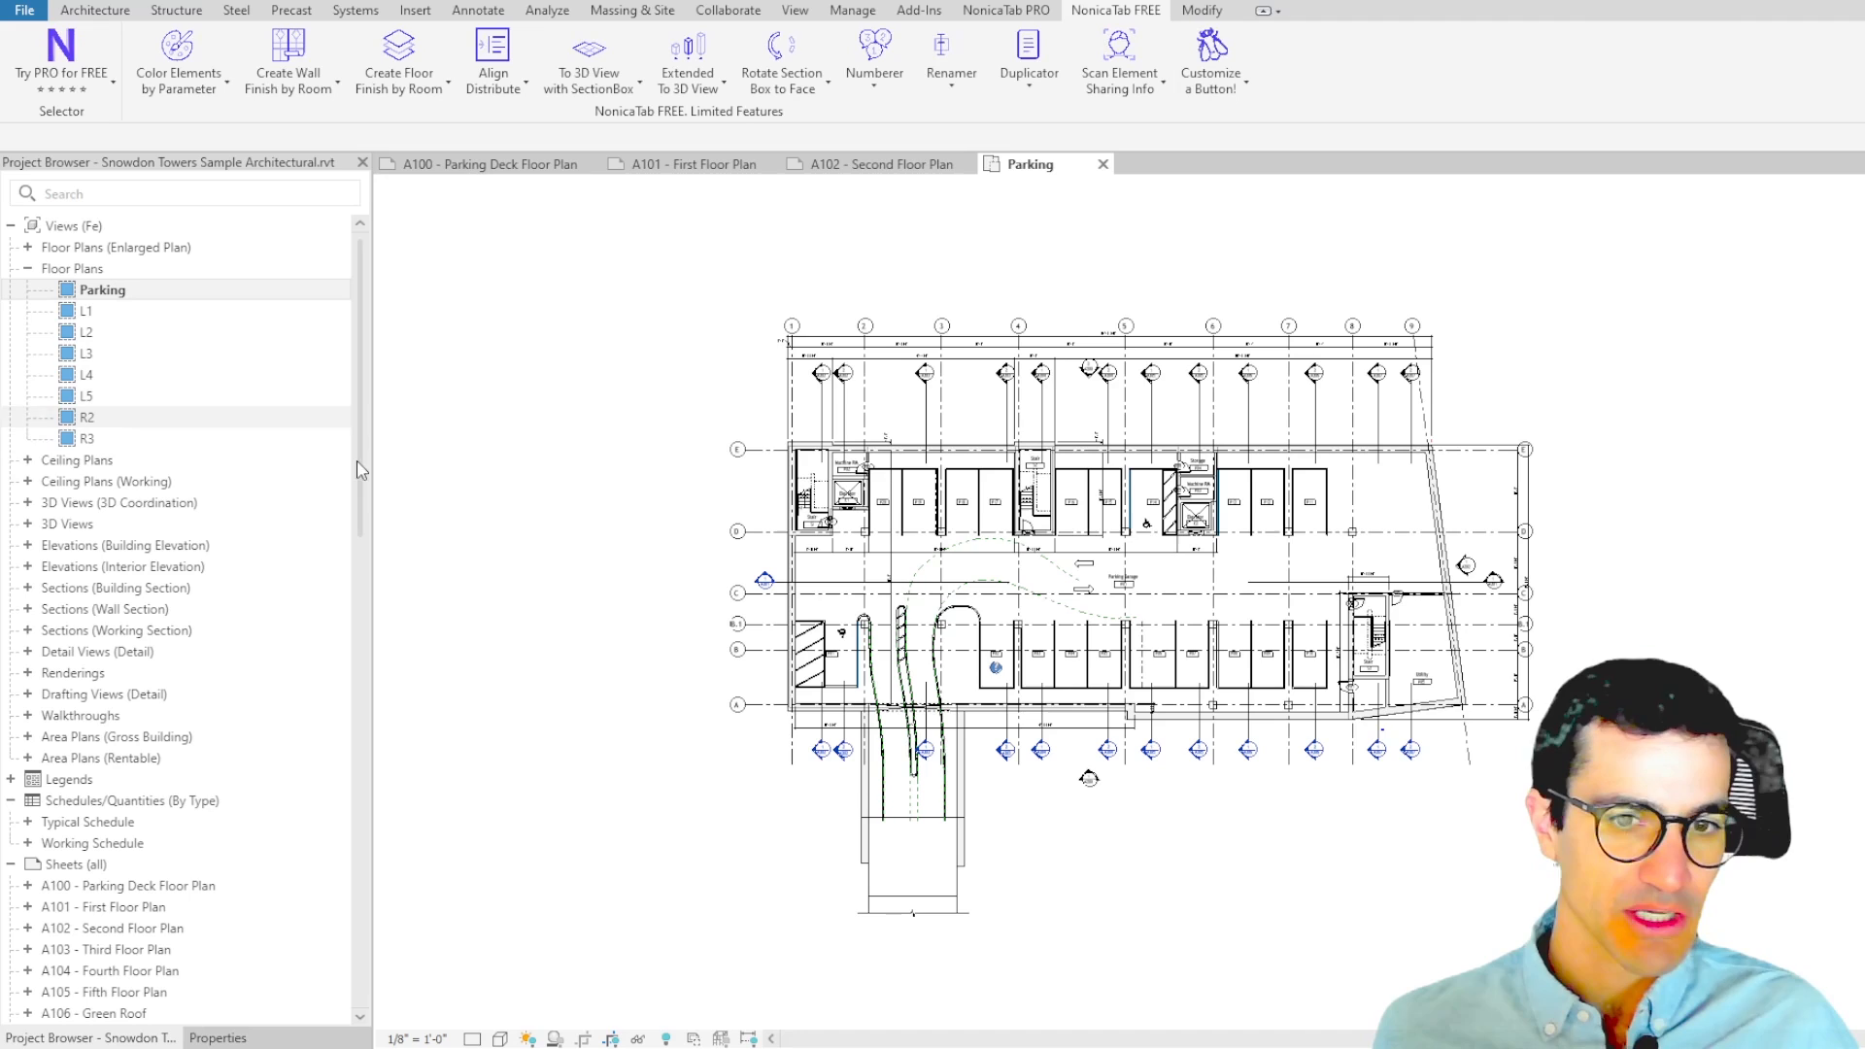
- Select the Parking and L1 floor plans and view Revit's native duplicate-view options
click(103, 289)
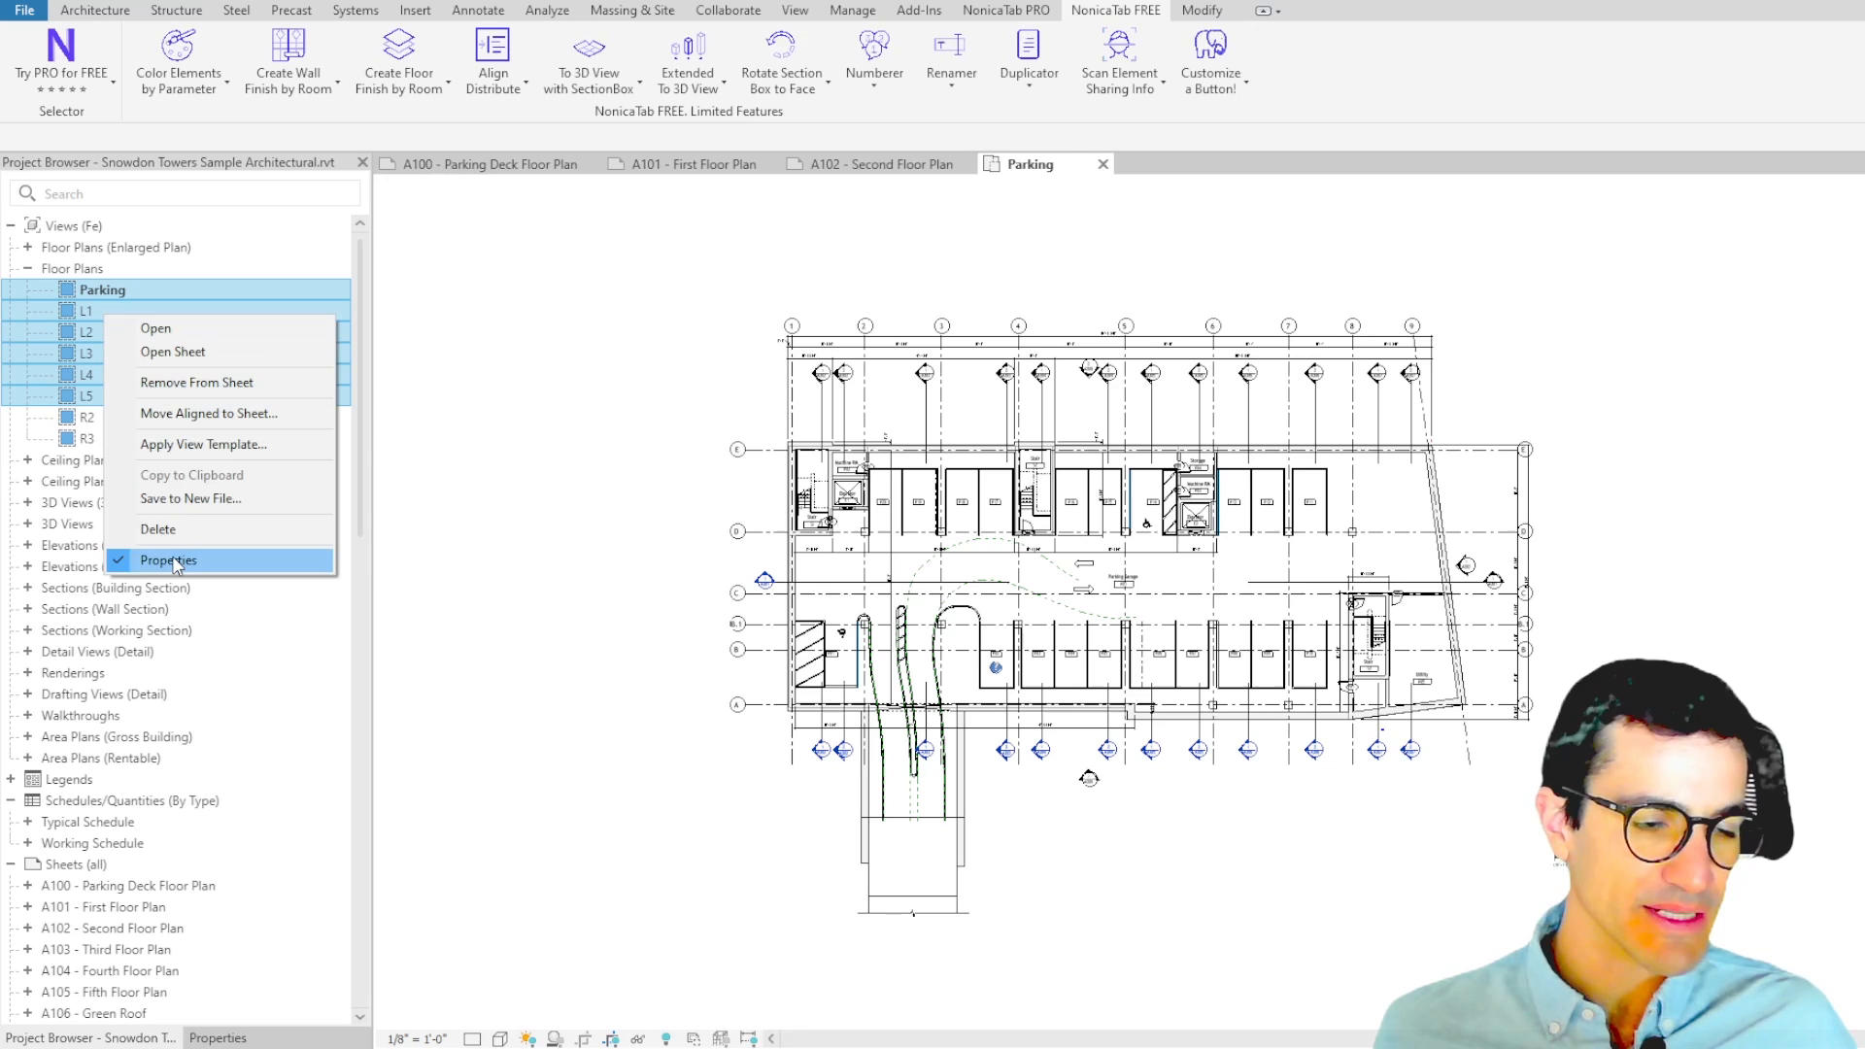
click(167, 559)
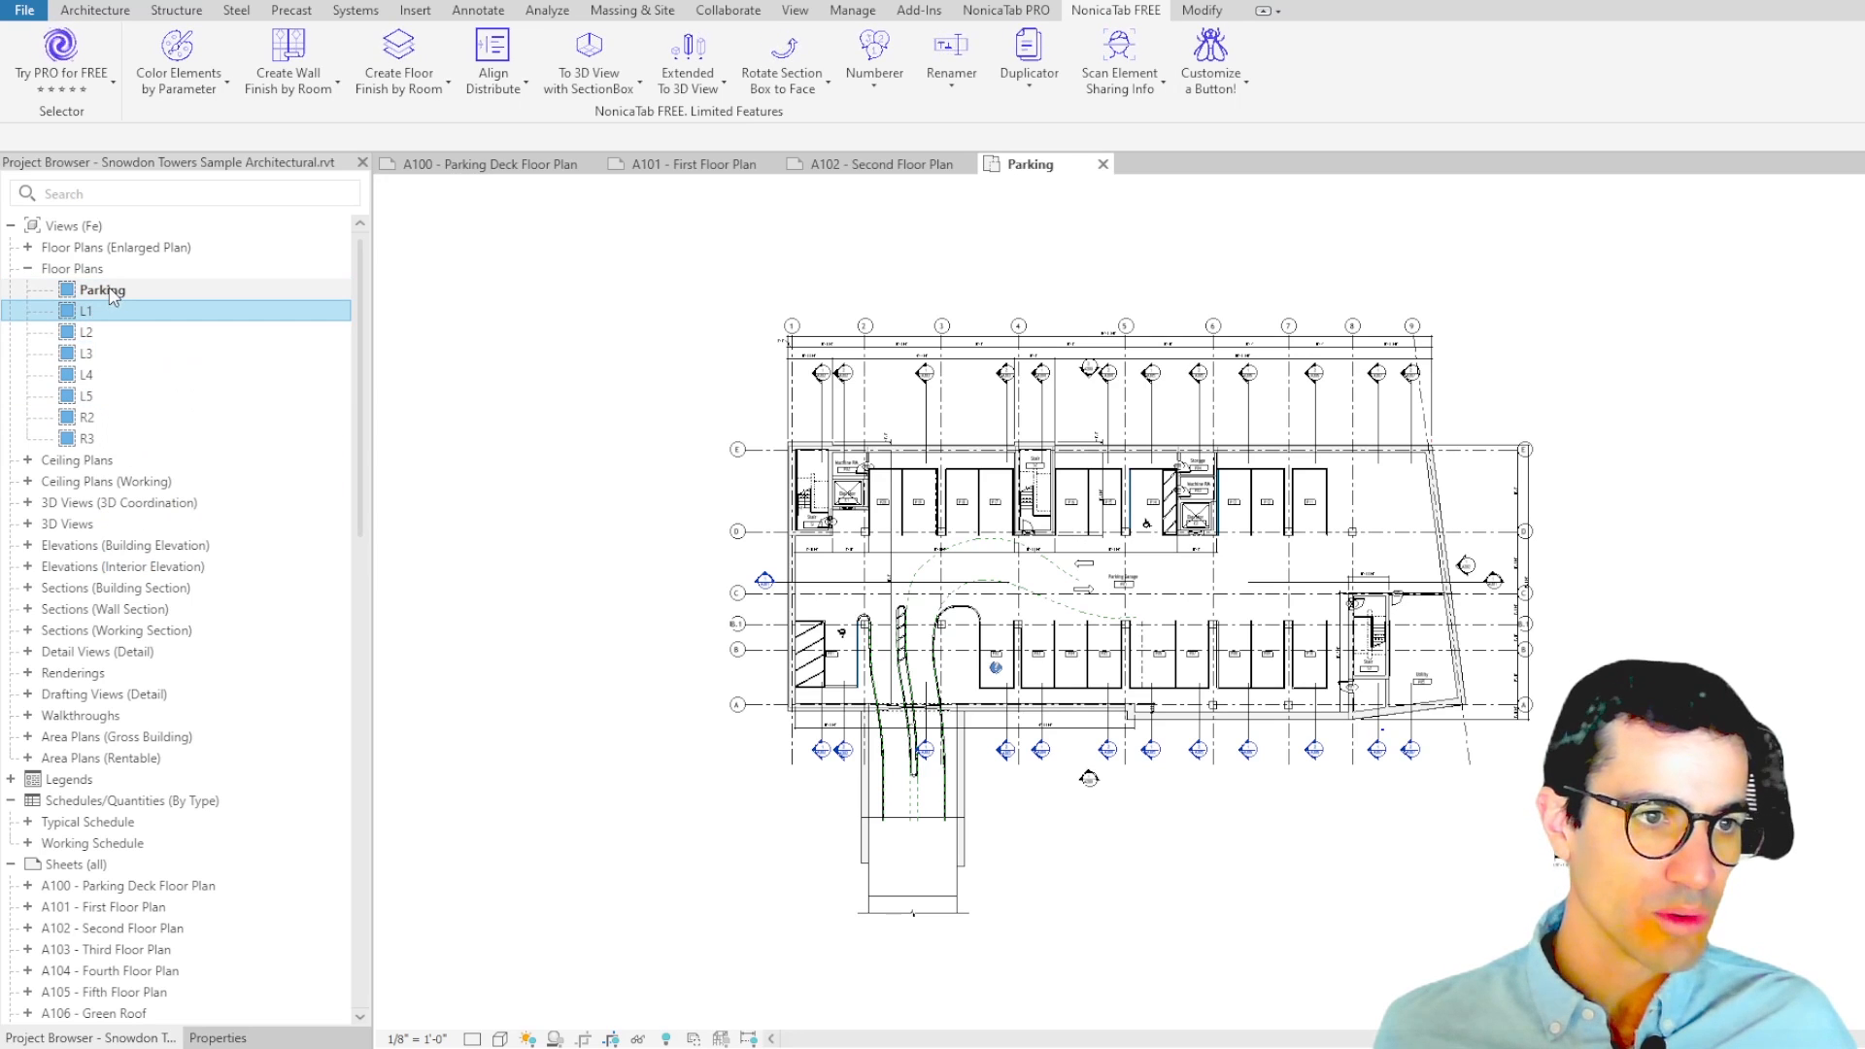
right_click(101, 289)
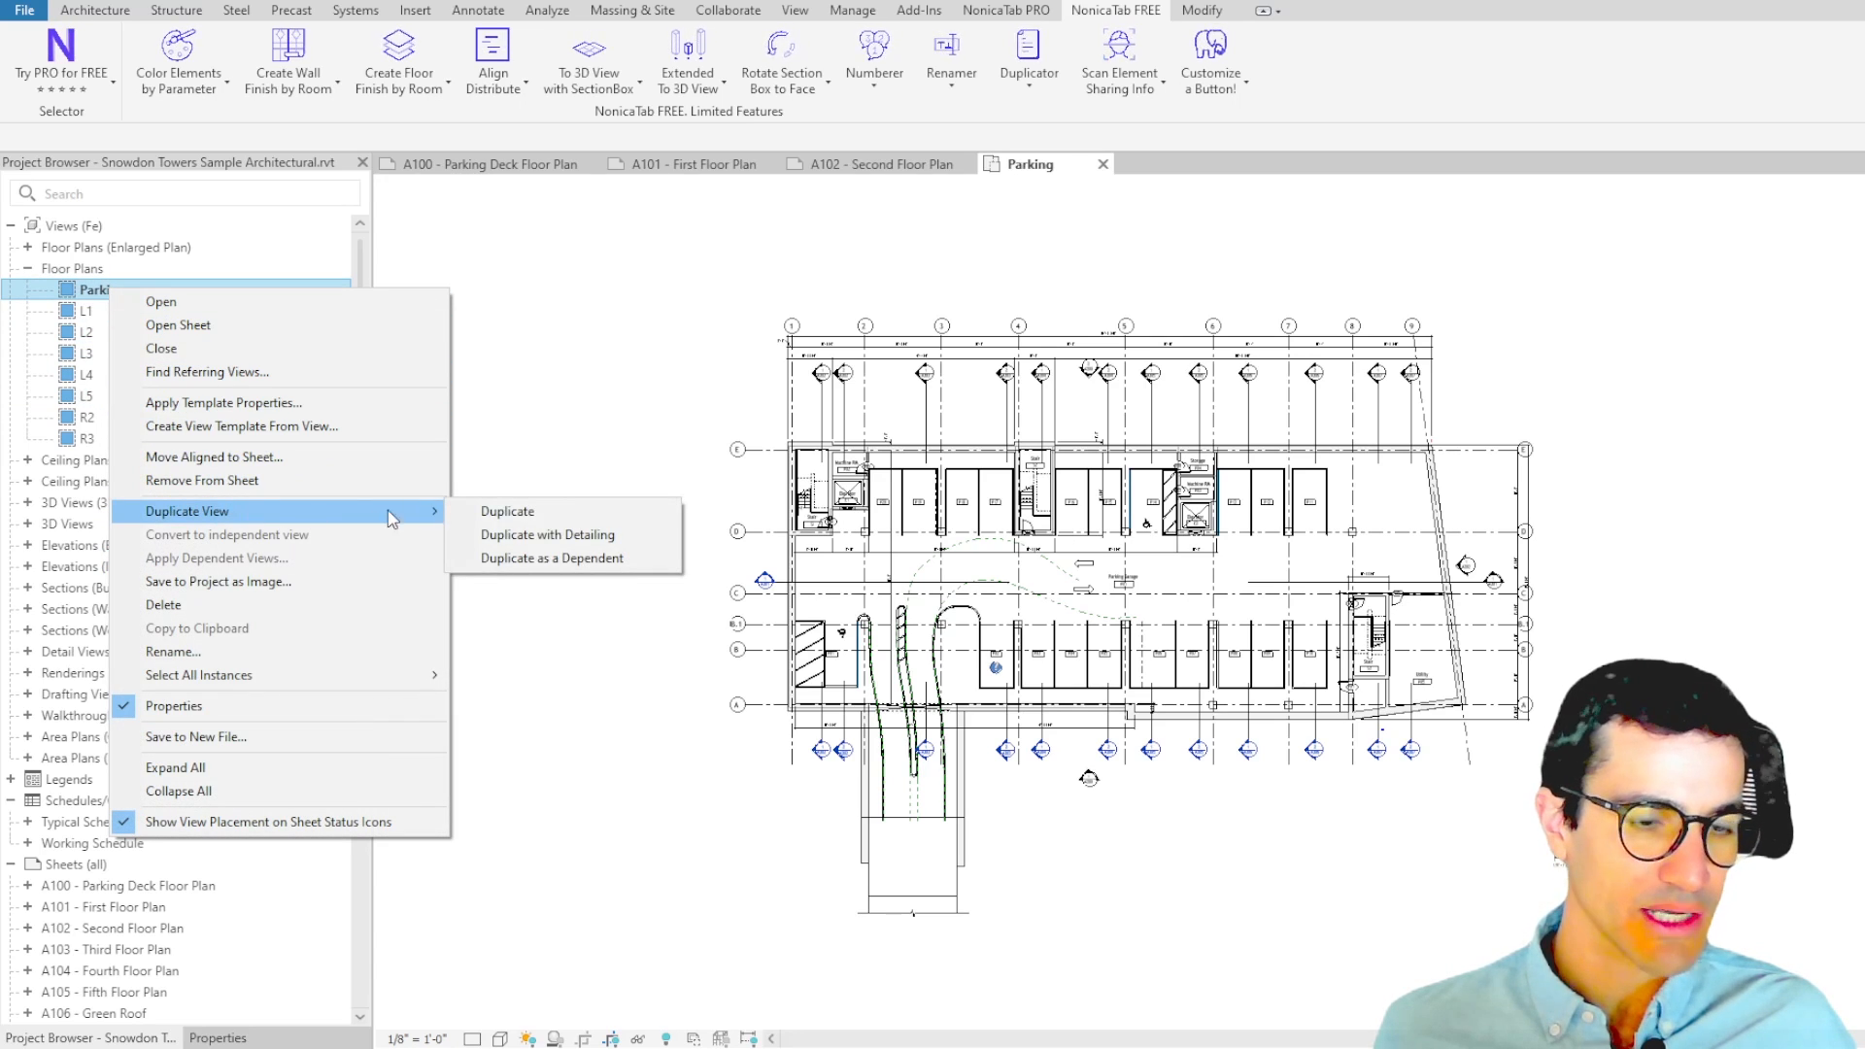
mouse_move(575, 384)
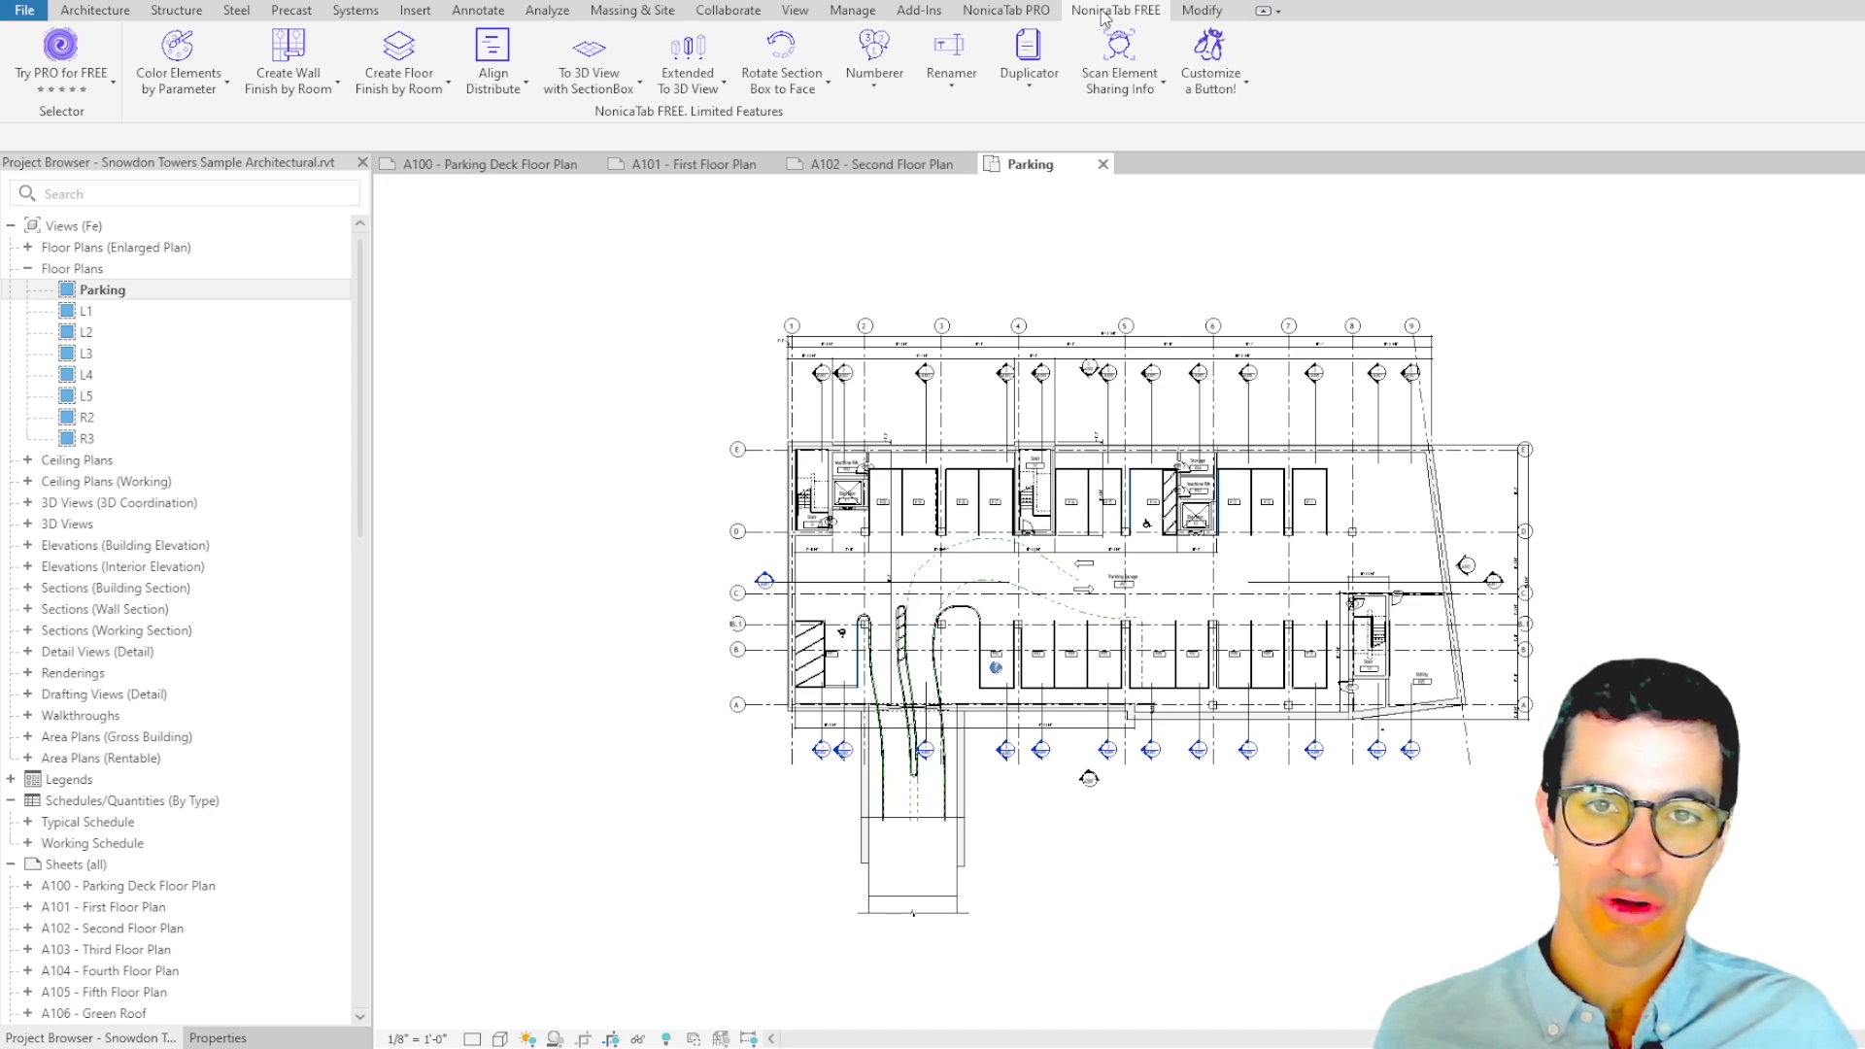
mouse_move(1029, 47)
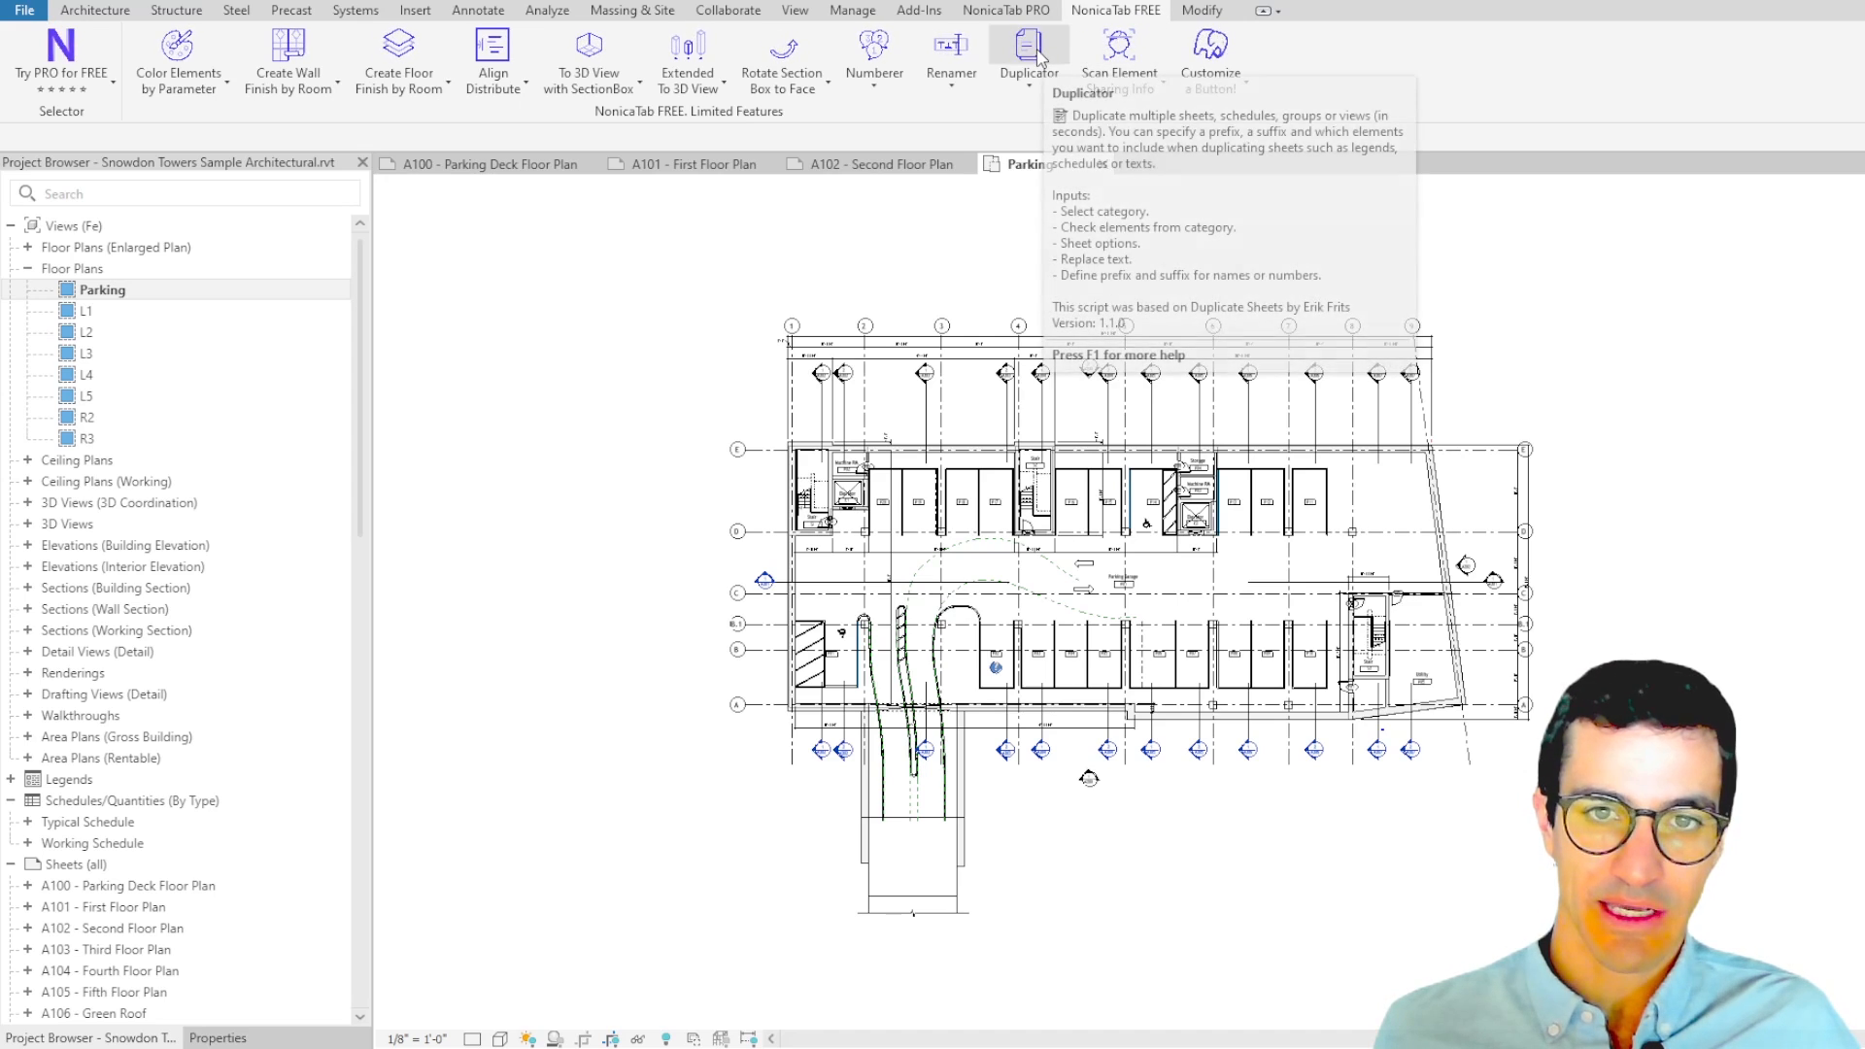
- Launch the NonicaTab Duplicator set to Views & Legends, scrolled to the floor plan entries
click(1027, 54)
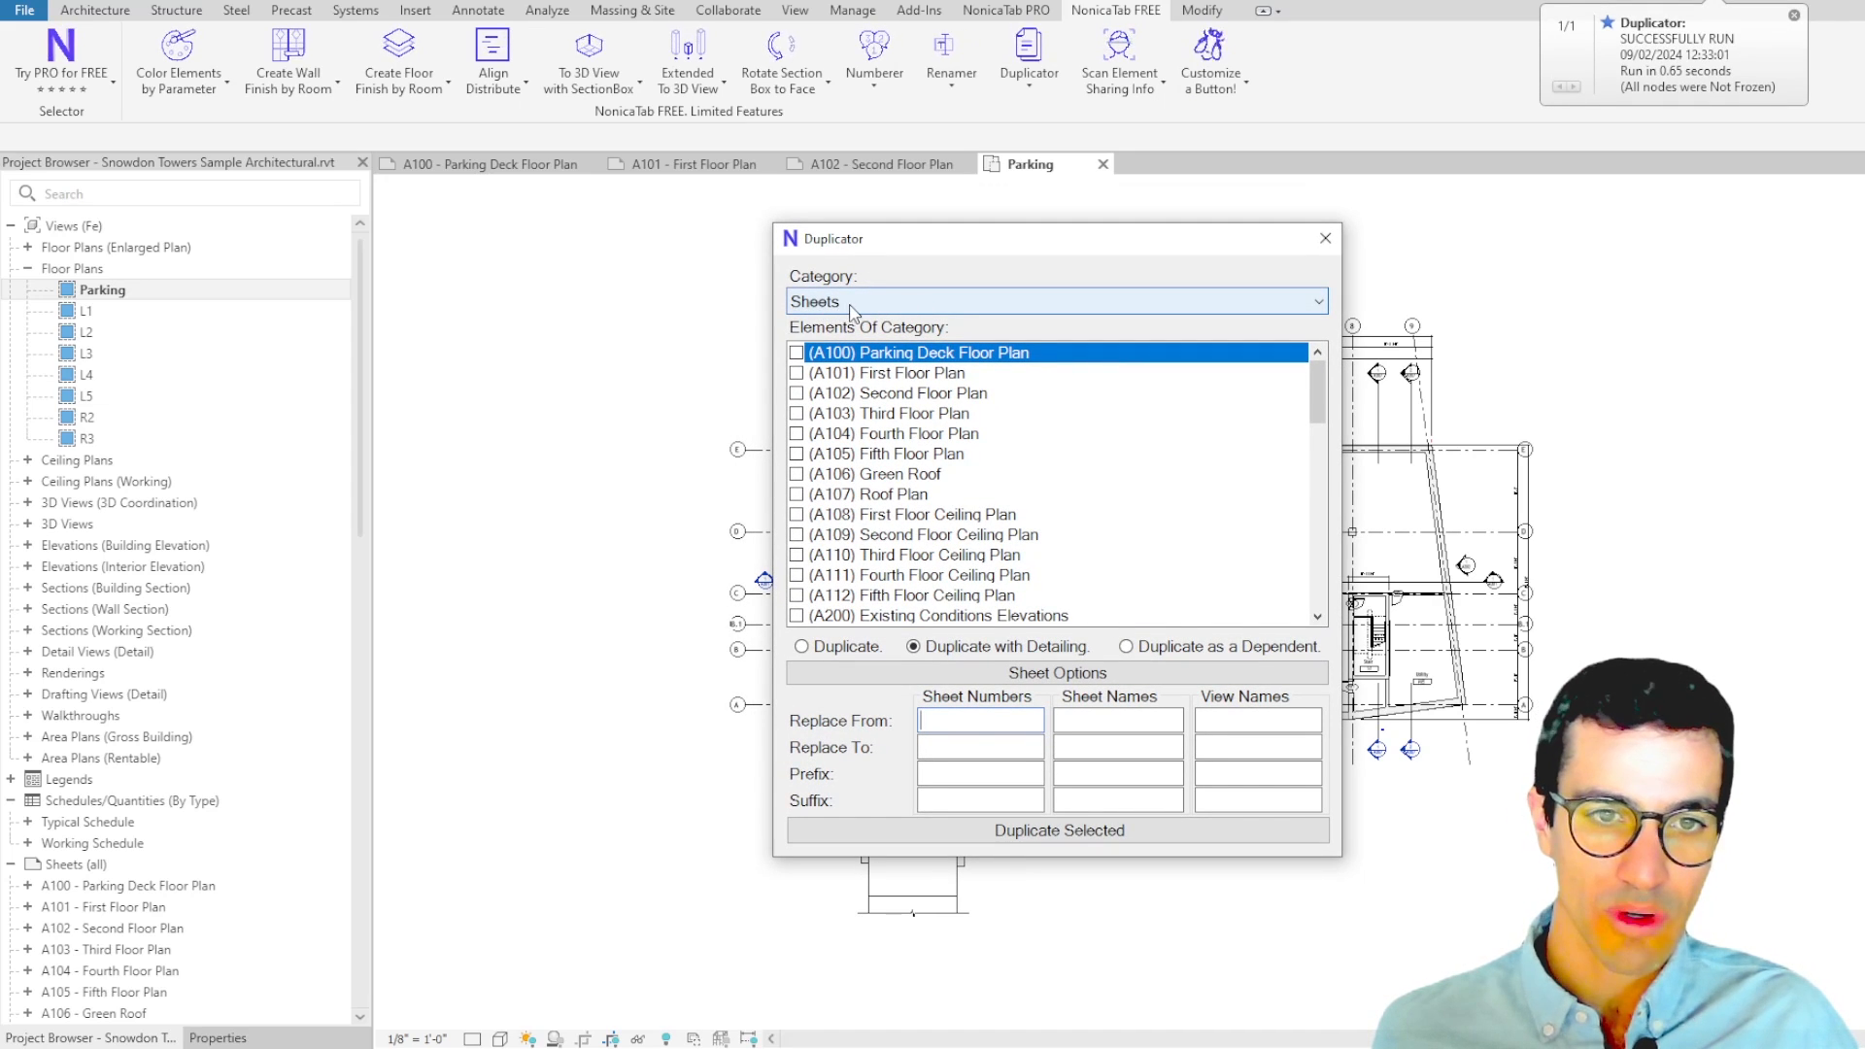
click(1053, 302)
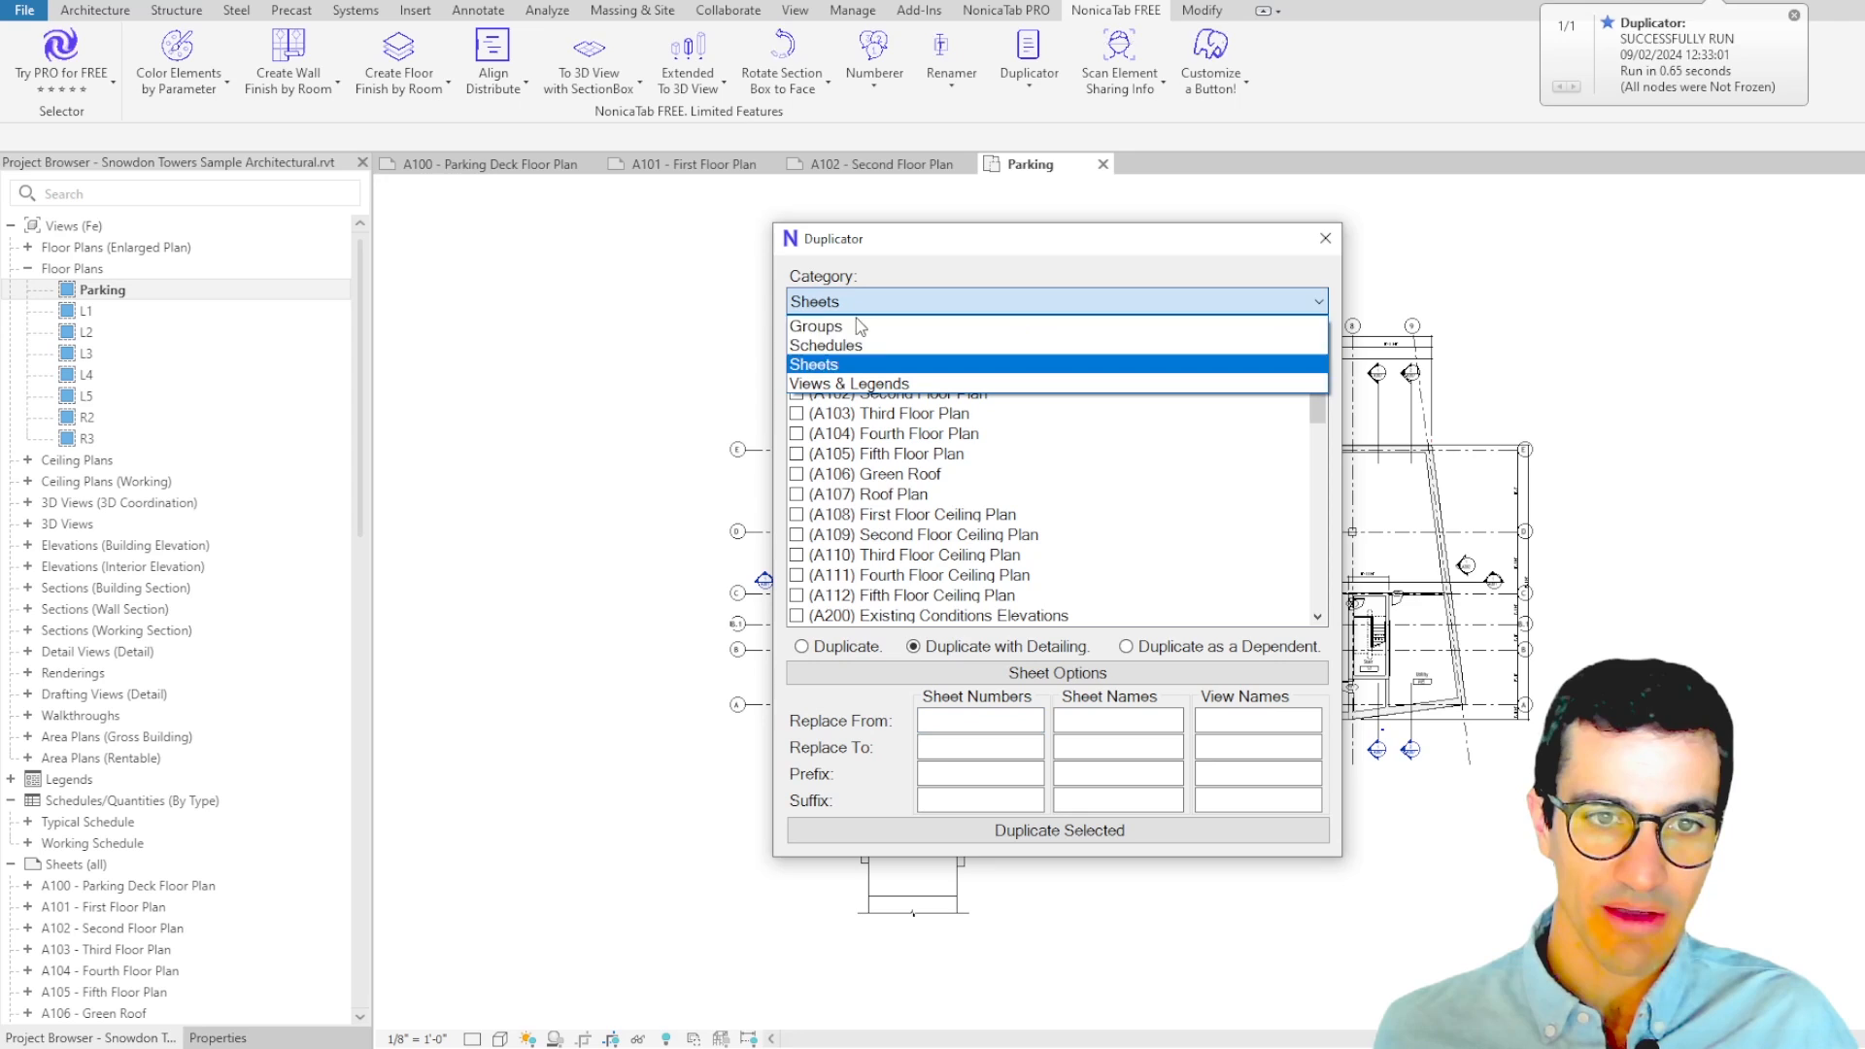
click(849, 383)
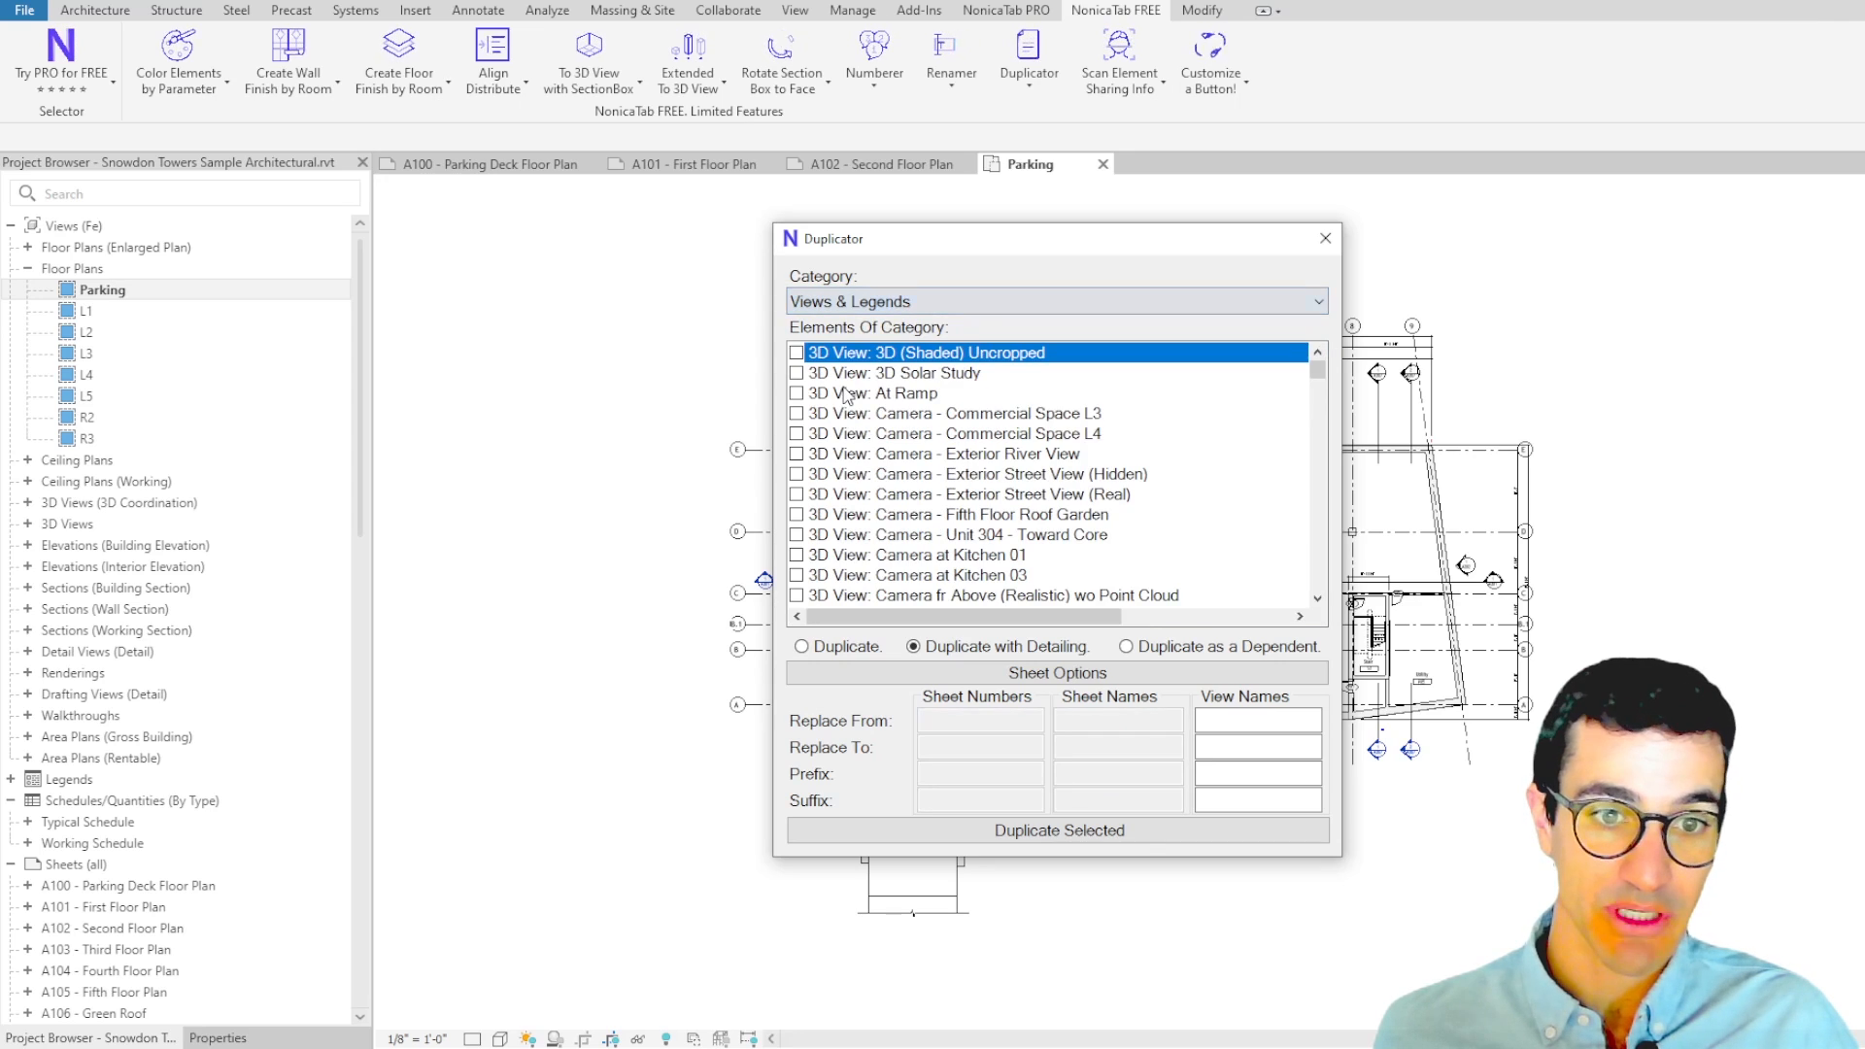
scroll(down, 3)
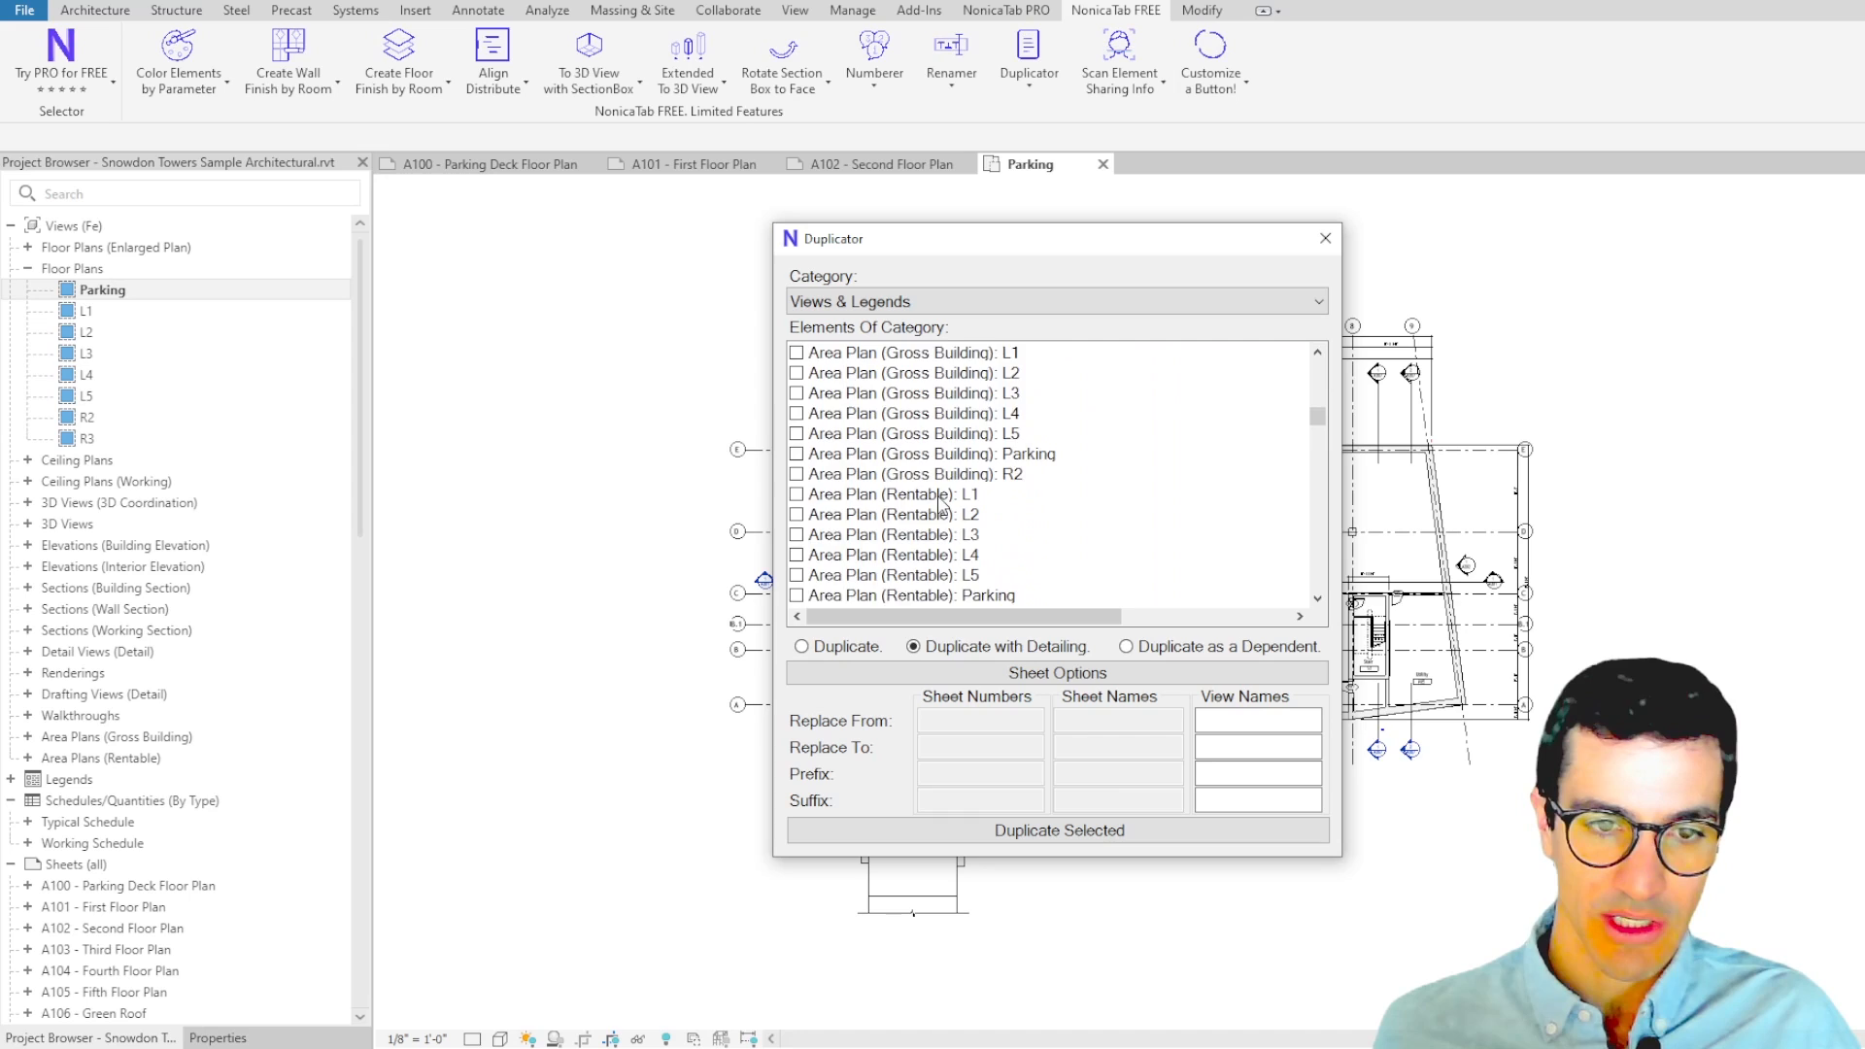
scroll(down, 3)
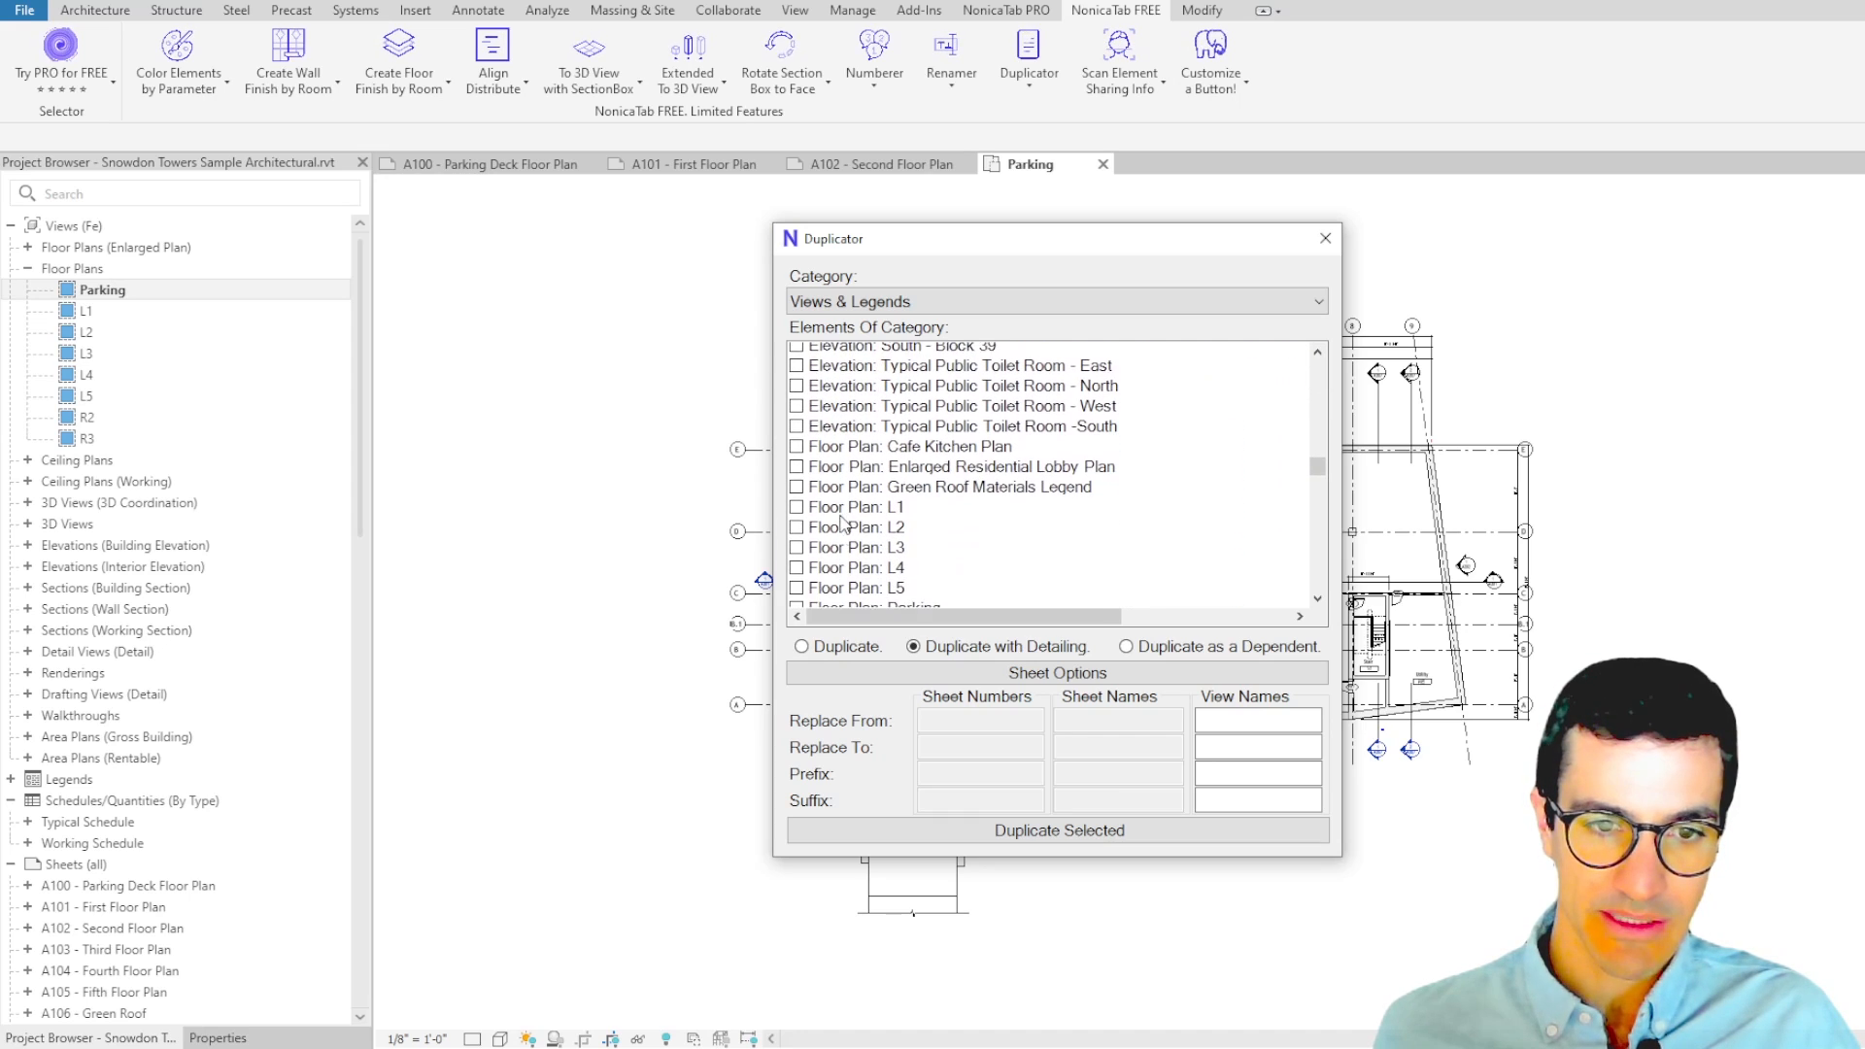
scroll(down, 3)
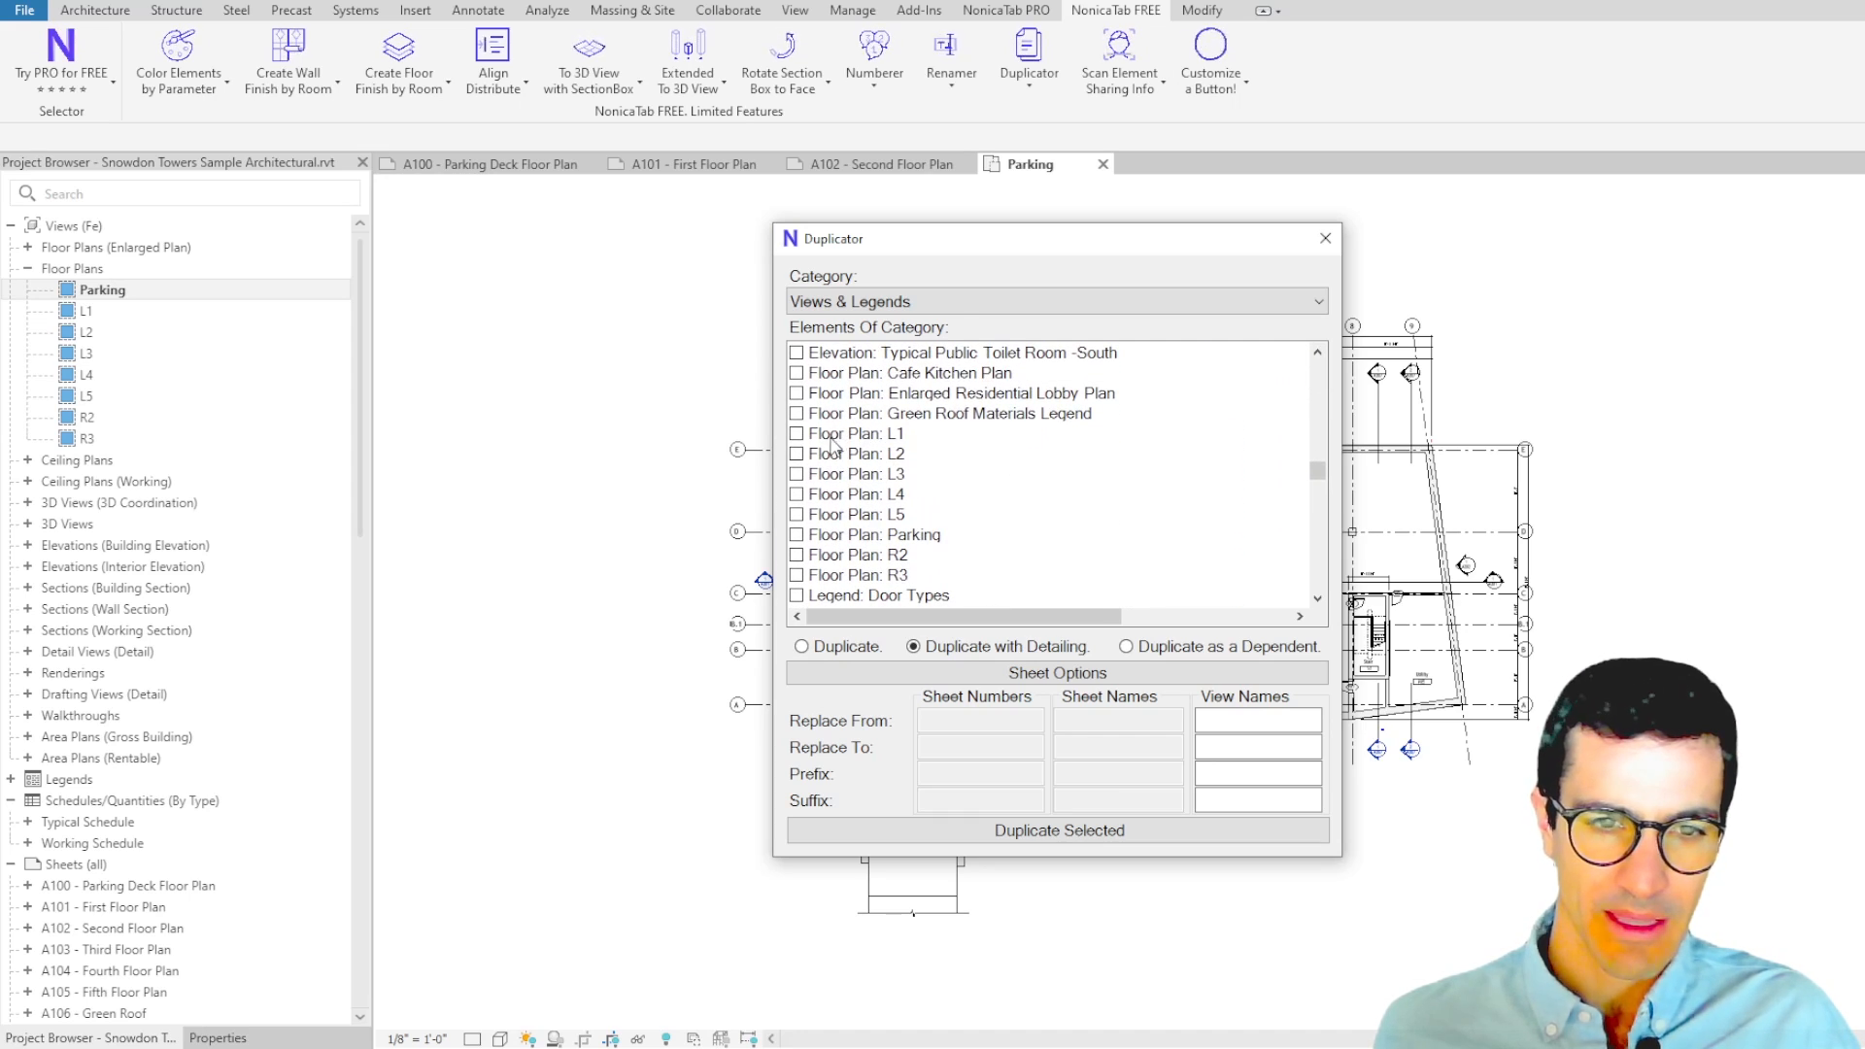
- Tick floor plans L1 through L5, keeping Duplicate with Detailing selected
click(796, 433)
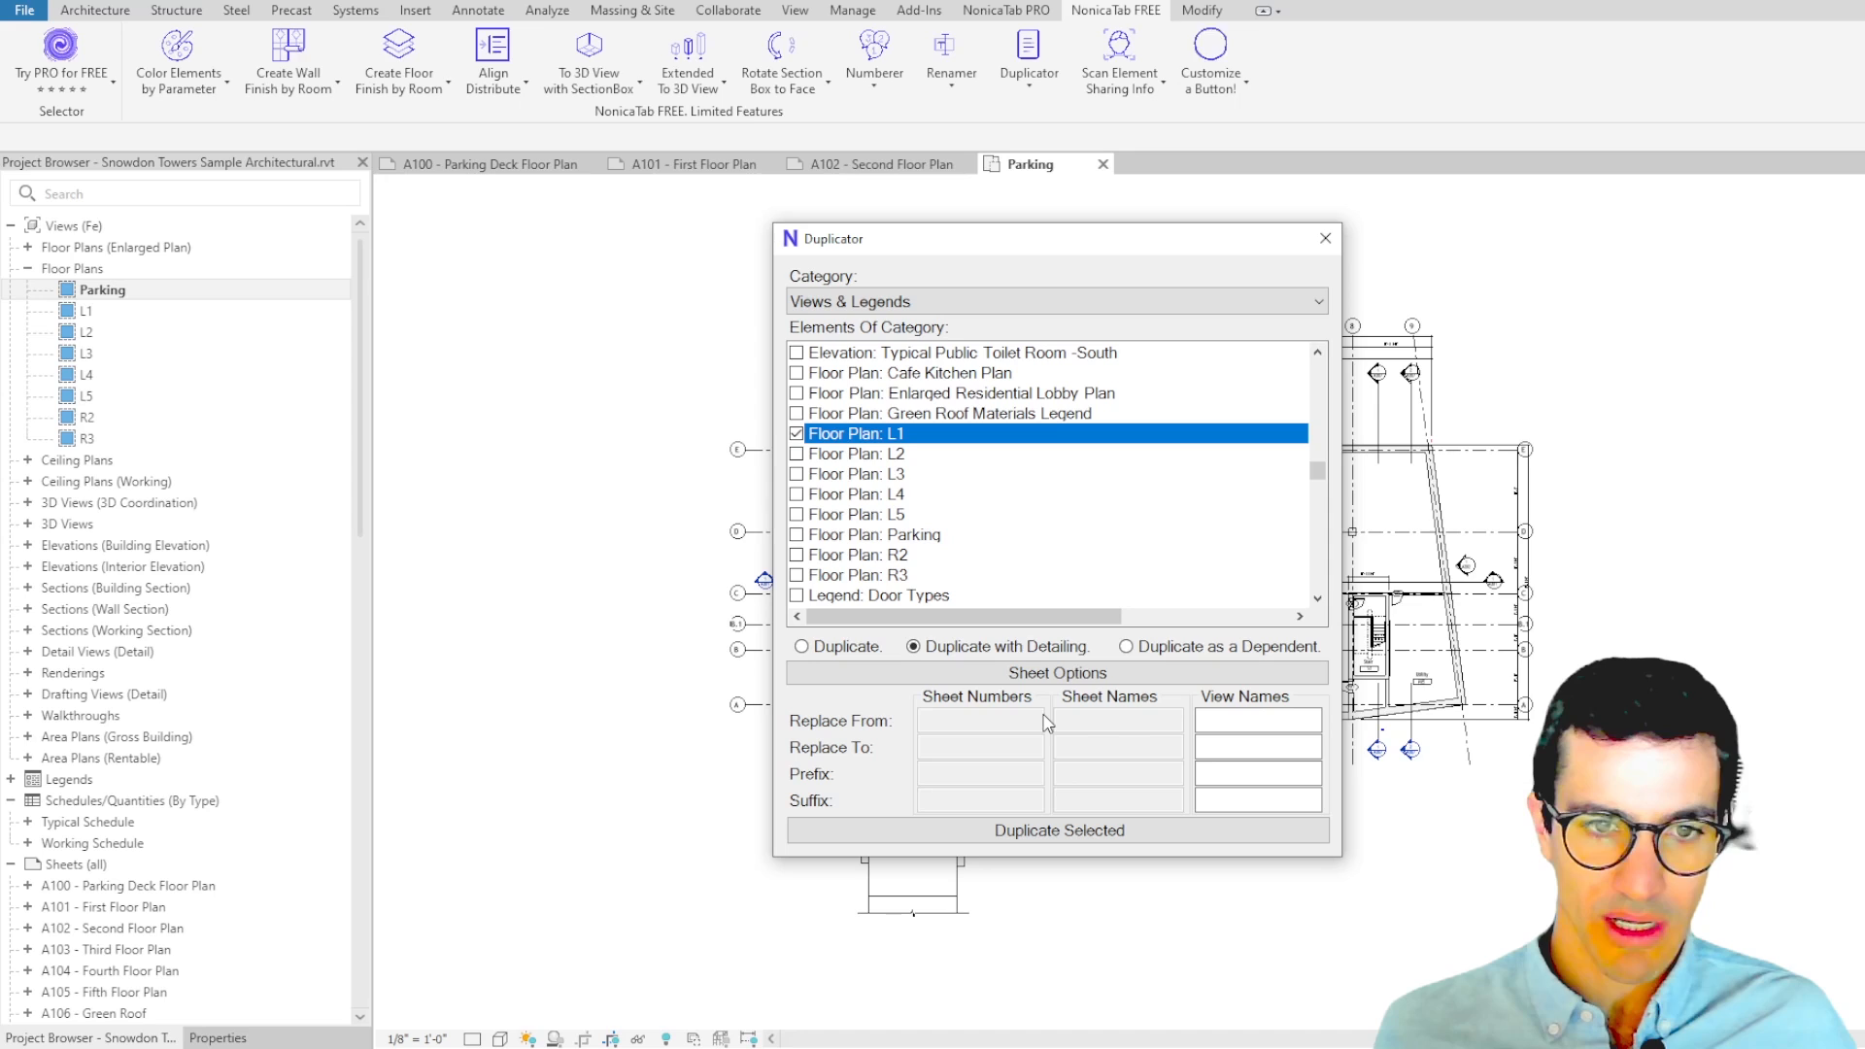
click(856, 512)
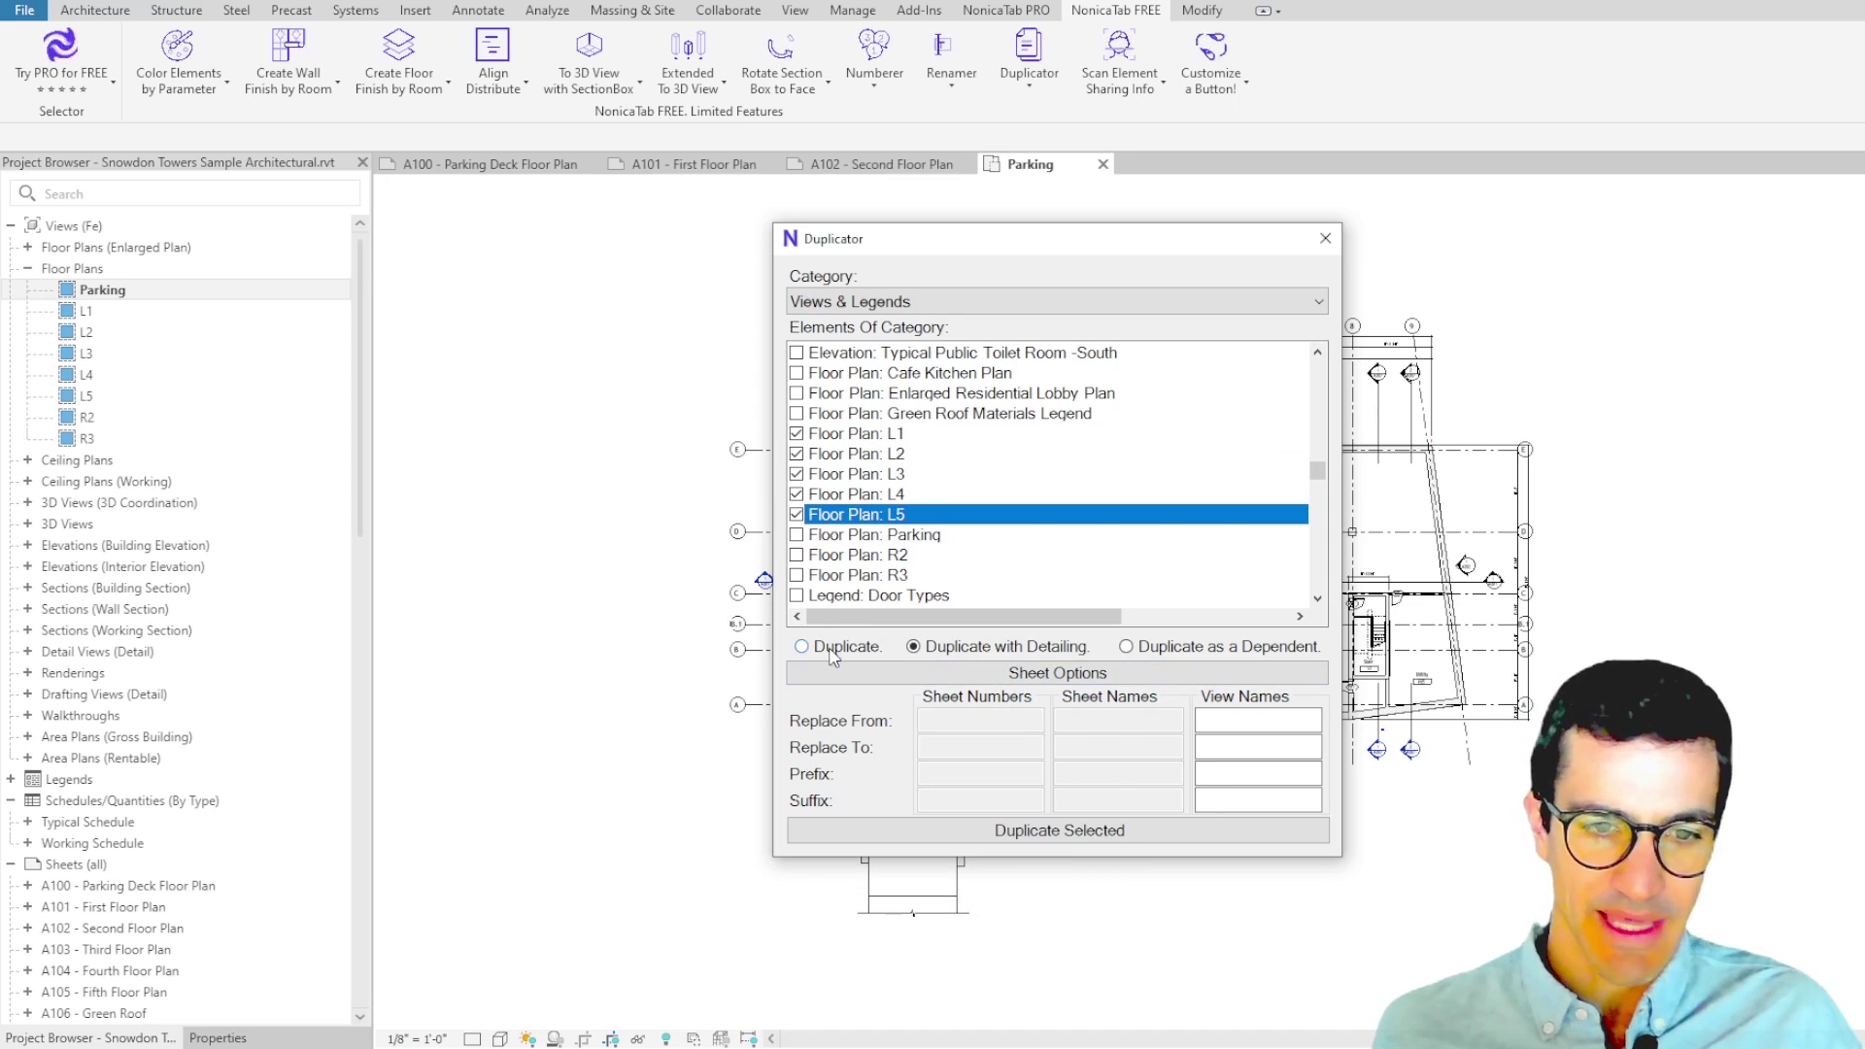
mouse_move(913, 645)
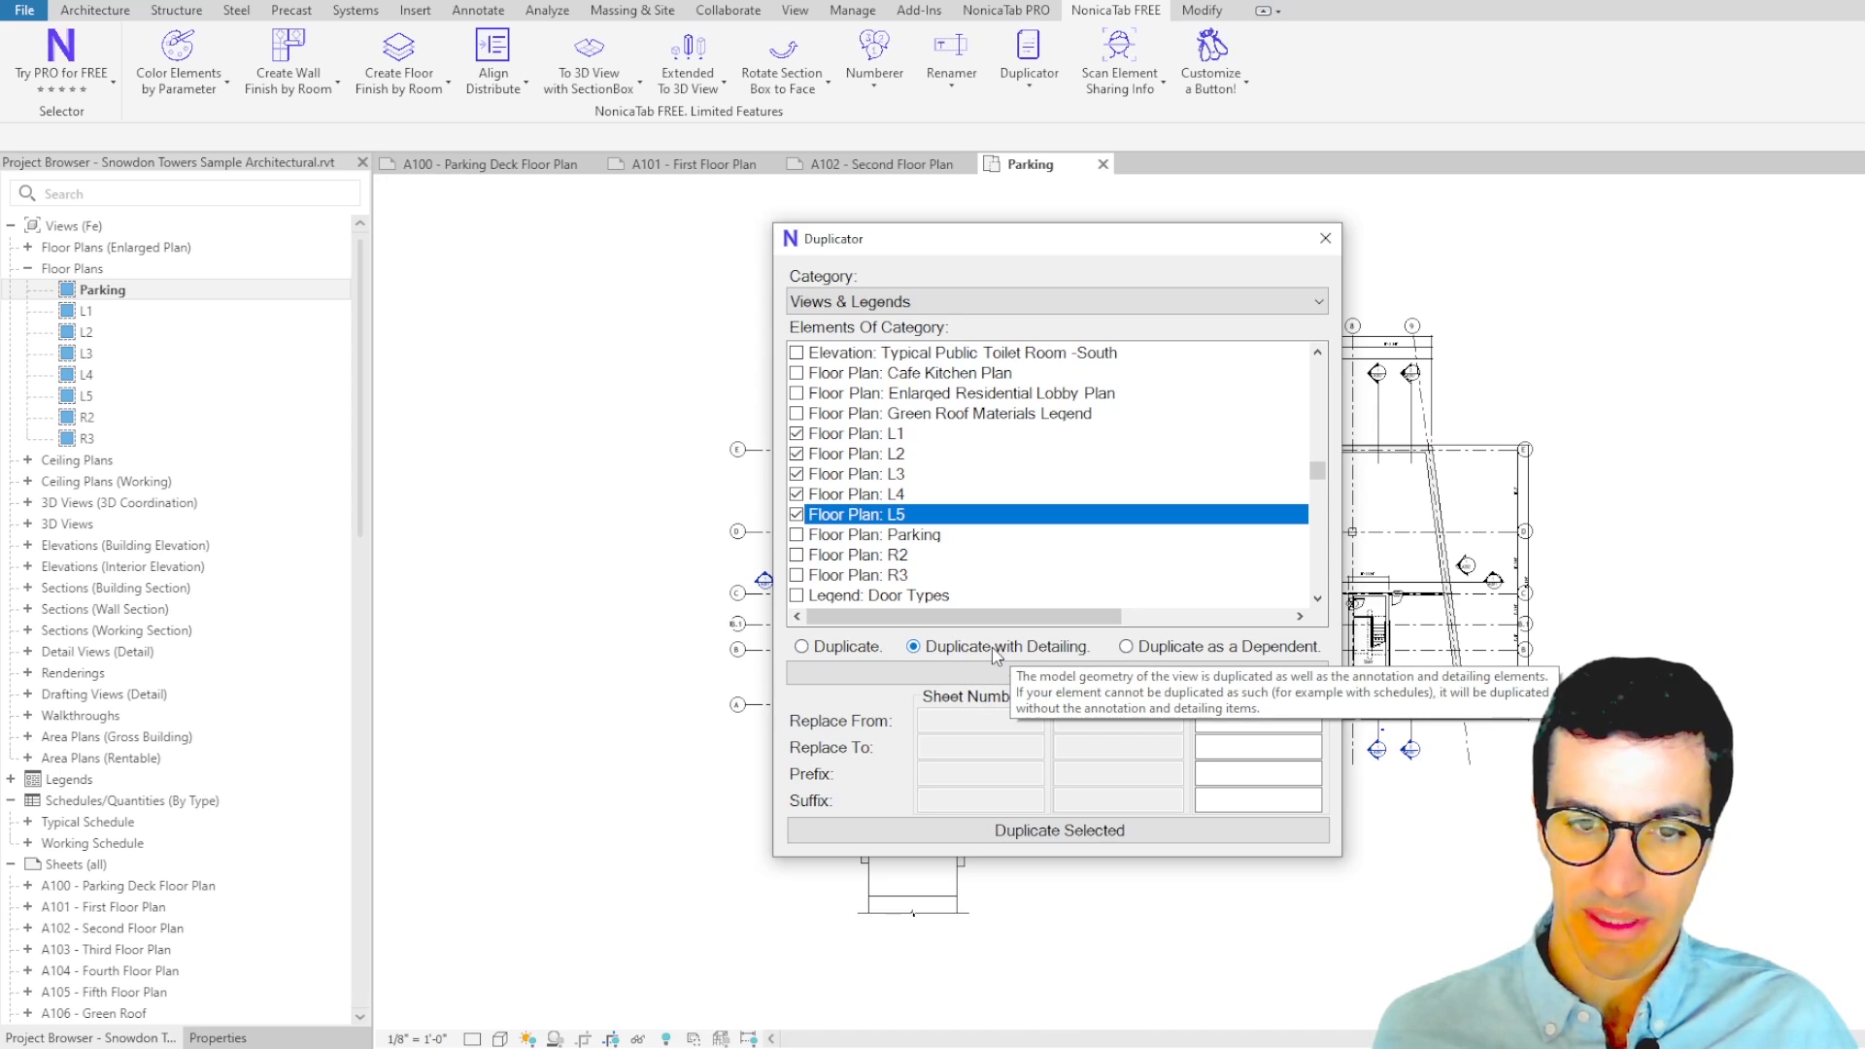
mouse_move(845, 645)
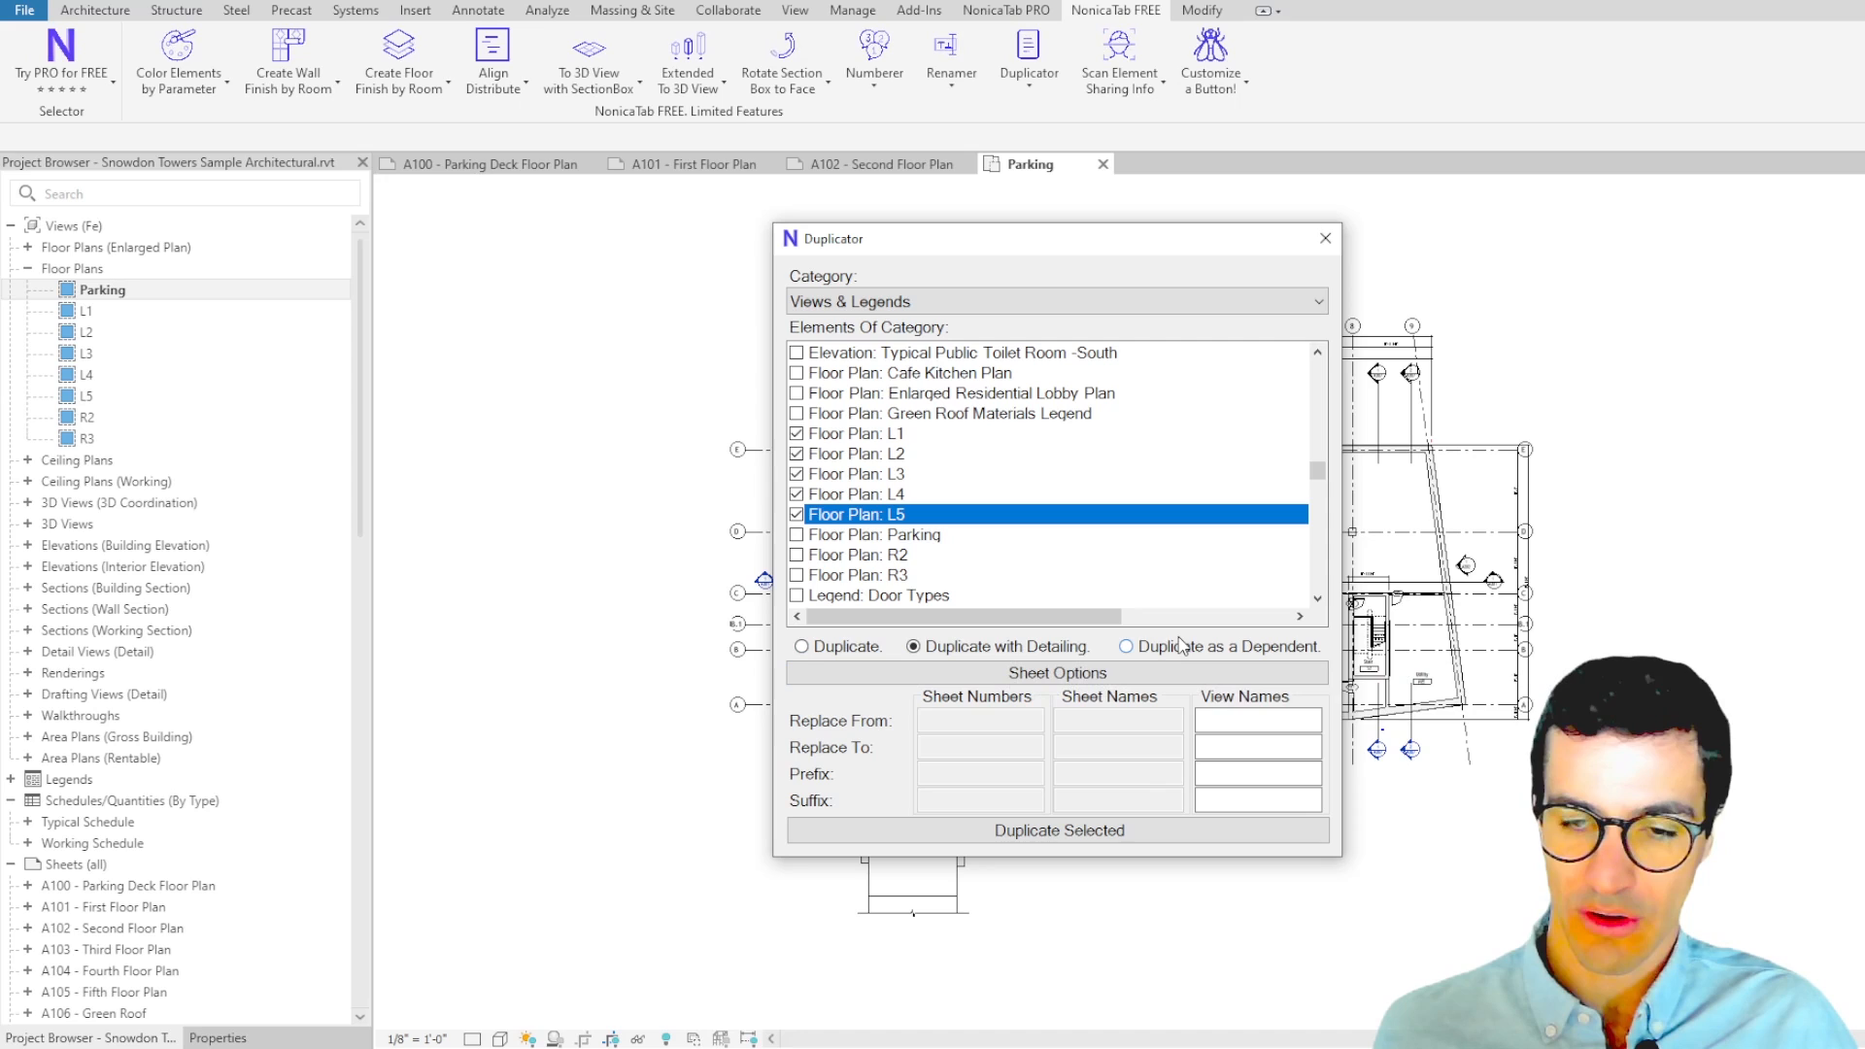
mouse_move(1159, 654)
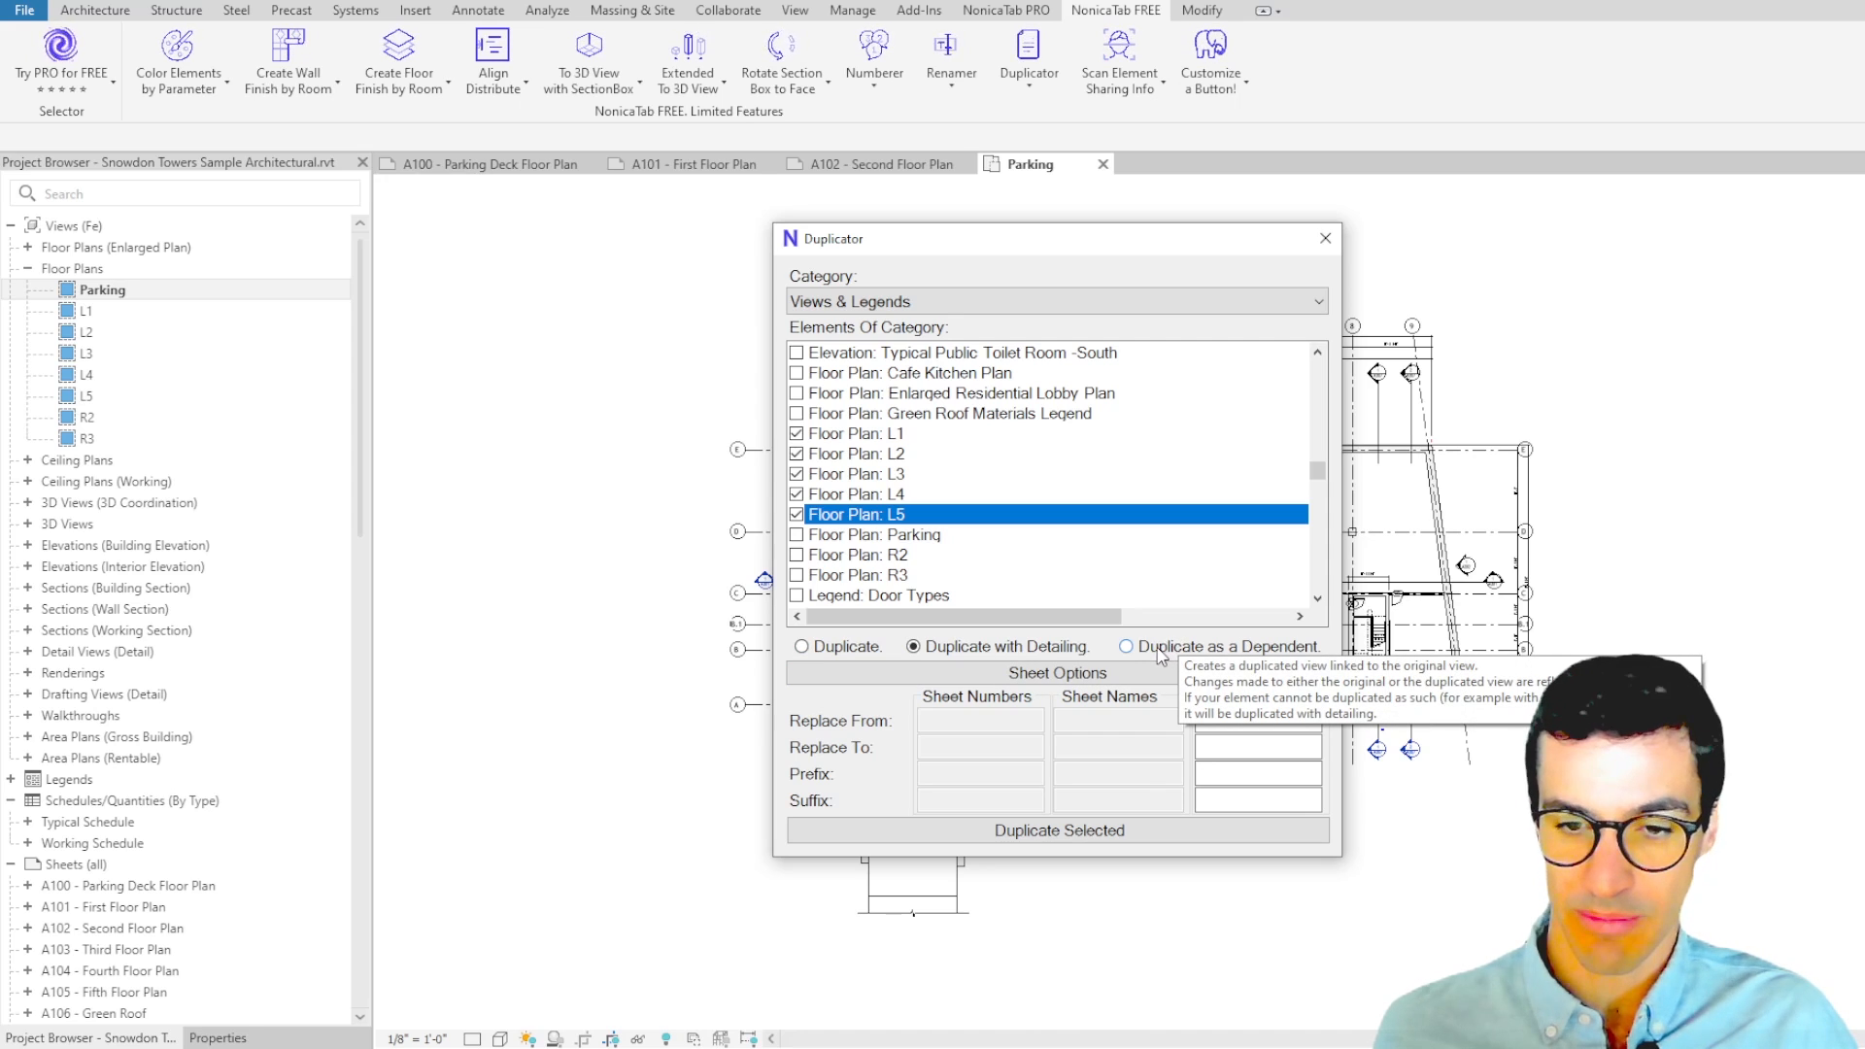
mouse_move(1155, 544)
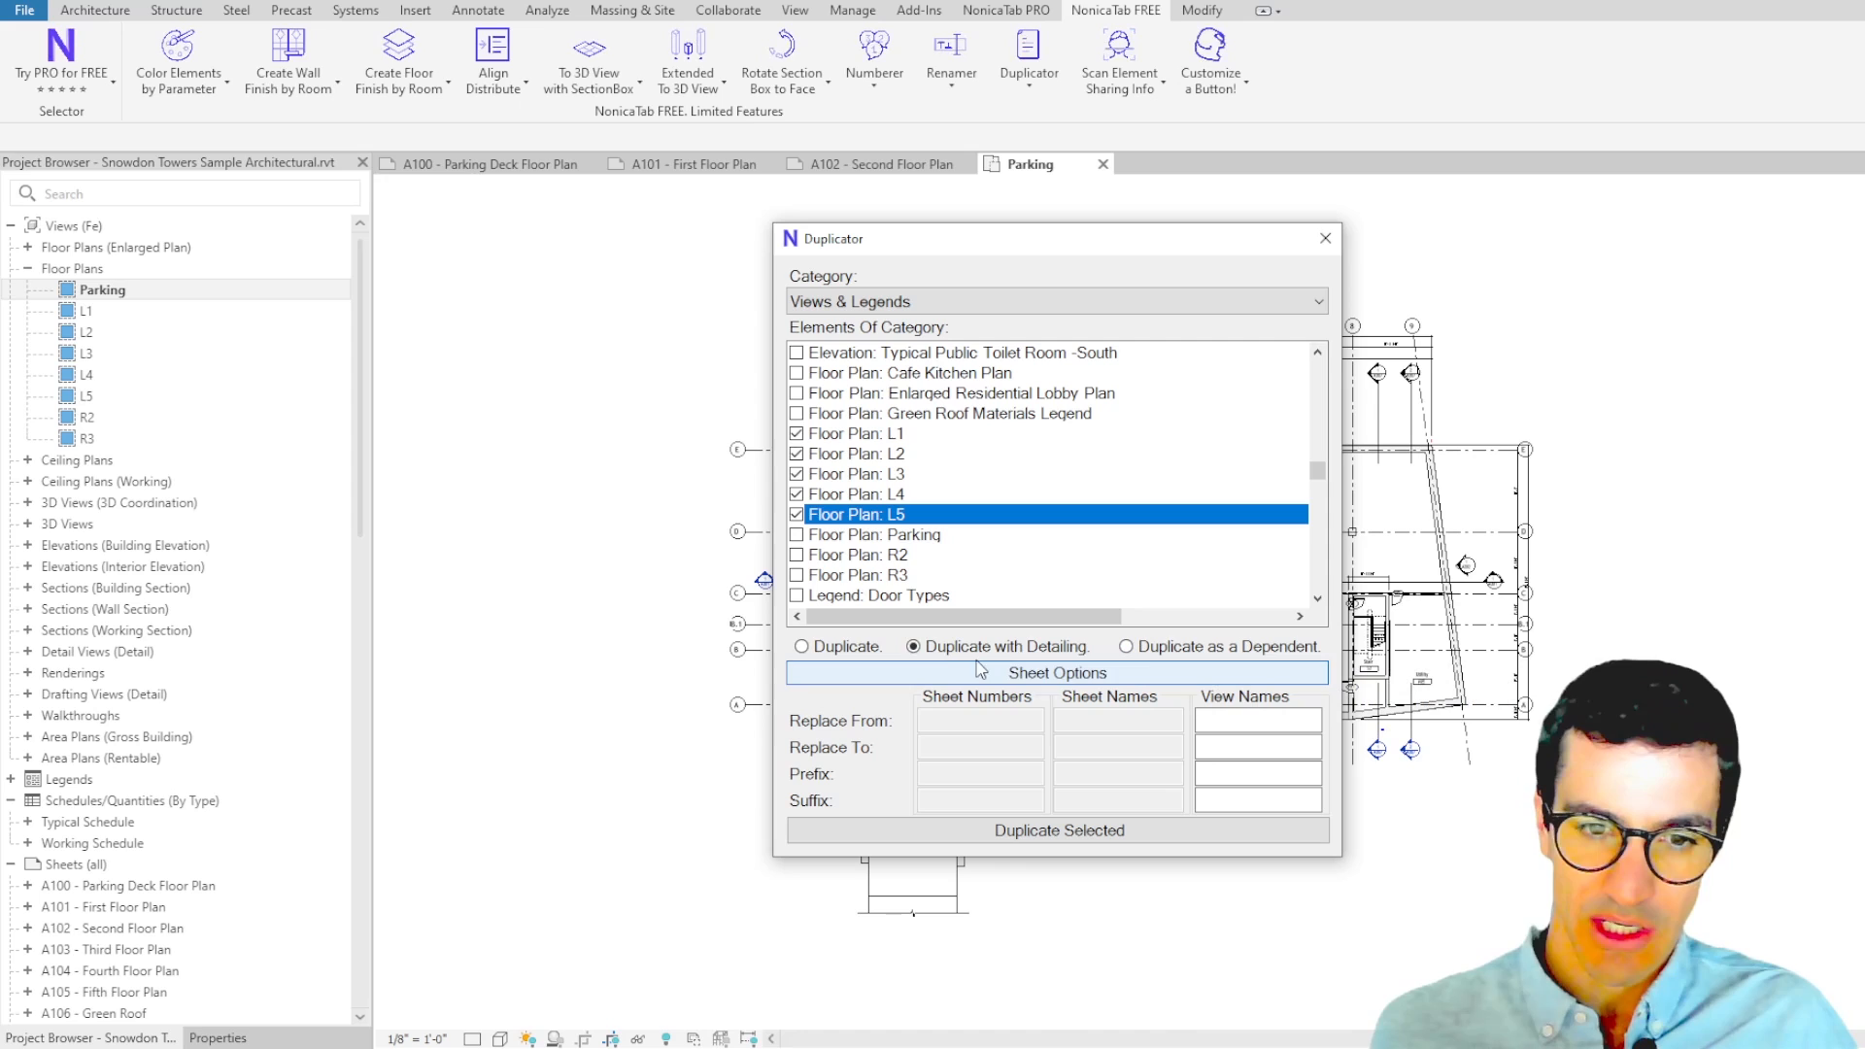
mouse_move(1035, 820)
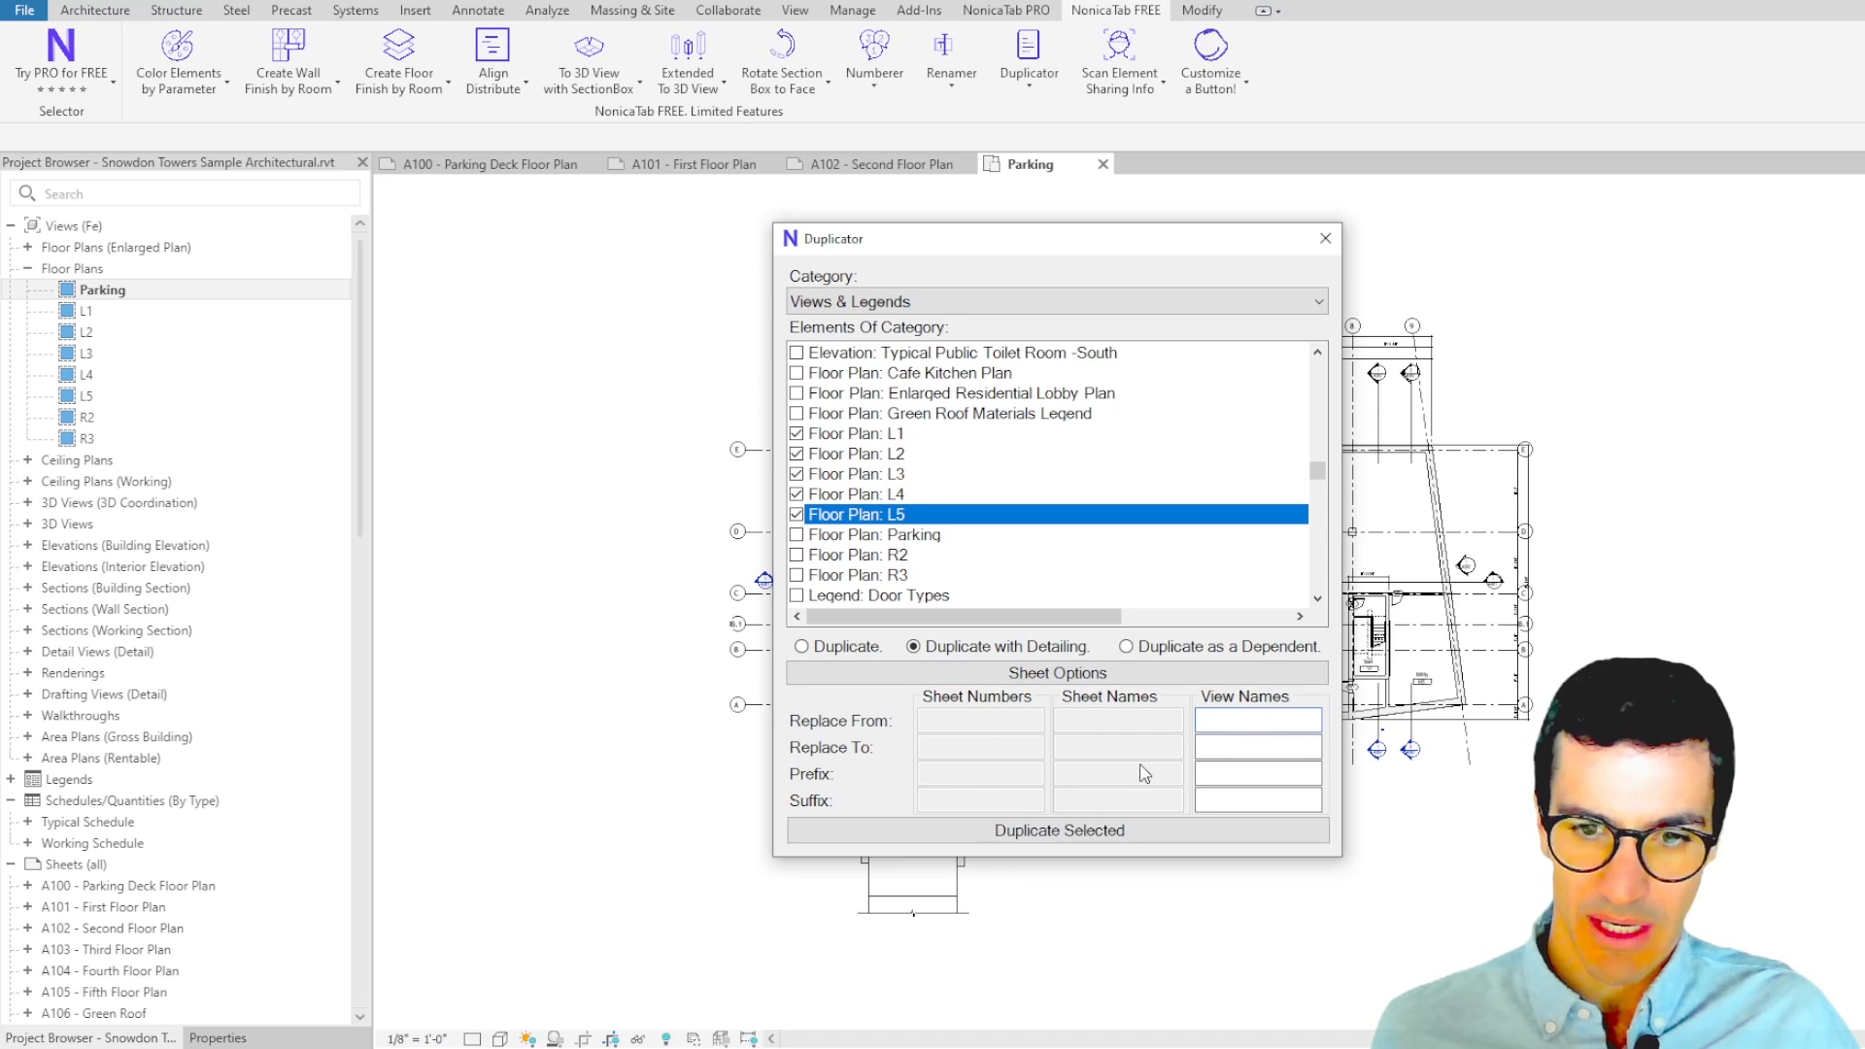
- Duplicate the checked floor plans with the view name suffix _Fire, creating L1_Fire to L5_Fire
click(1257, 746)
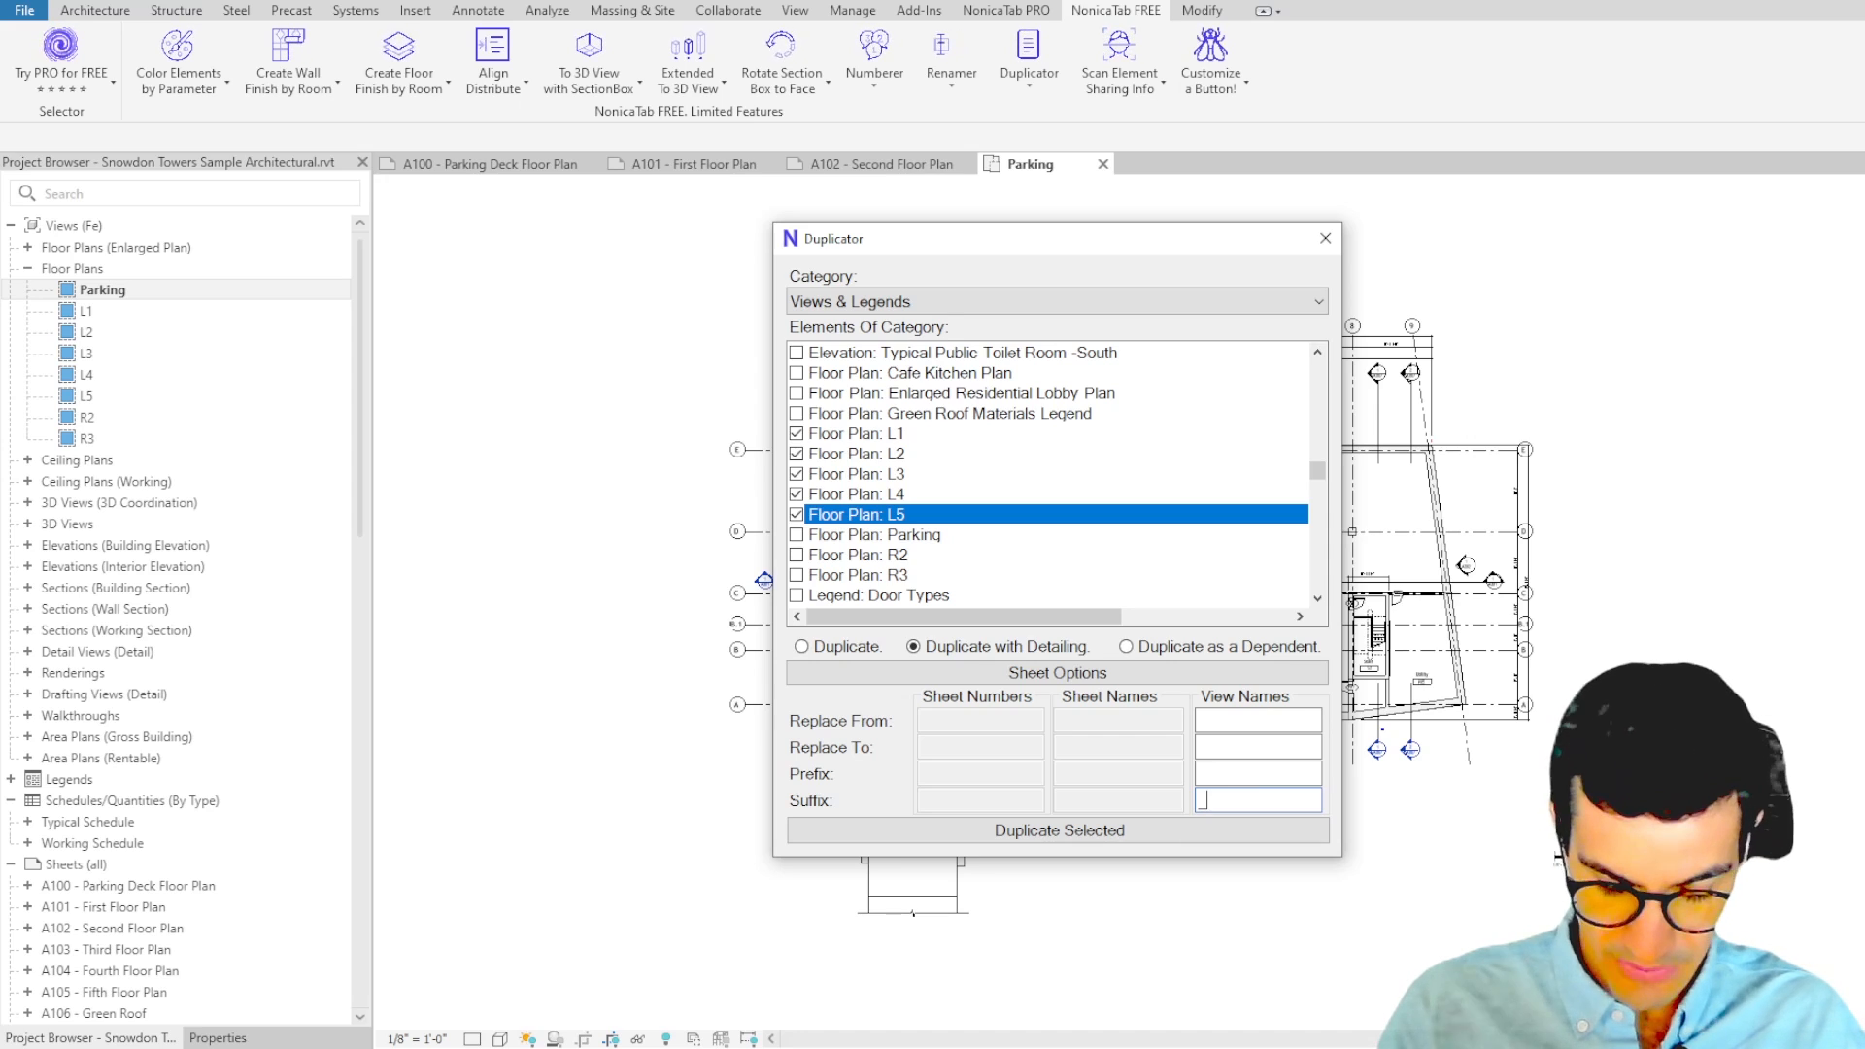
text(Fire)
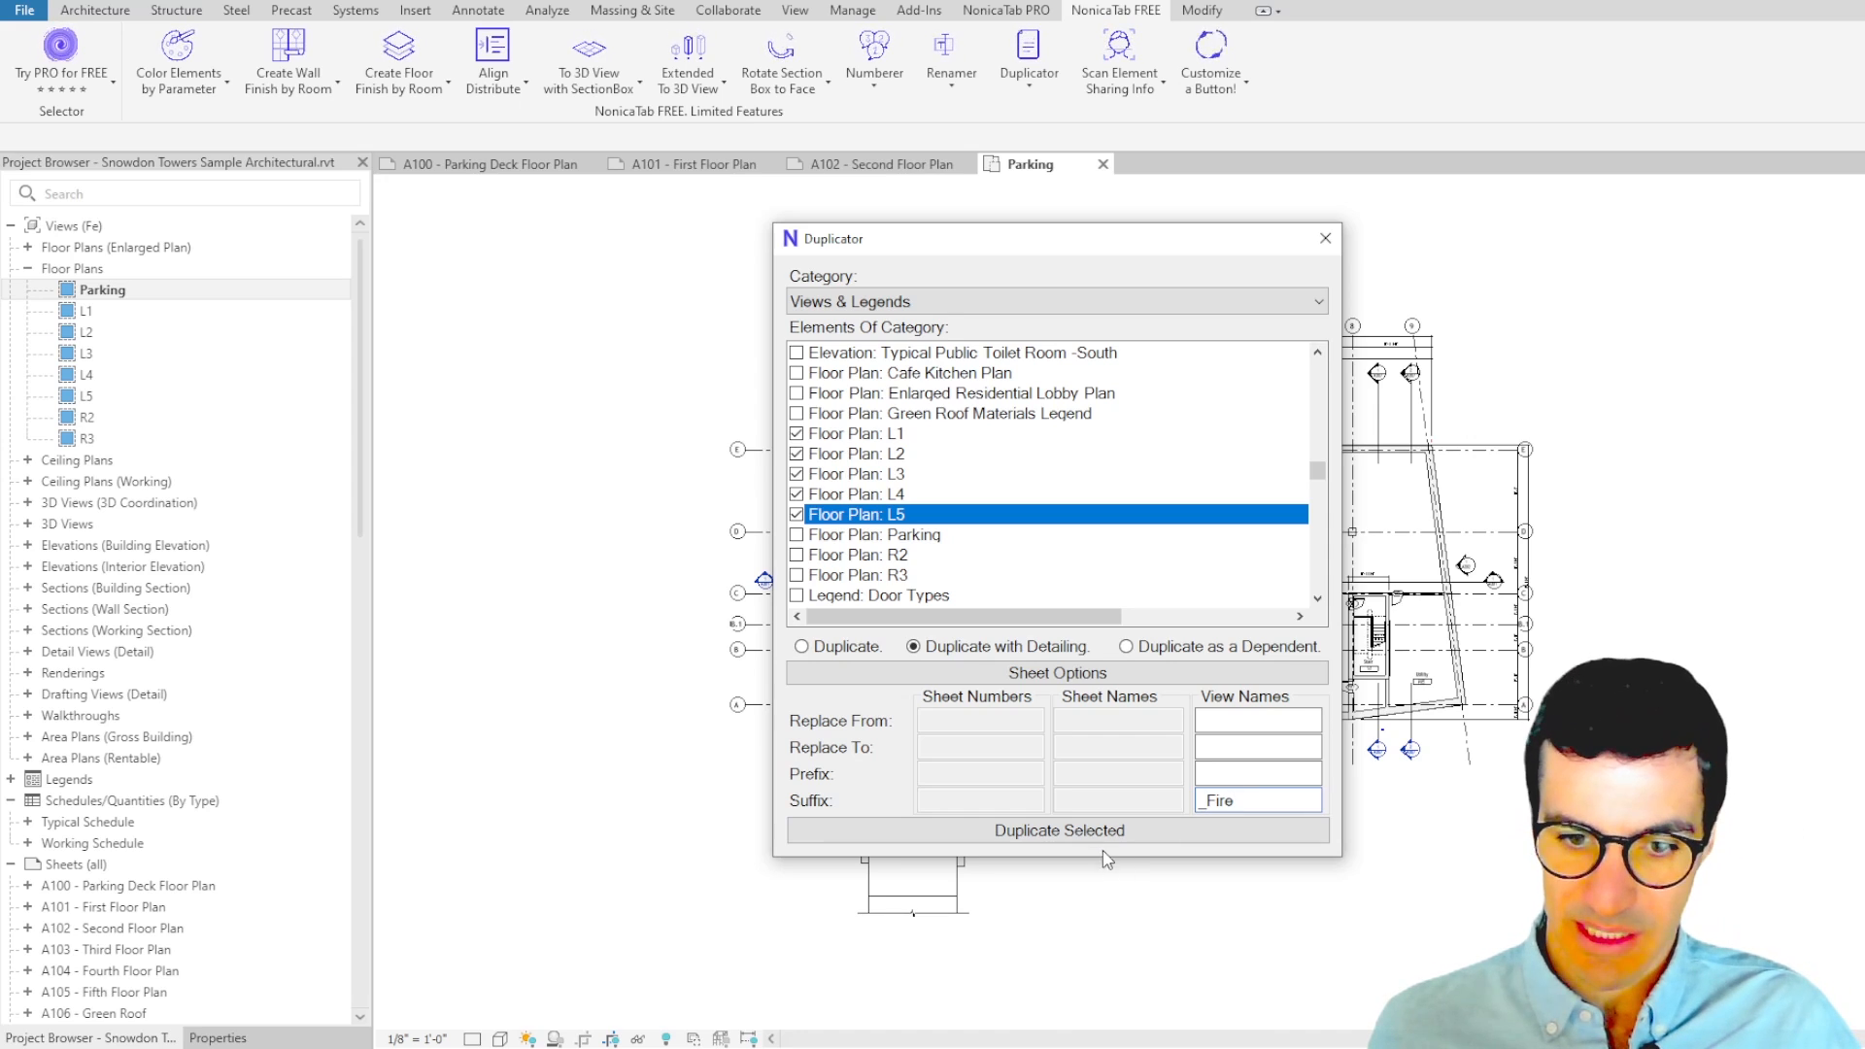
click(1057, 829)
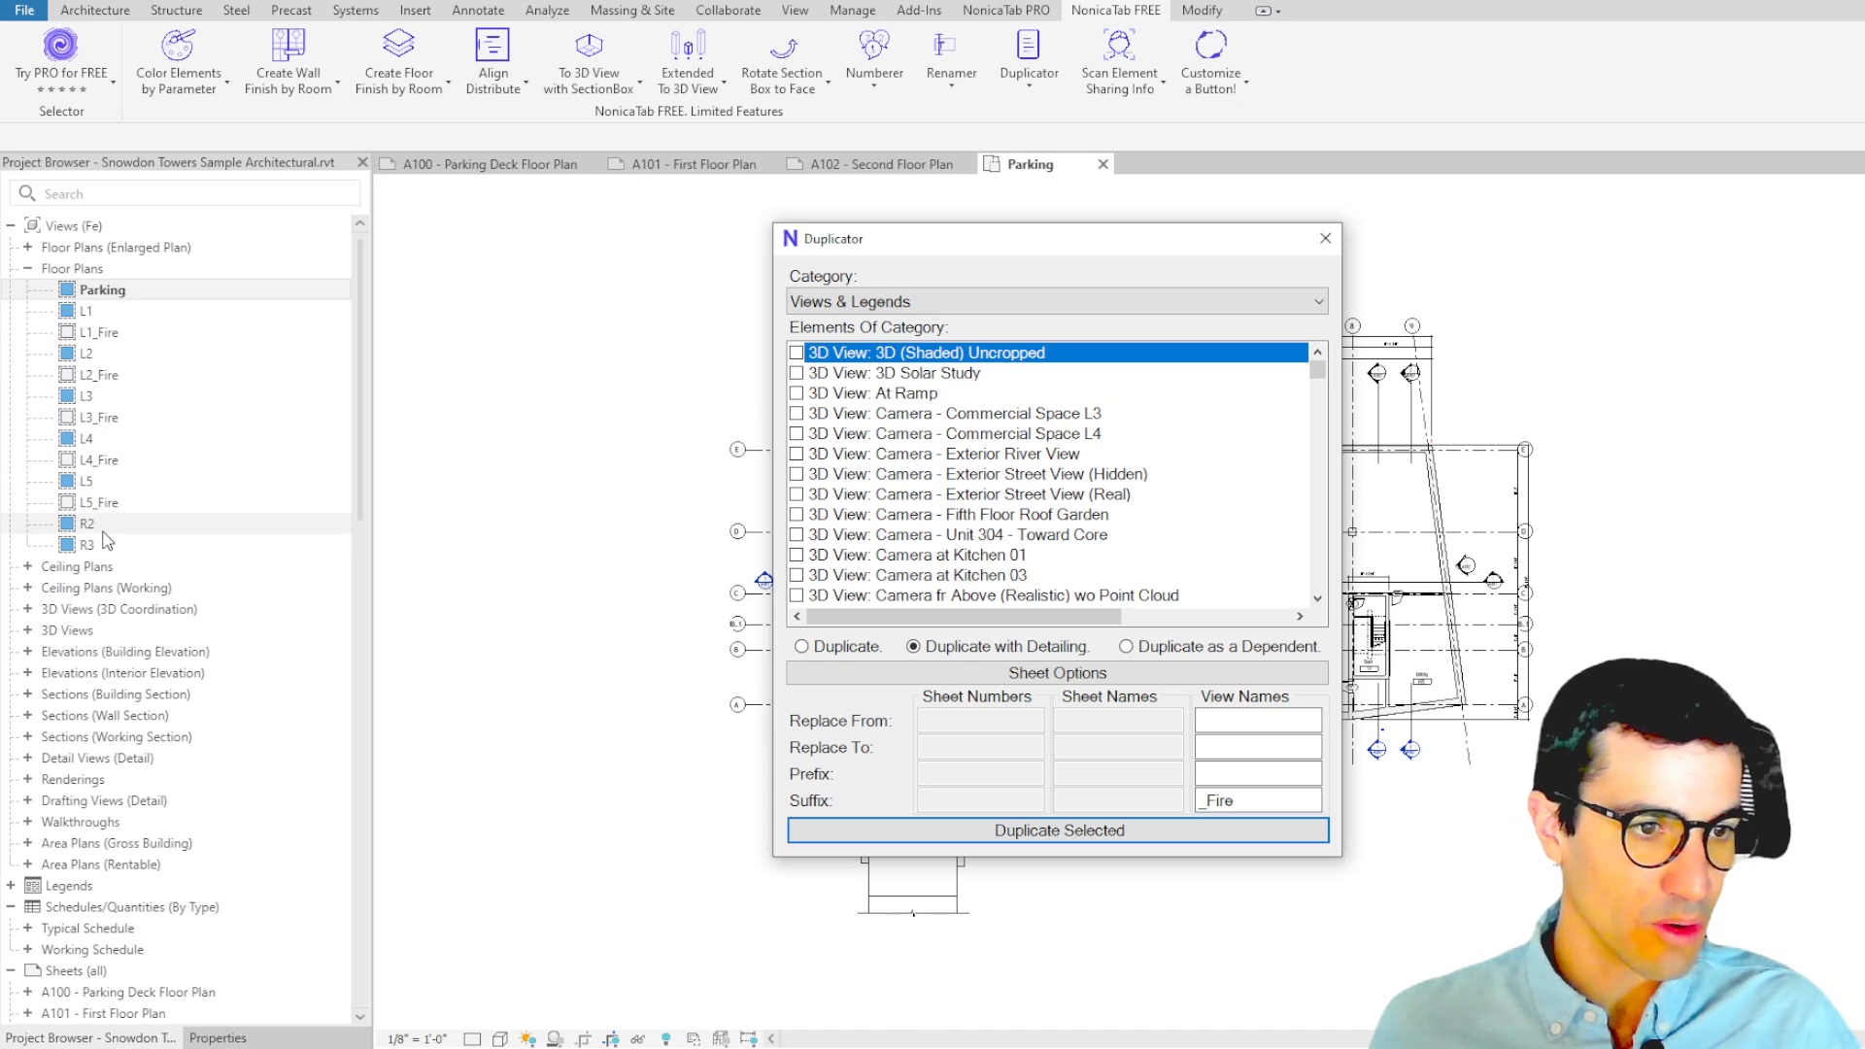
mouse_move(149, 408)
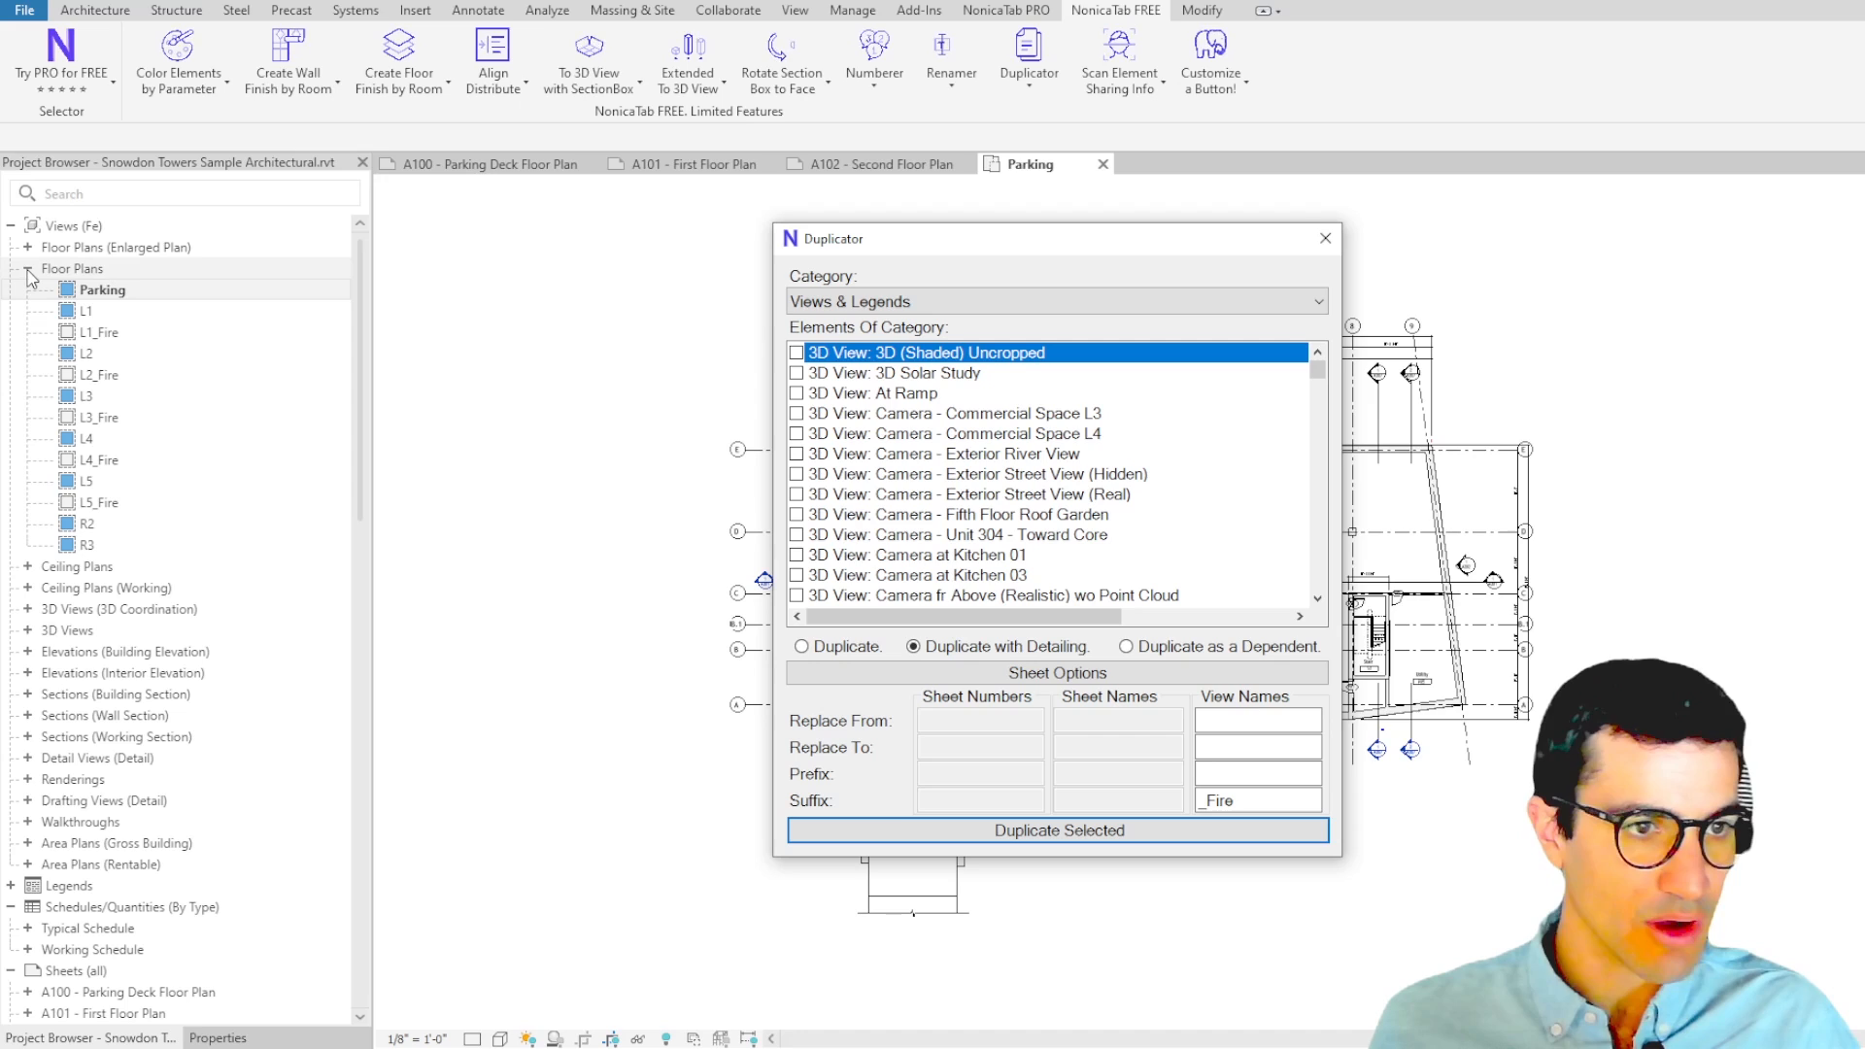
- Collapse the Floor Plans node in the Project Browser to reach the sheet list
click(487, 163)
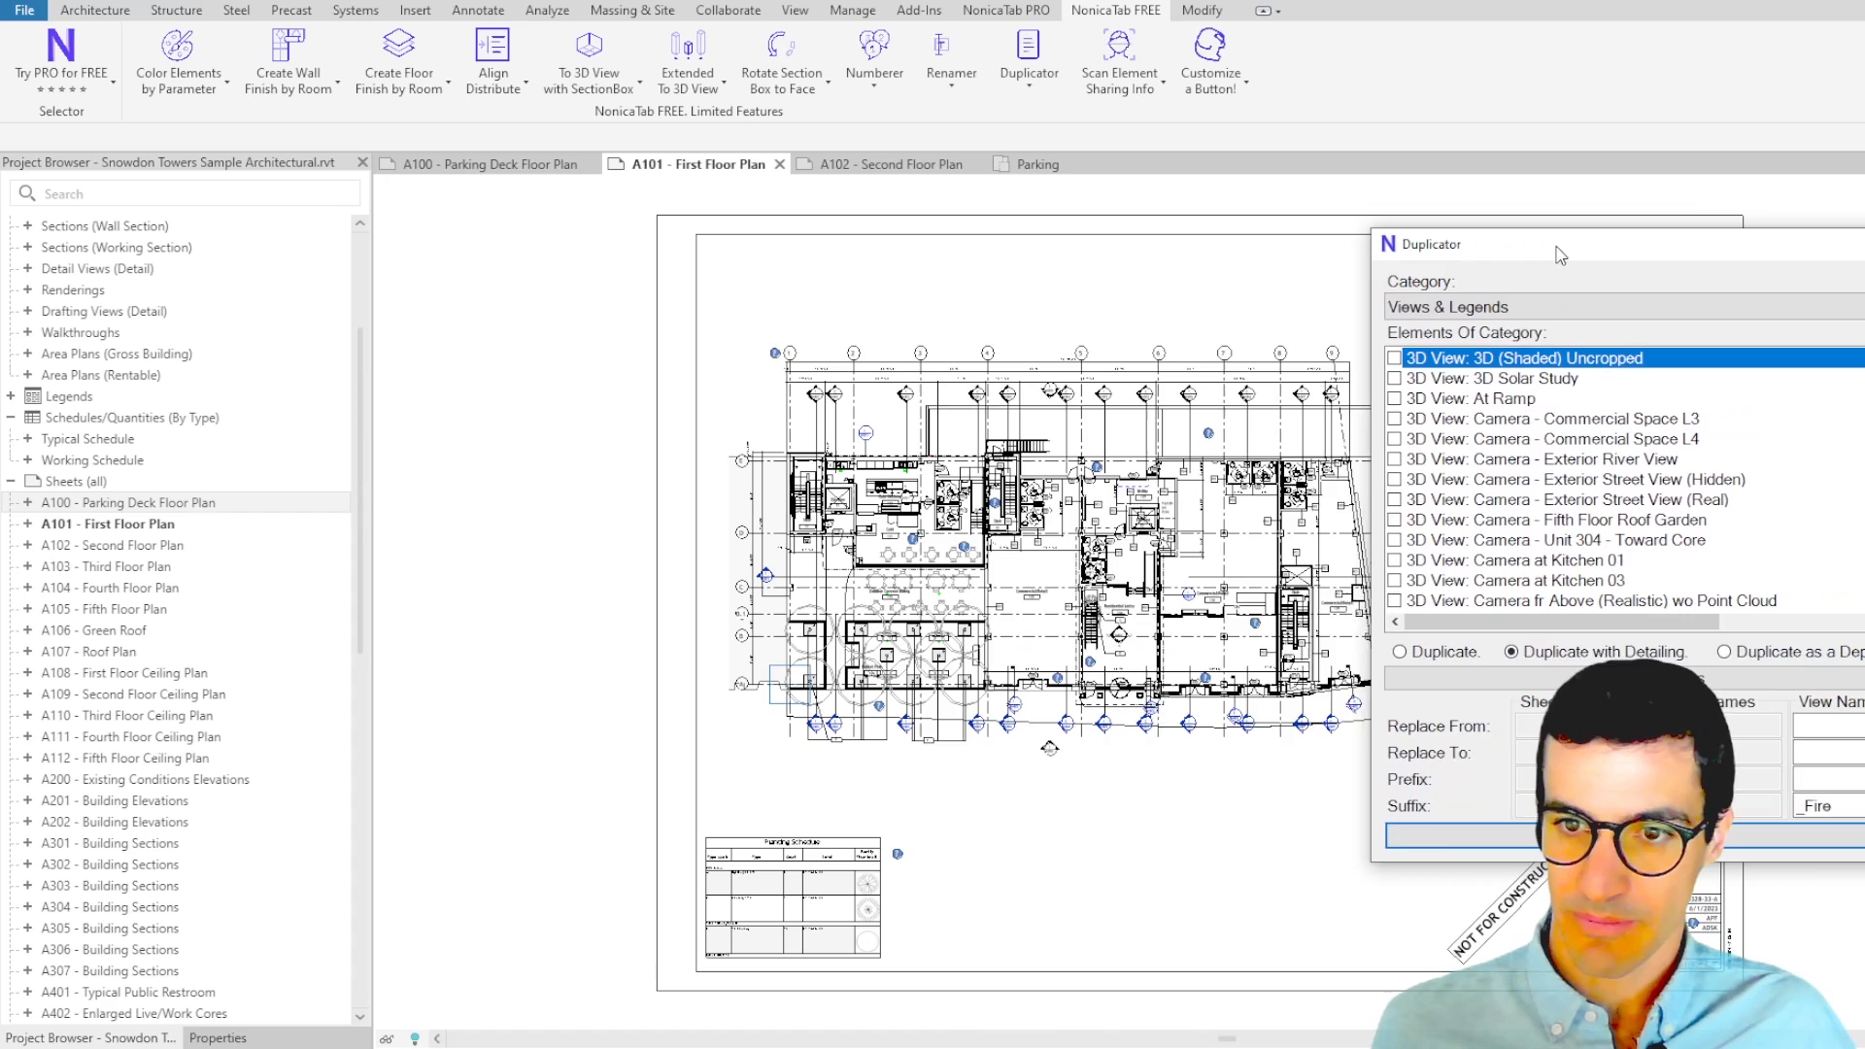
- Switch the Duplicator category to Sheets and Shift-check sheets A100 through A105
click(1045, 273)
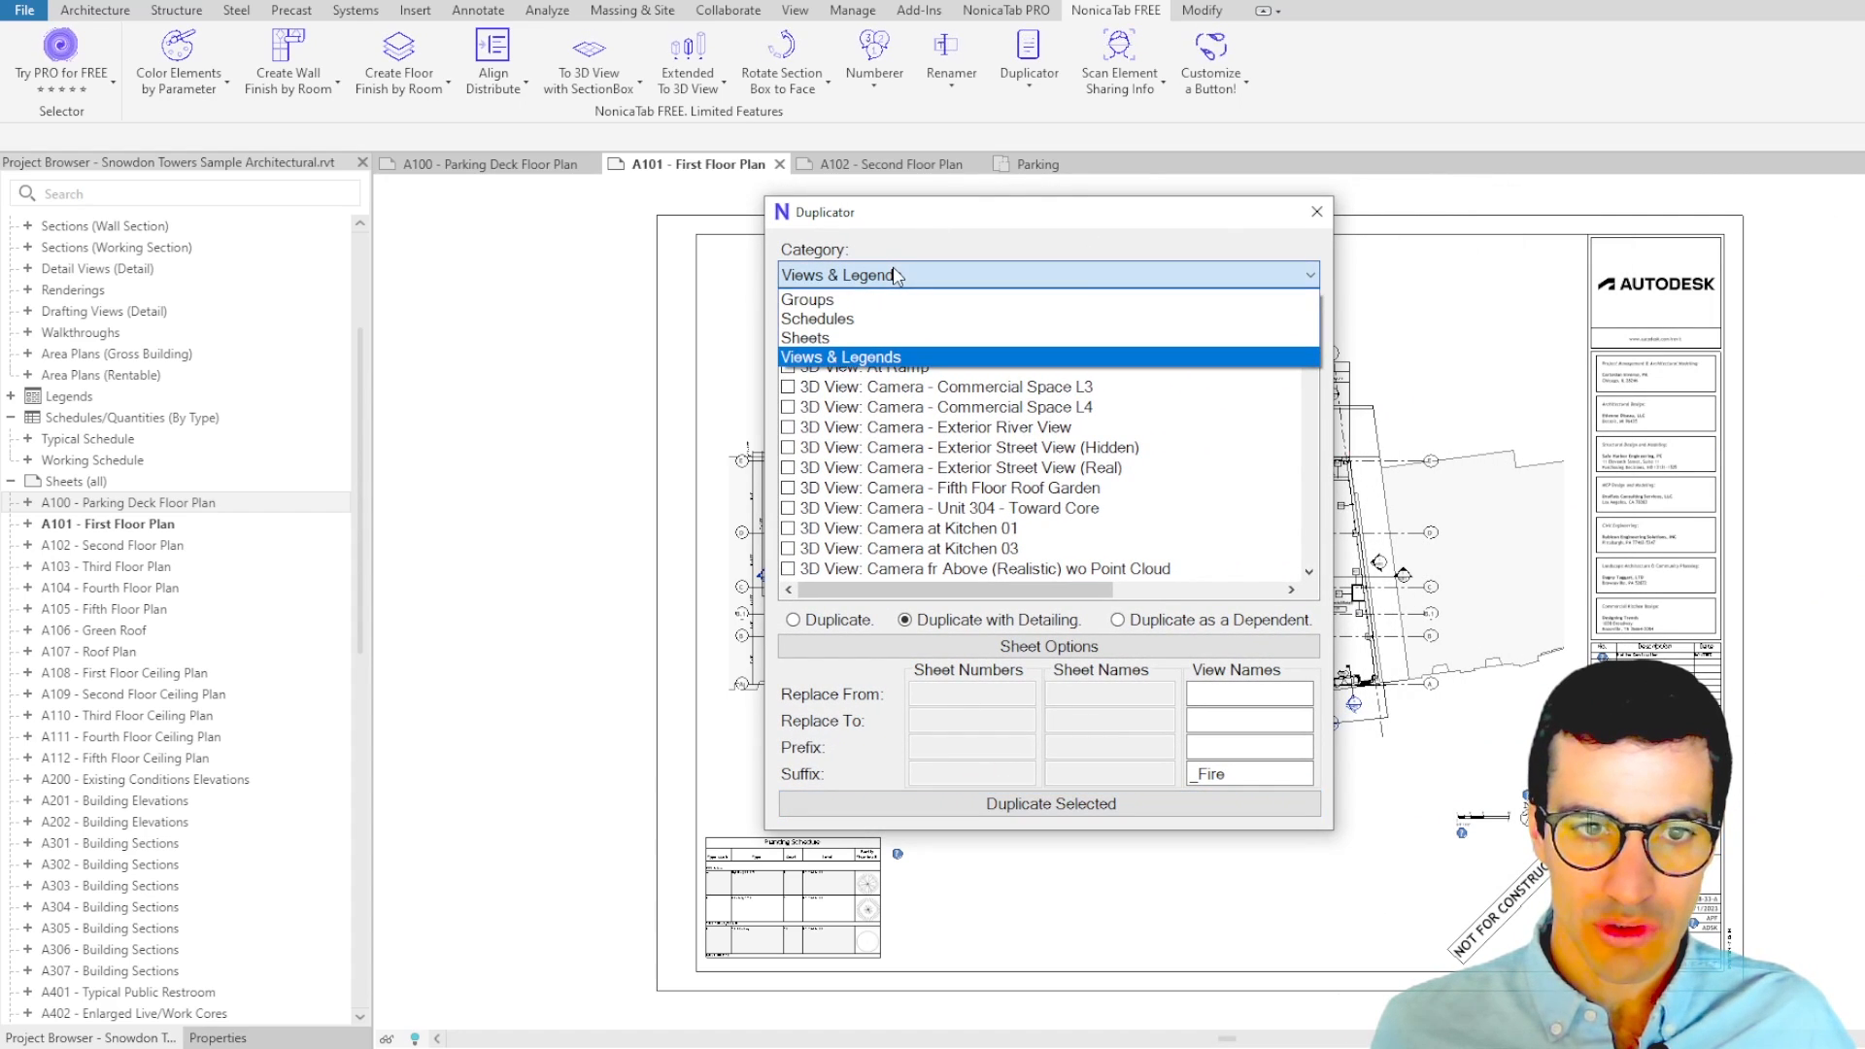
click(816, 318)
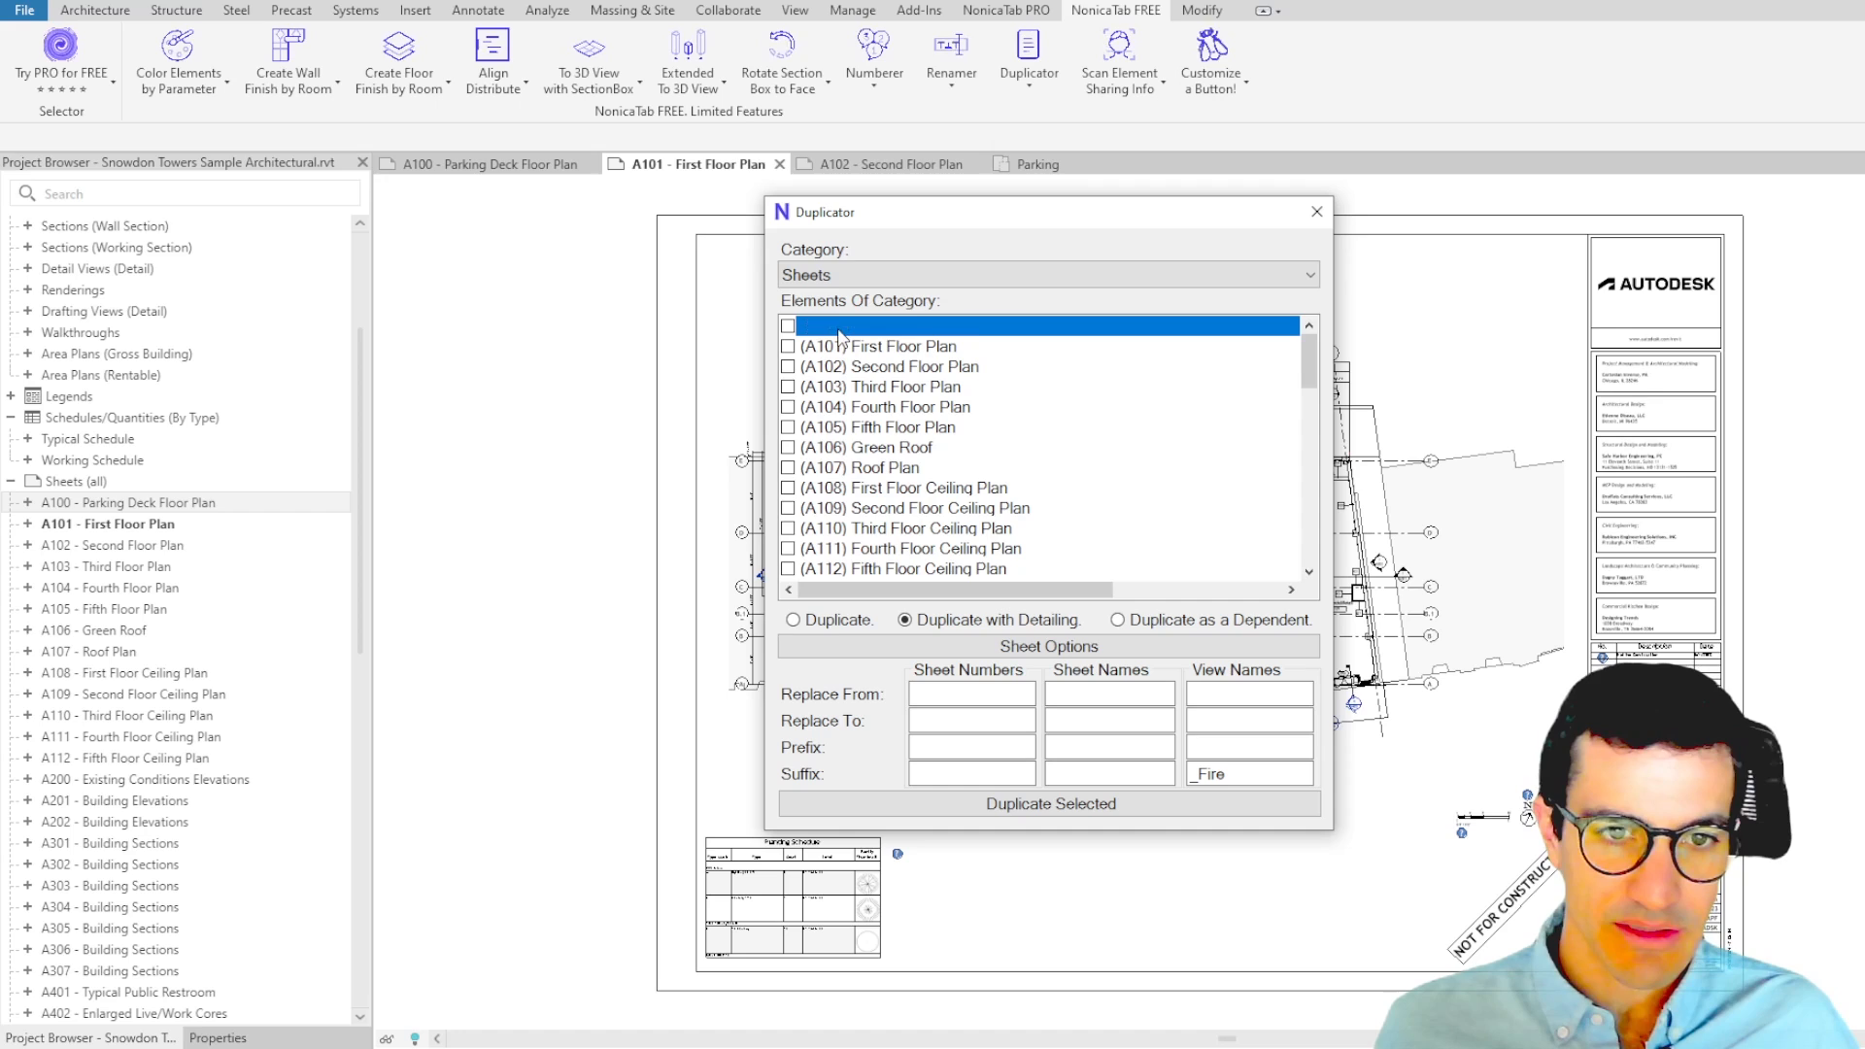
key(shift)
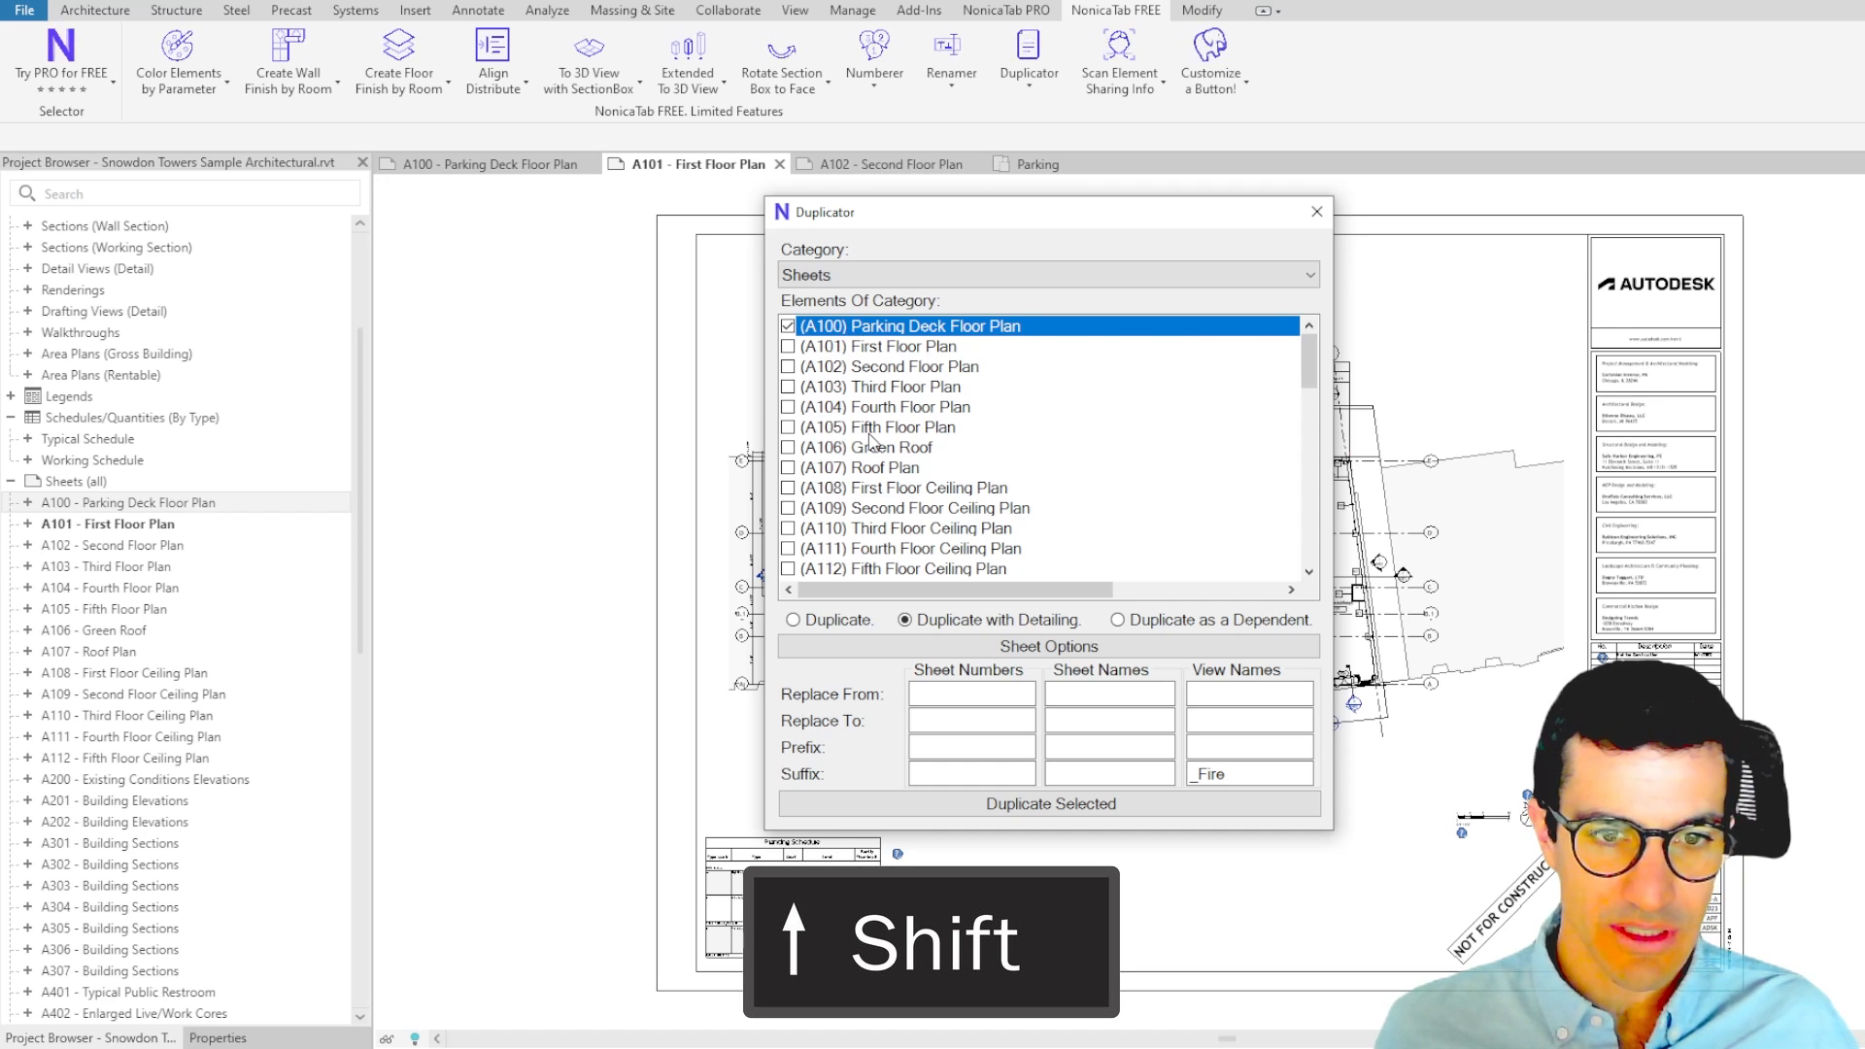
click(886, 425)
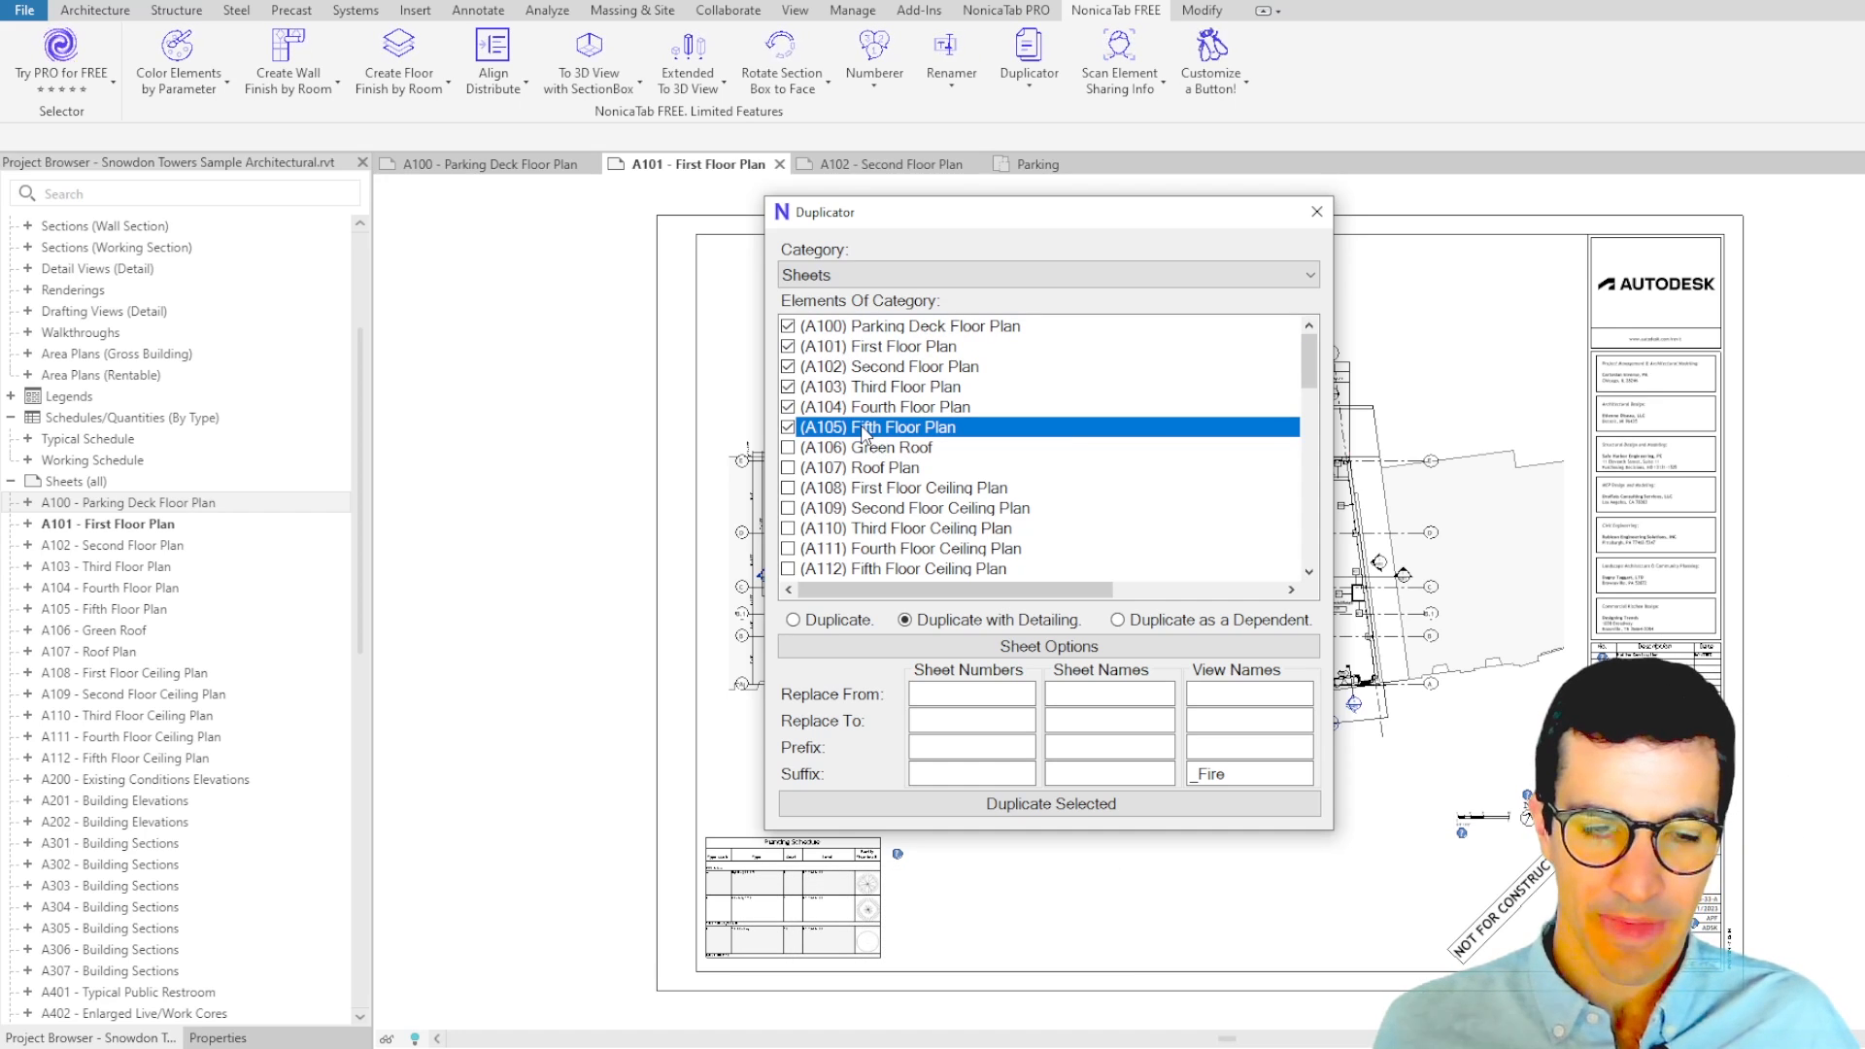
mouse_move(965, 637)
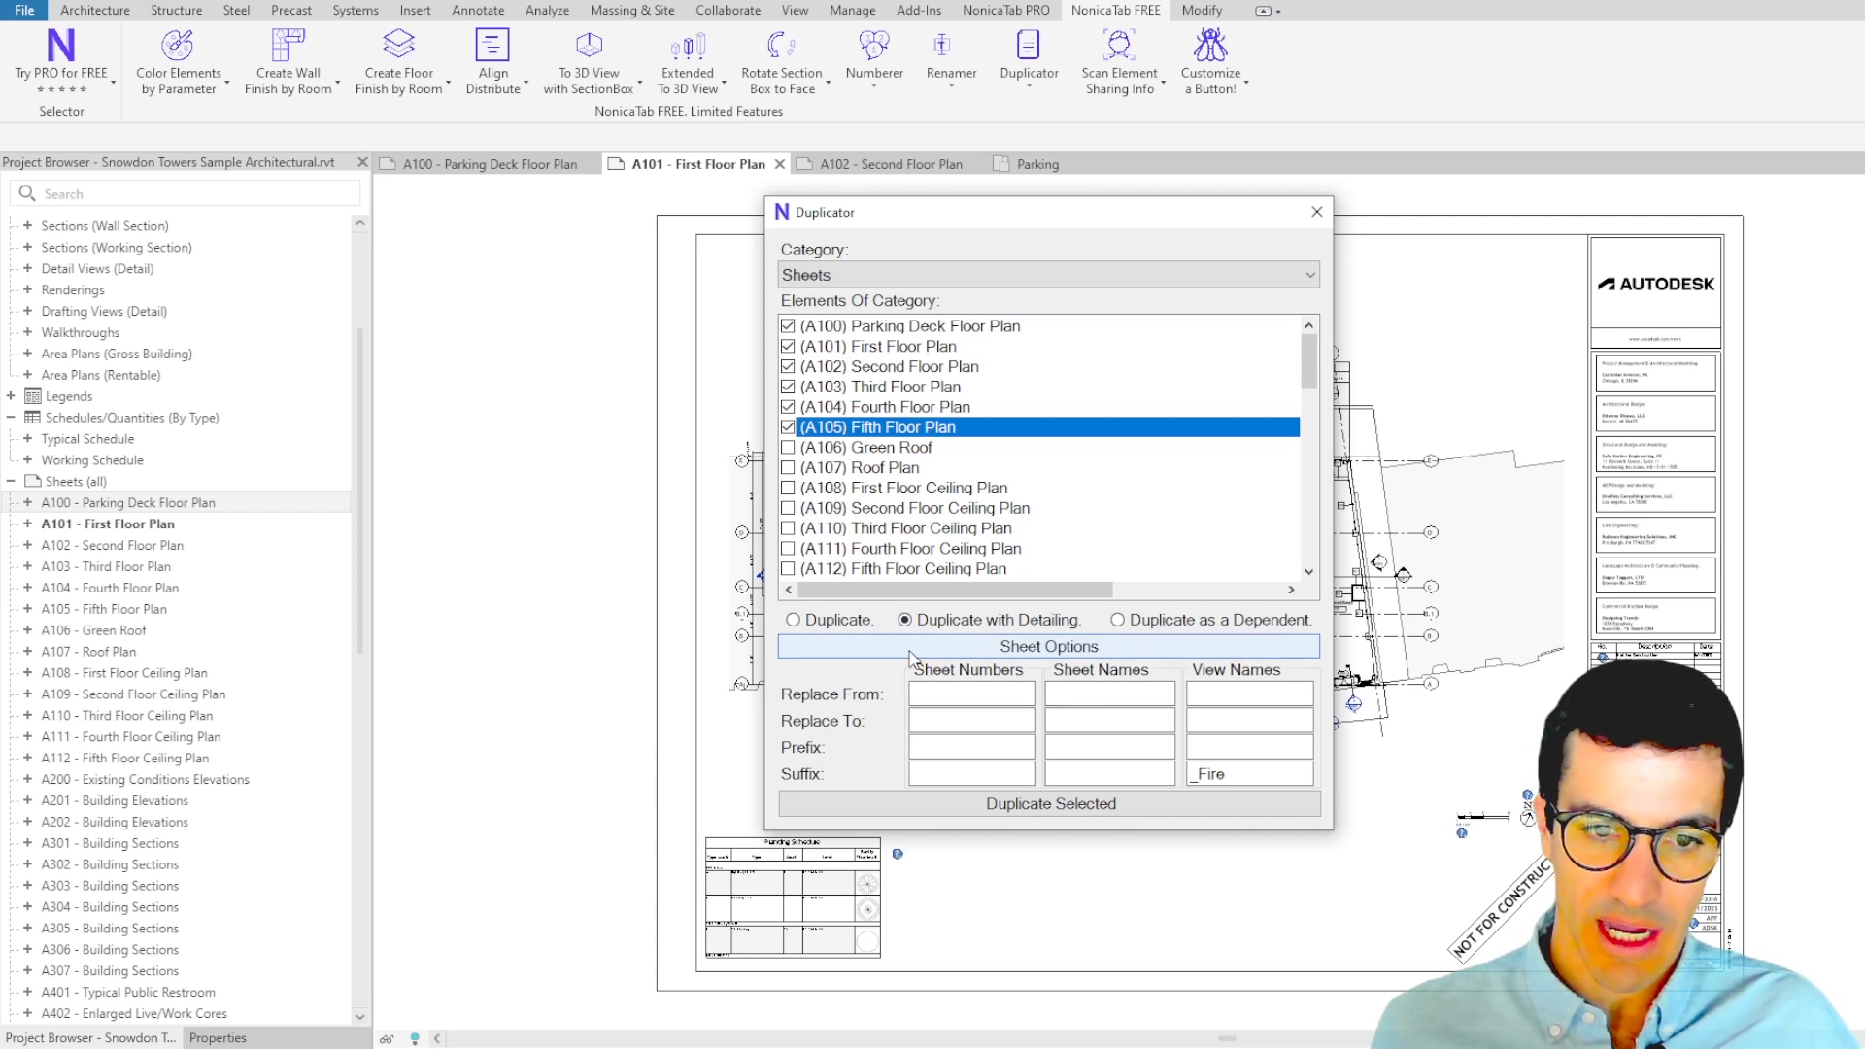
- Expand Sheet Options showing views, legends, schedules, images, lines, texts and annotations included
click(1047, 645)
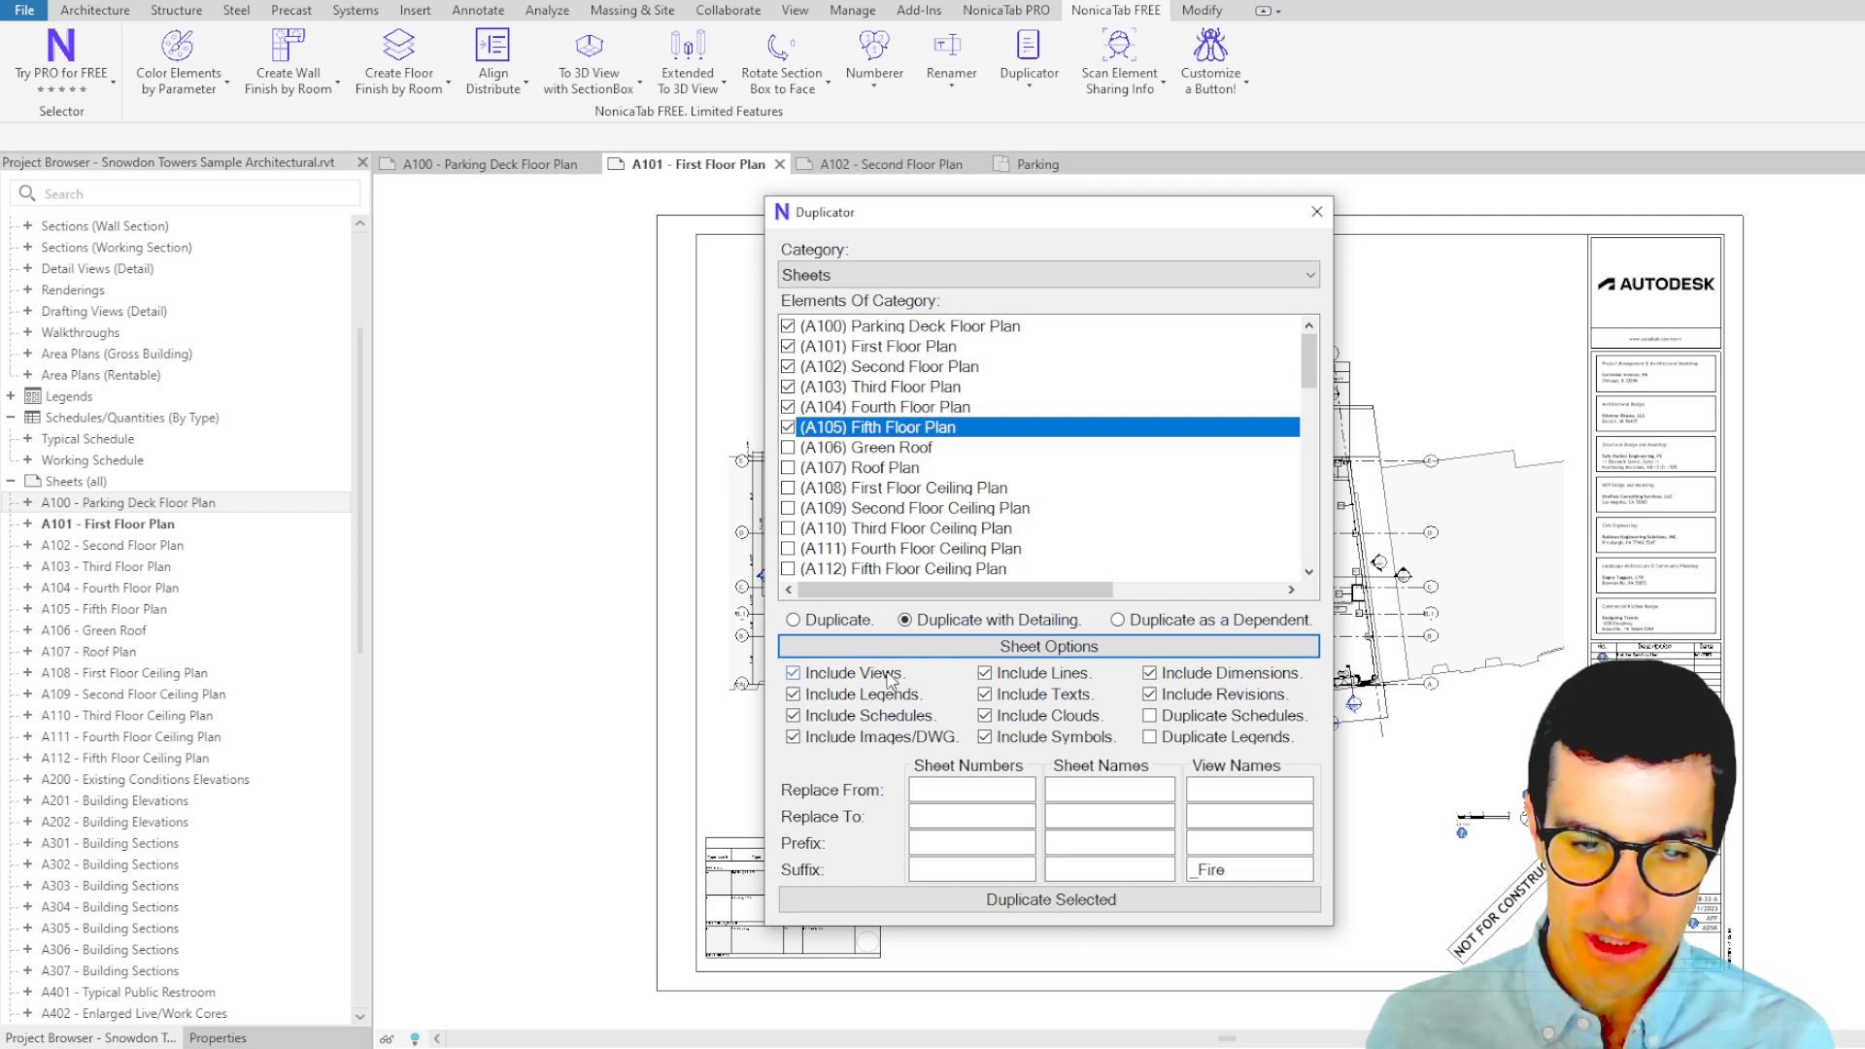
mouse_move(950, 746)
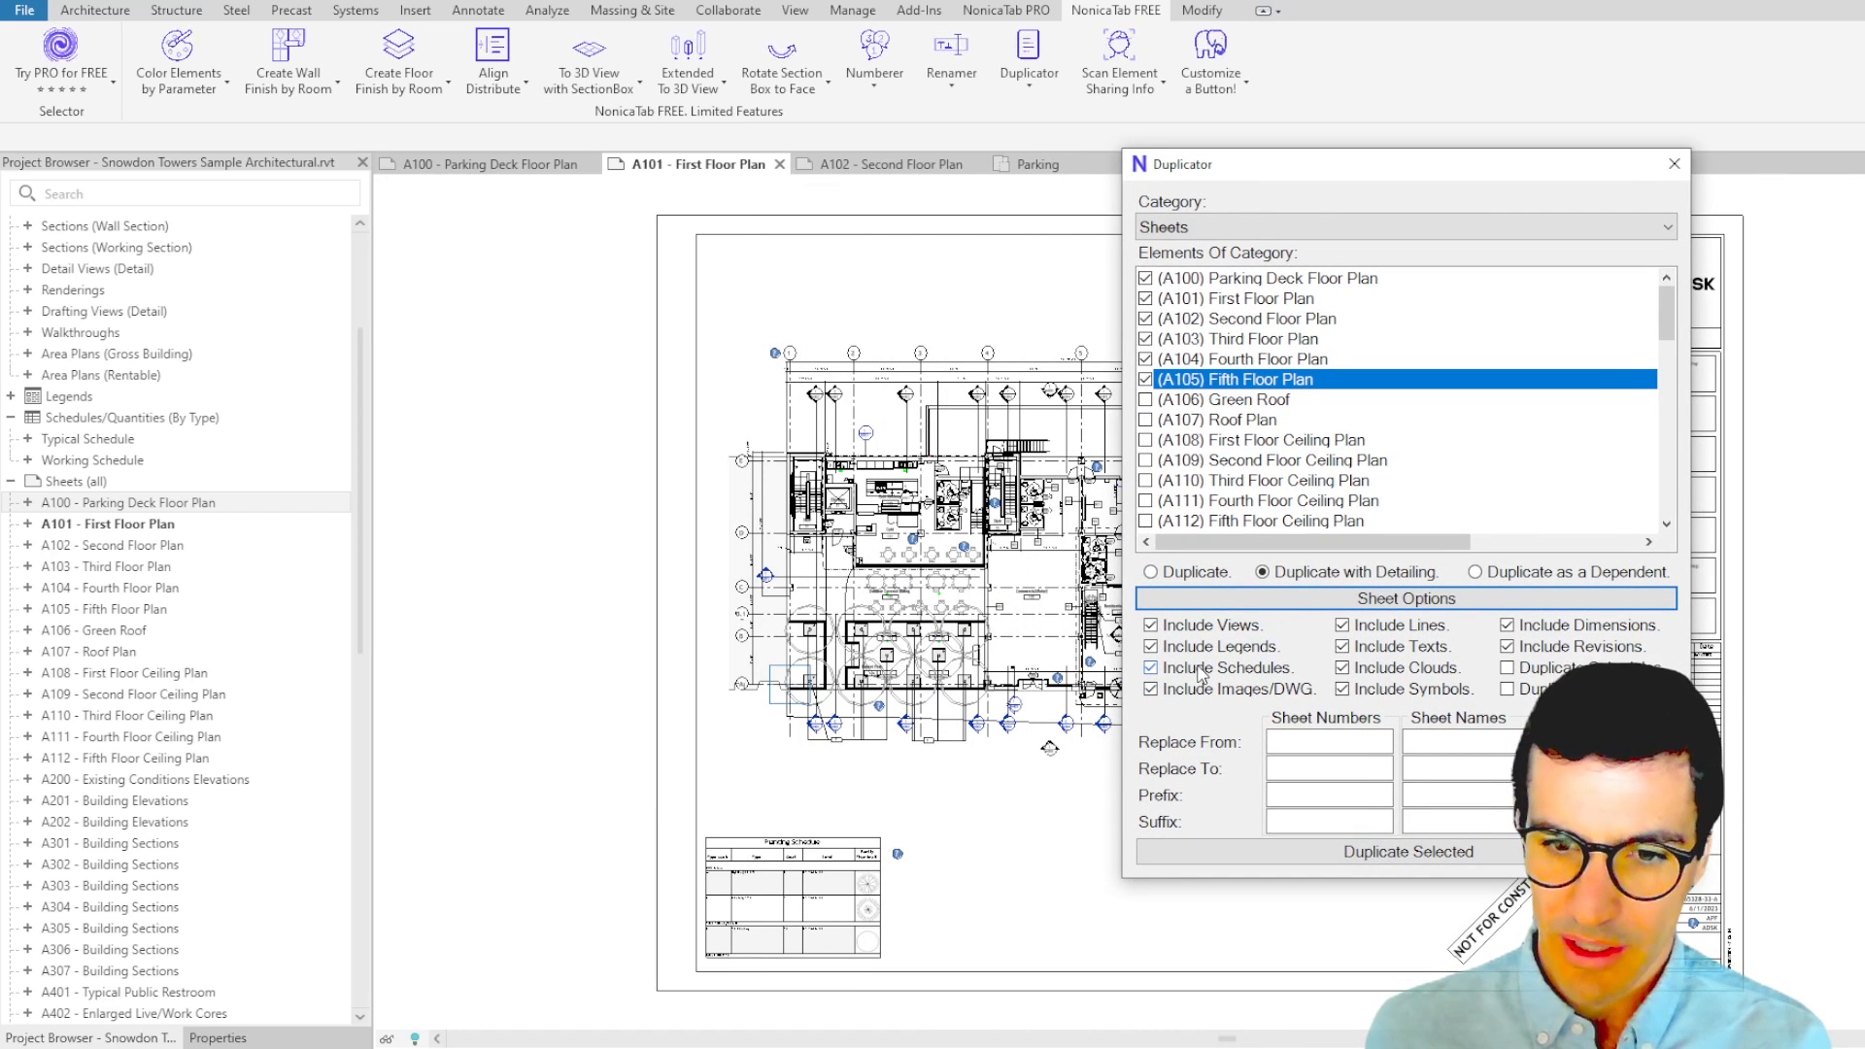
mouse_move(1315, 610)
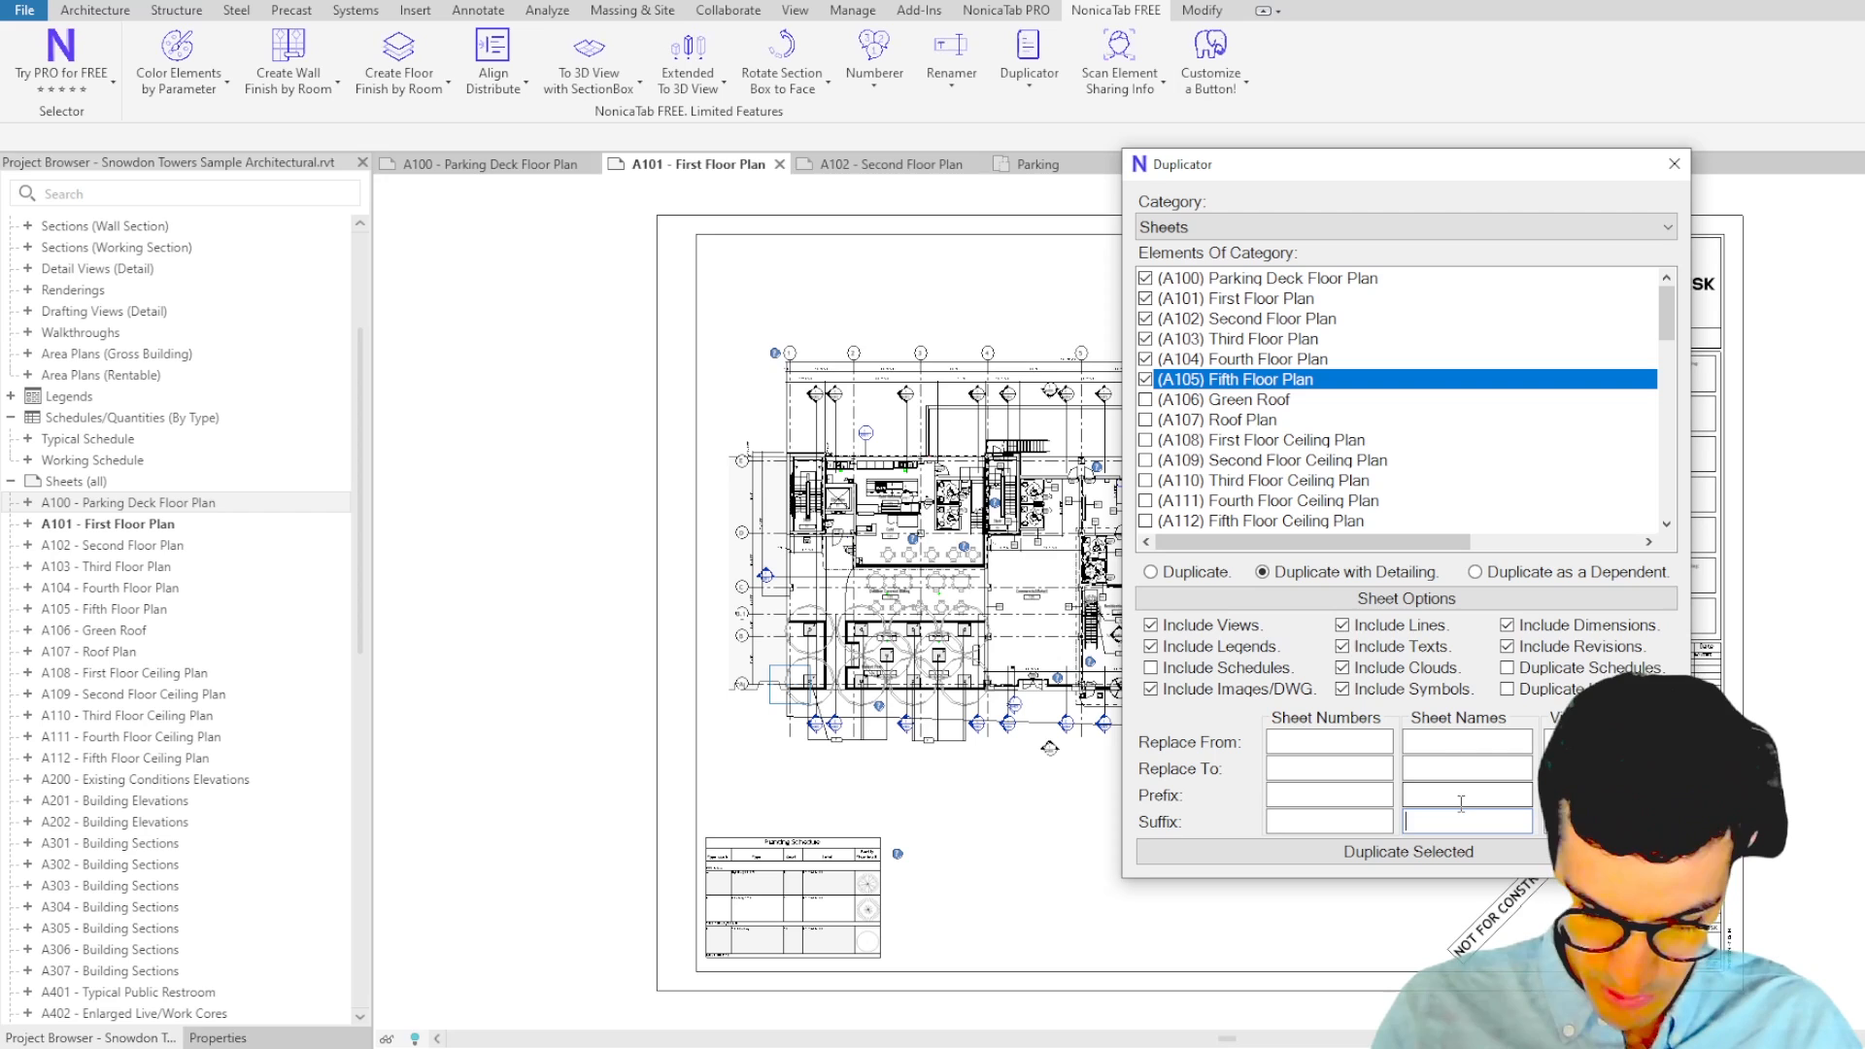
- Duplicate sheets A100–A105 with the sheet name suffix _Fire
text(Fire)
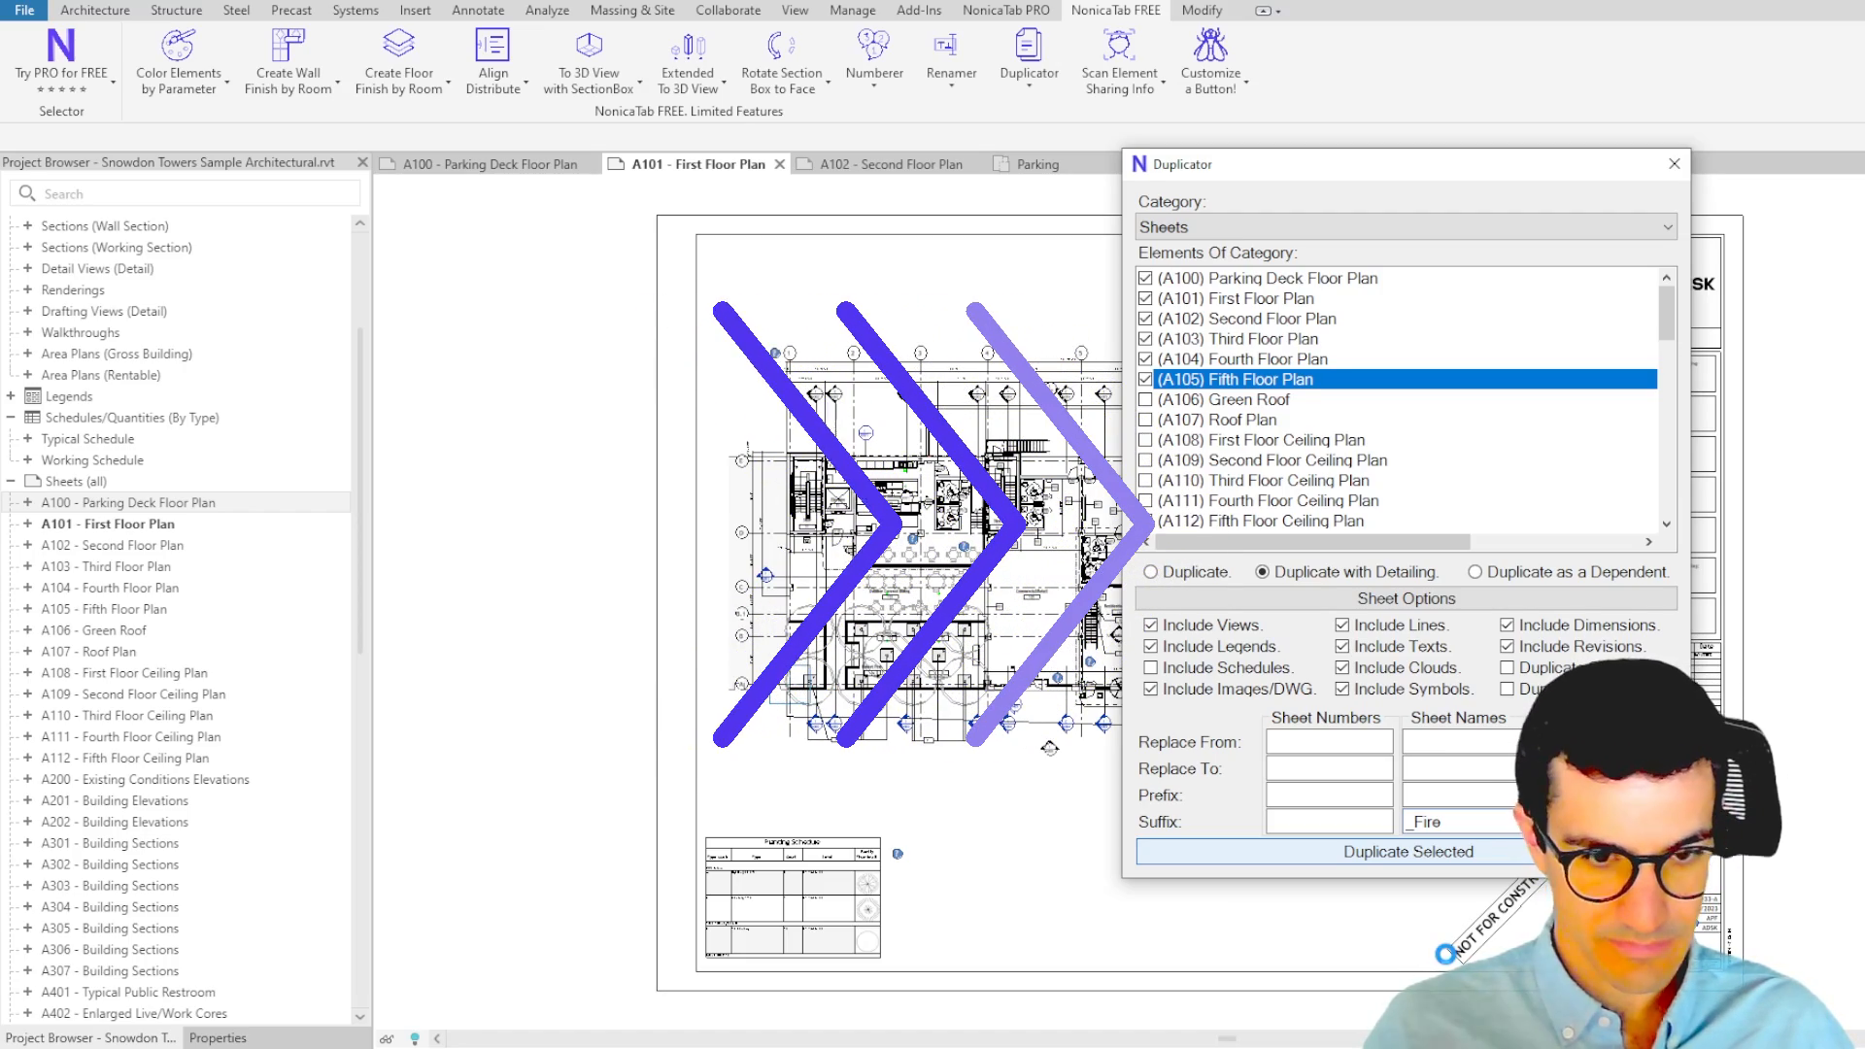
click(1403, 851)
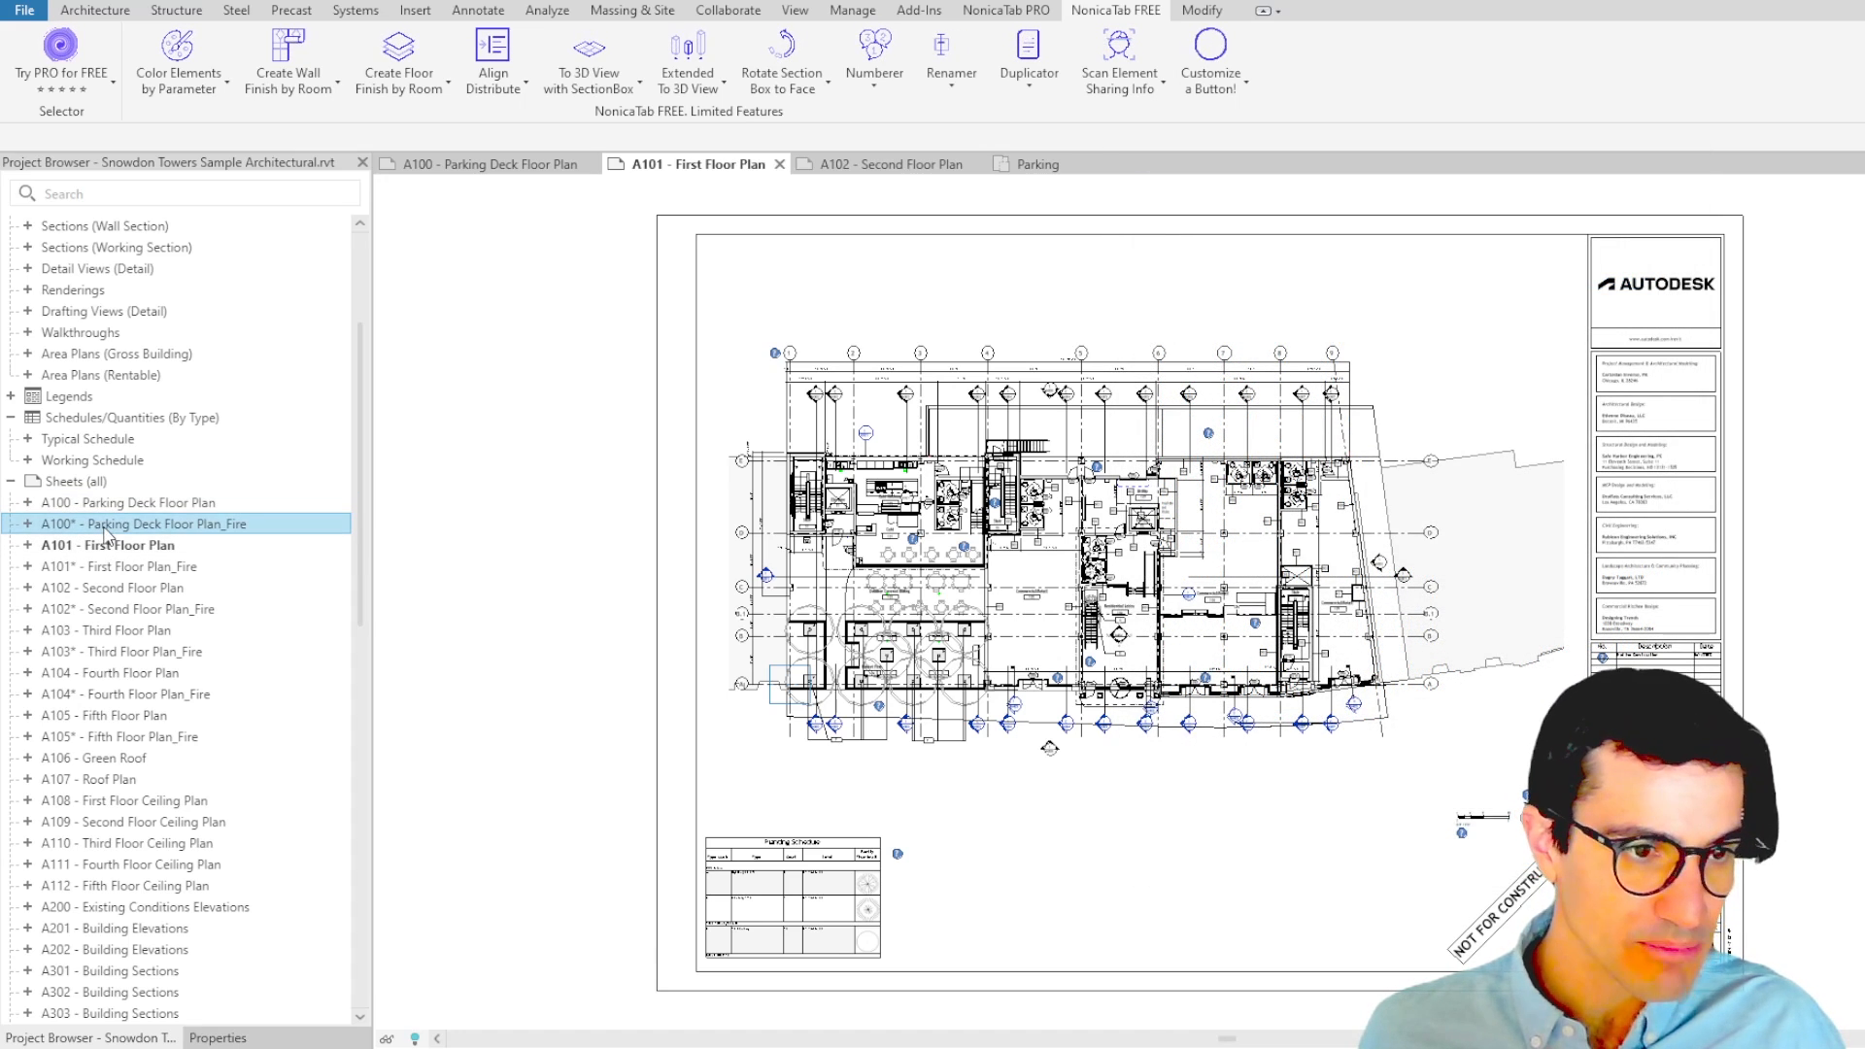
- Open the new A100 Parking Deck Floor Plan_Fire sheet and inspect its copied plan
double_click(149, 523)
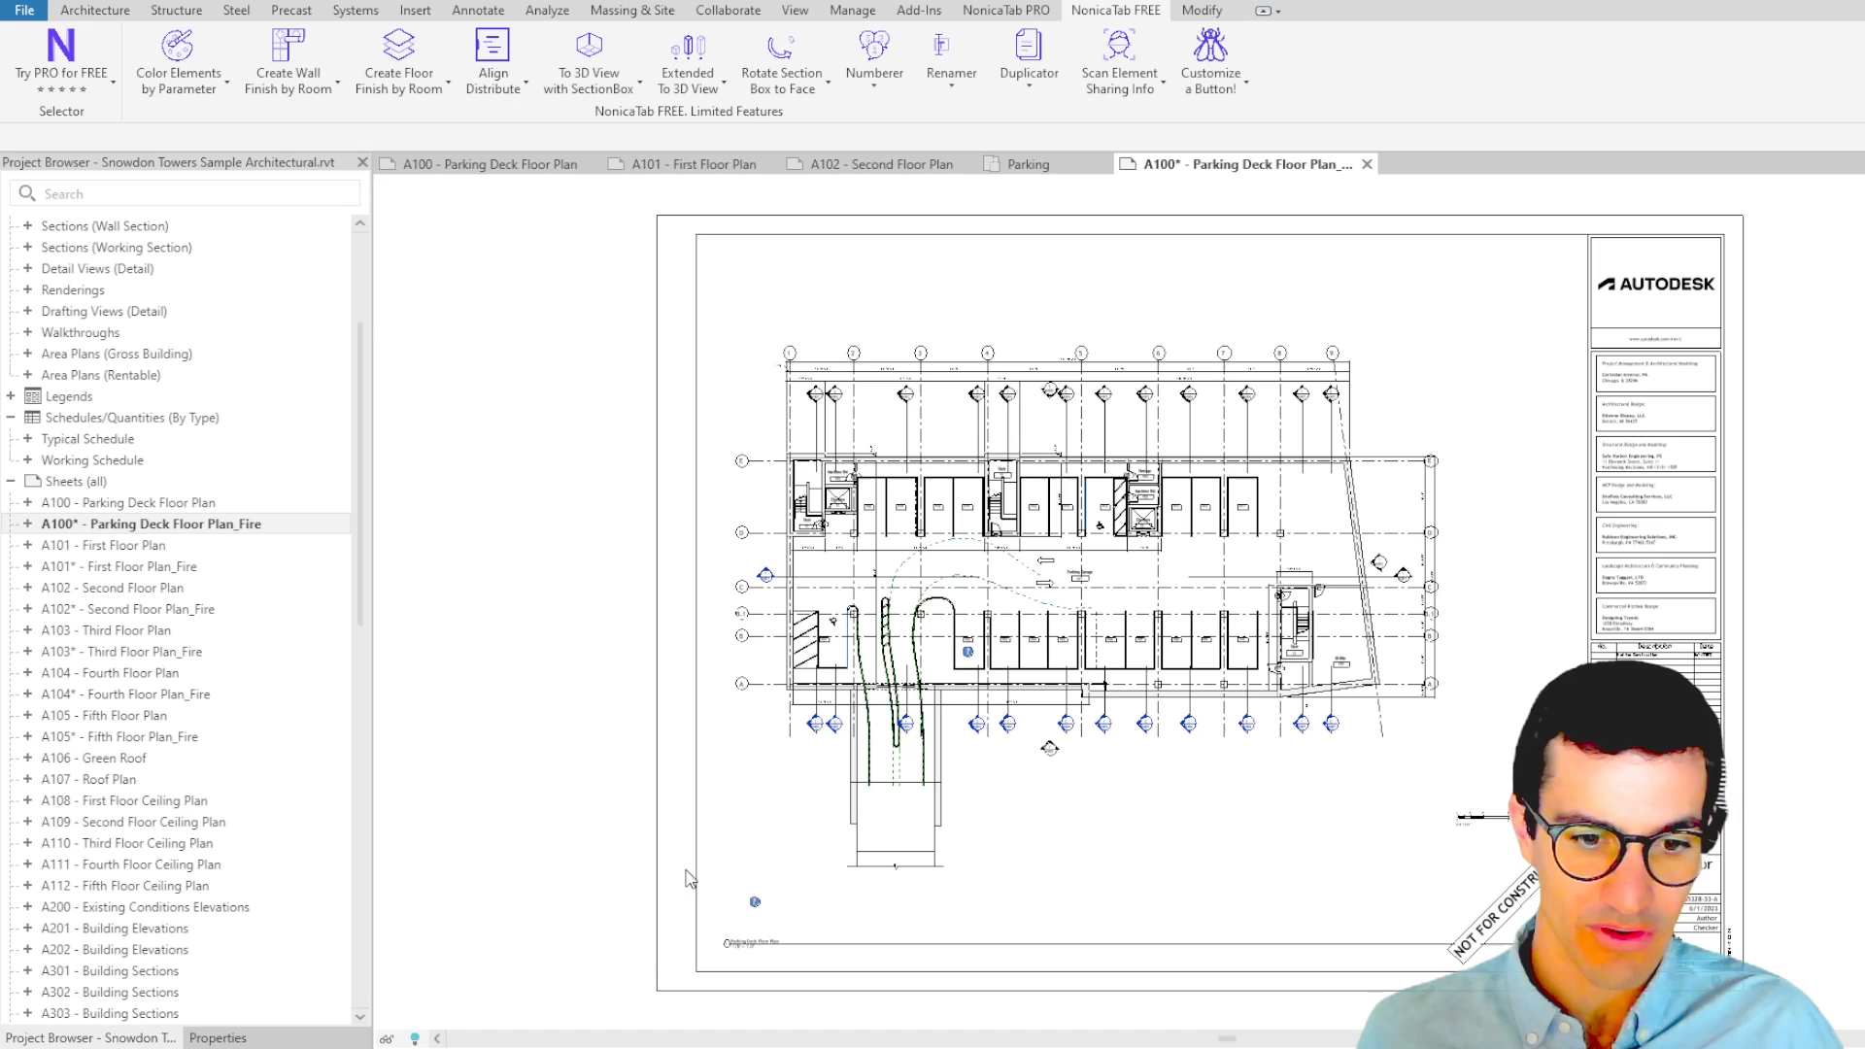
click(750, 942)
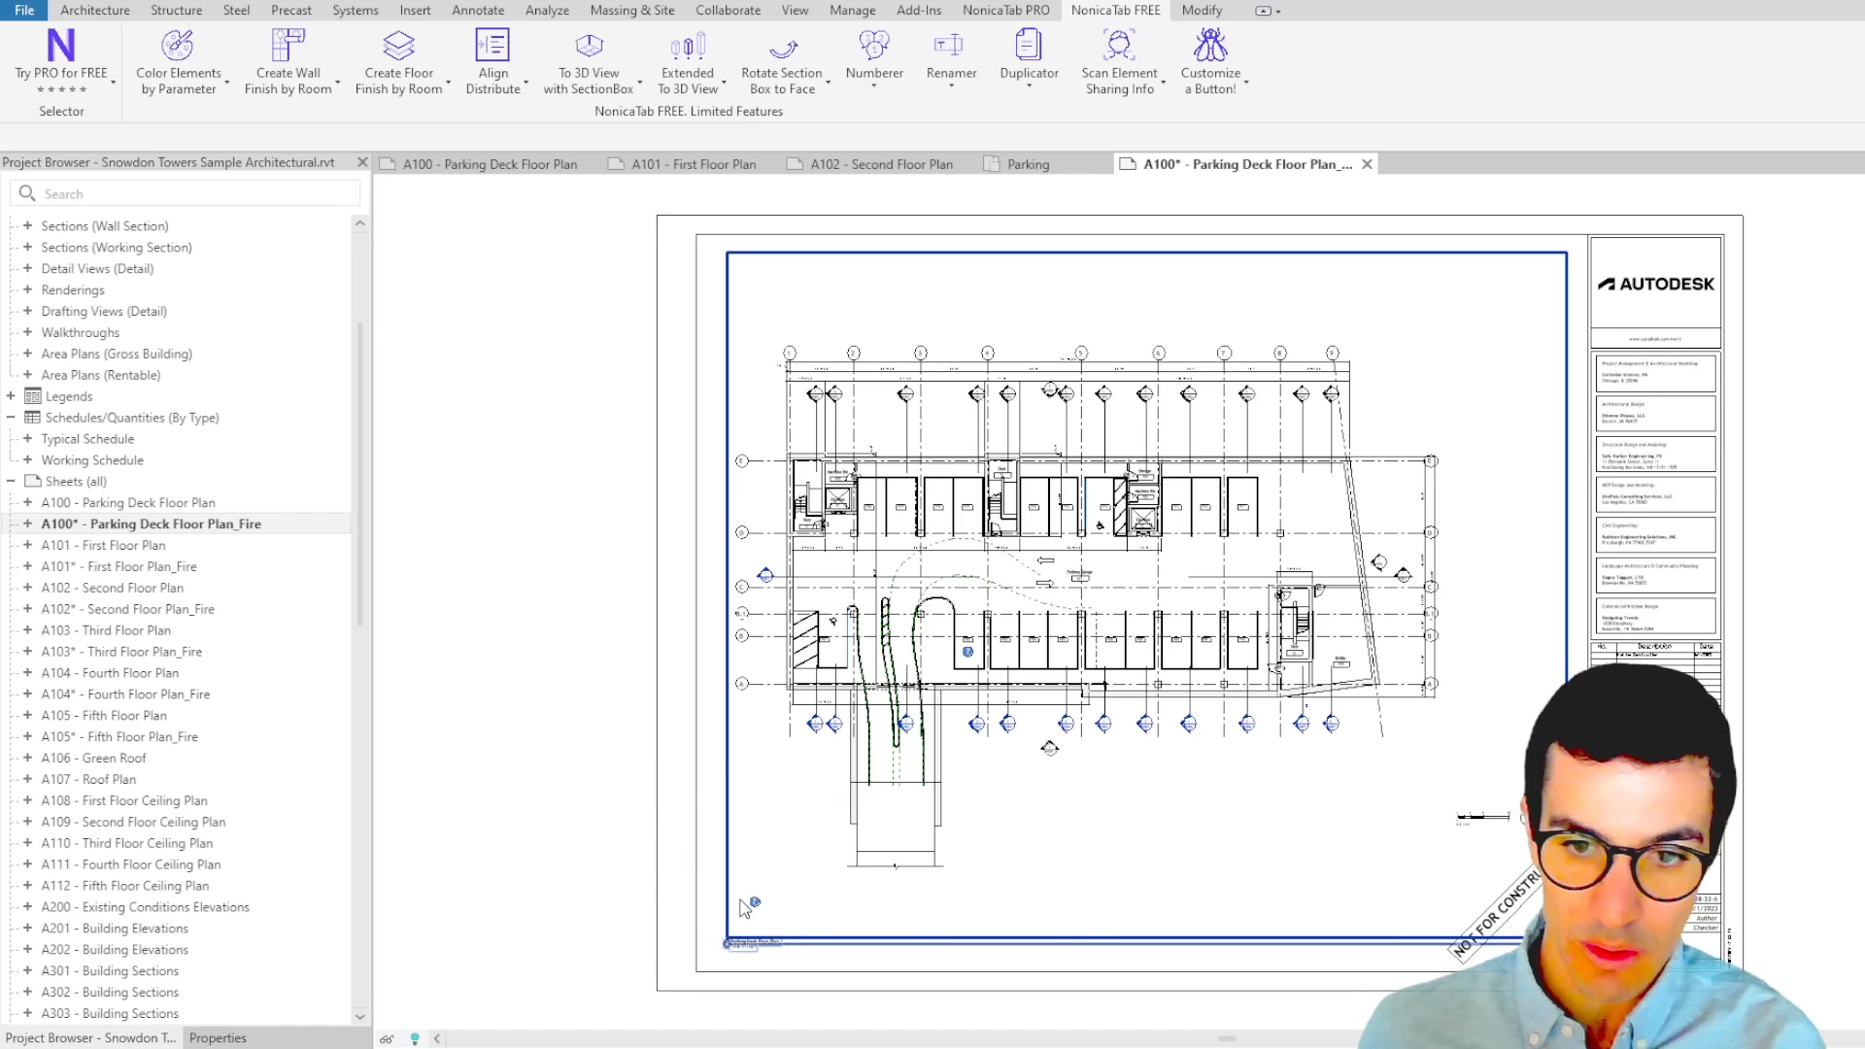
mouse_move(694, 272)
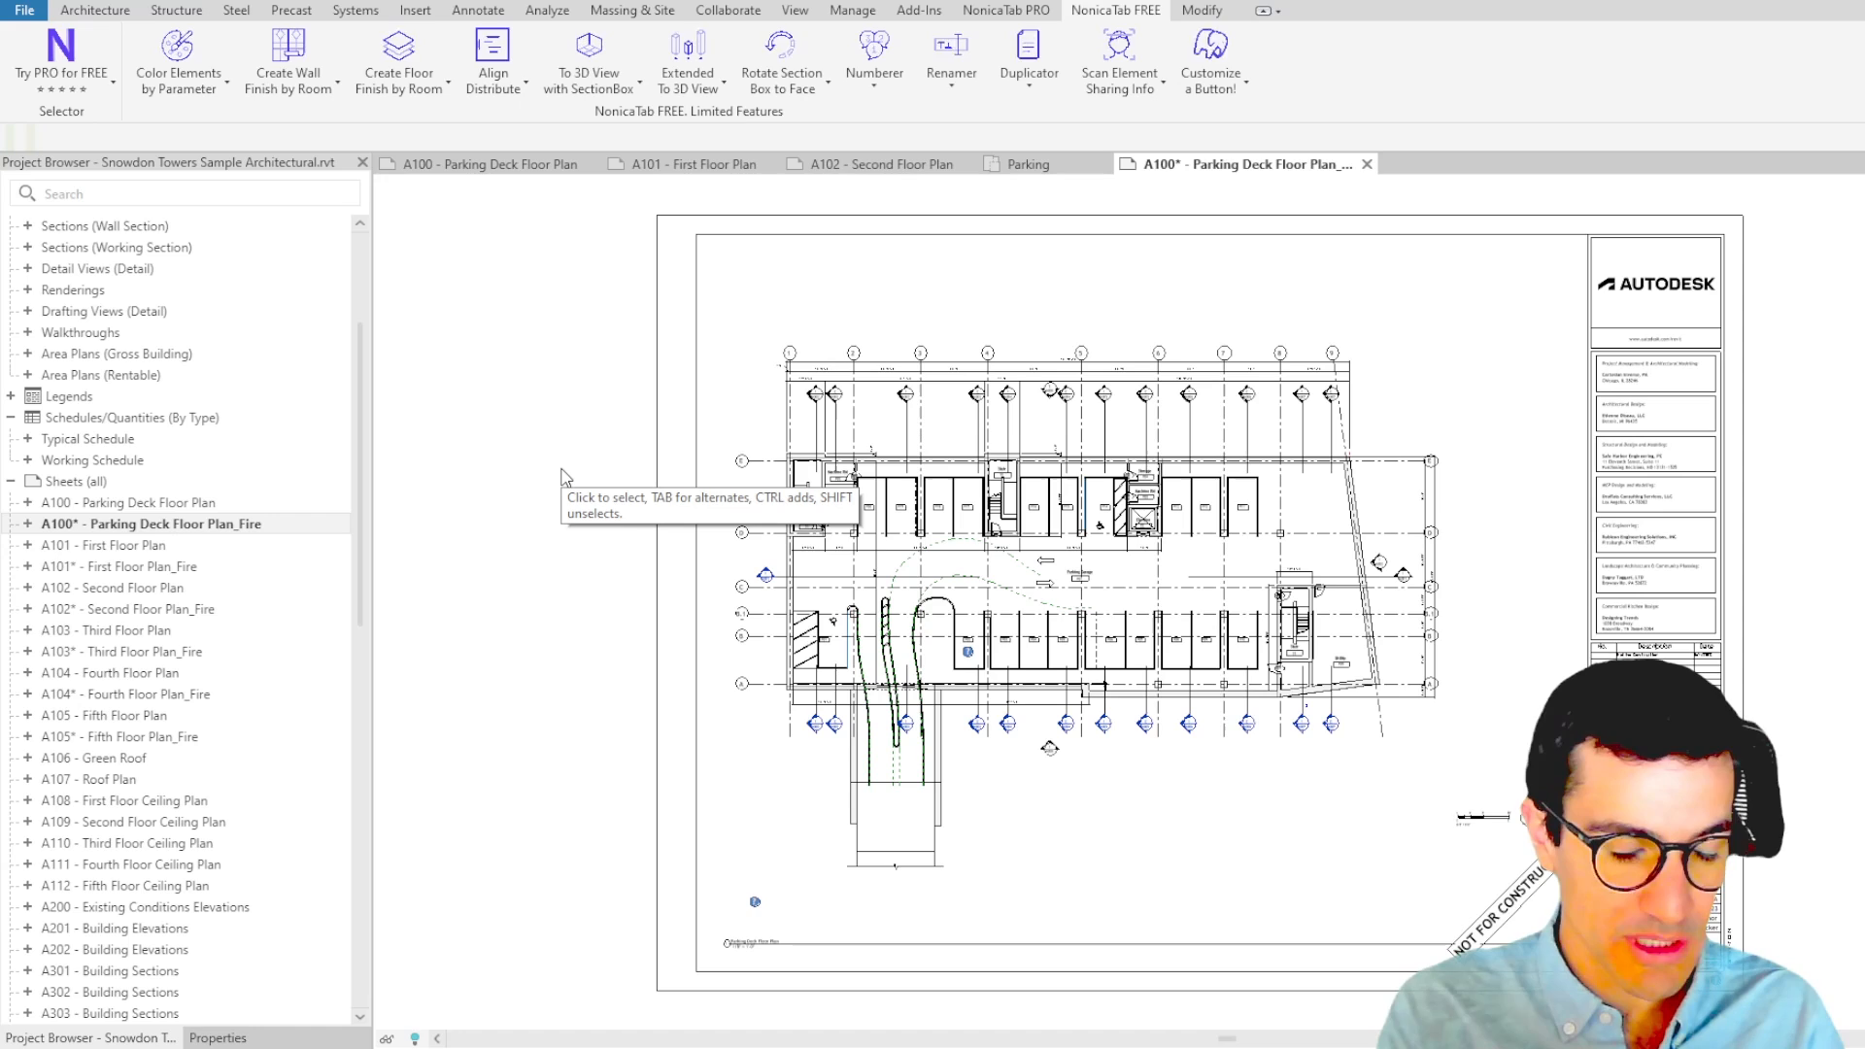
mouse_move(566, 478)
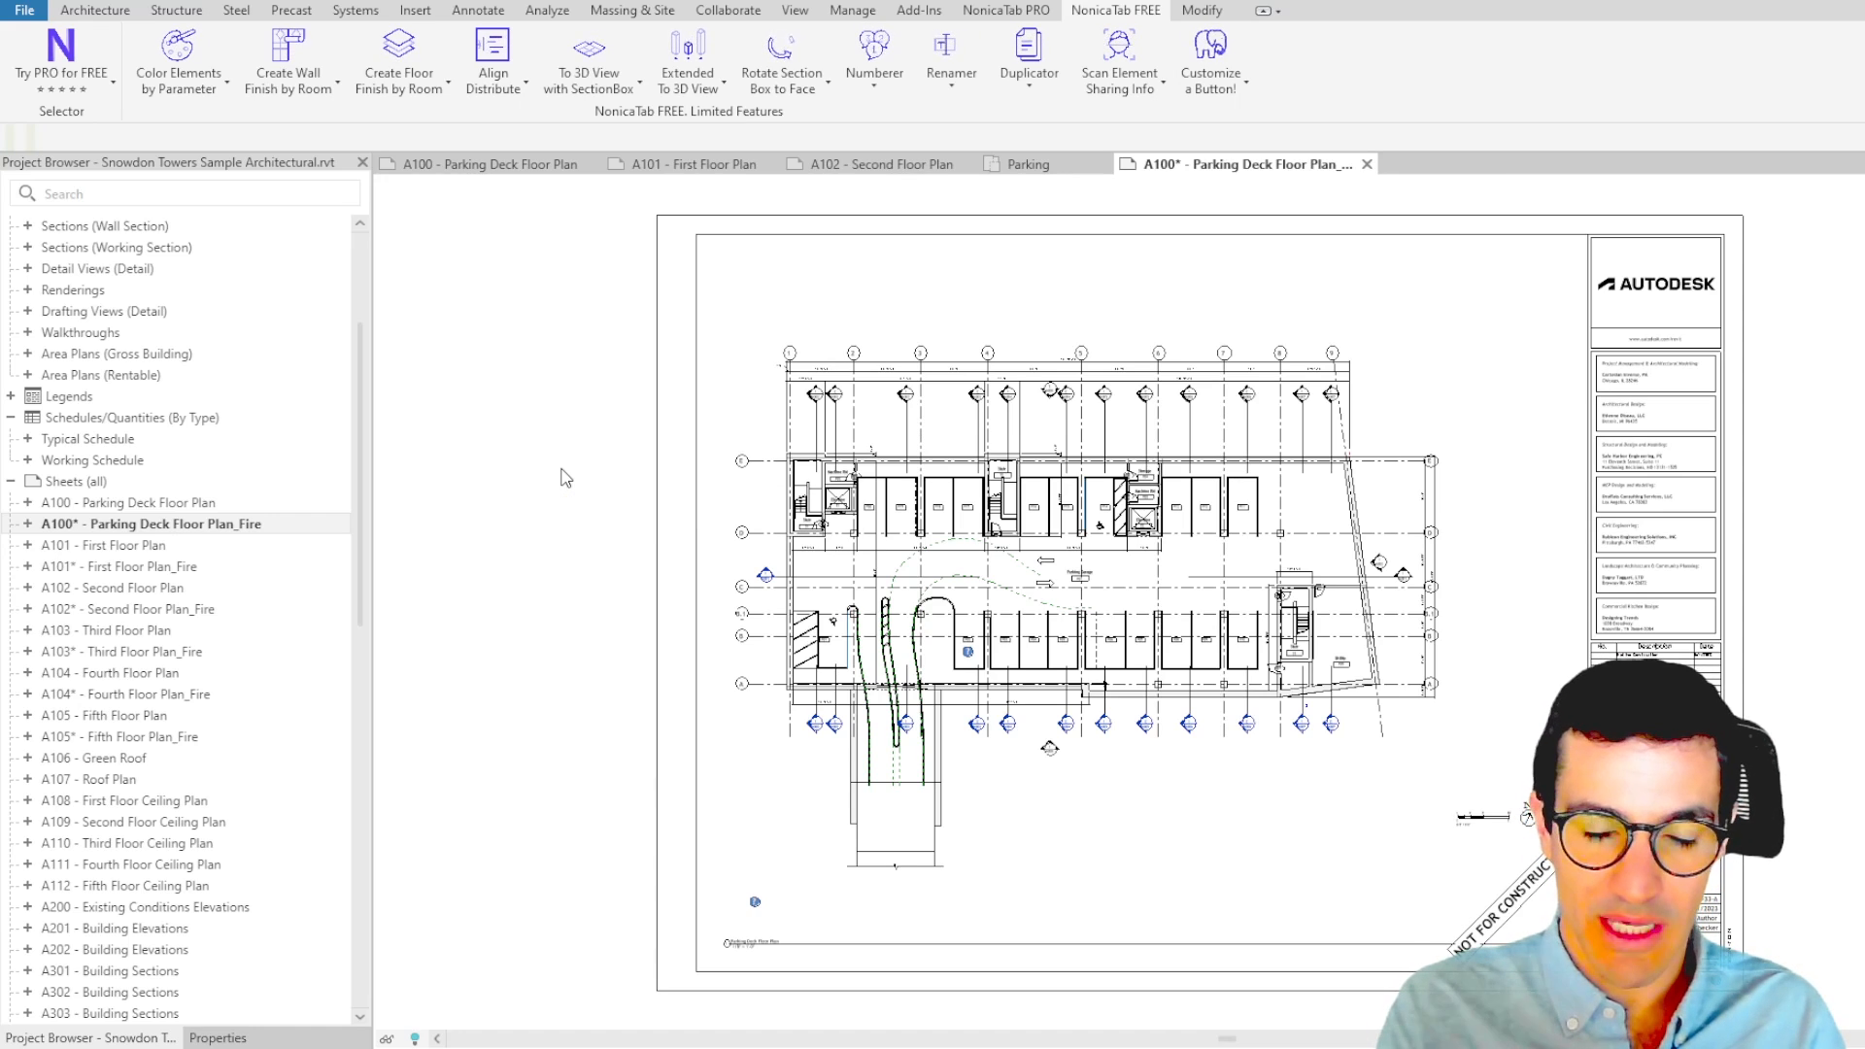